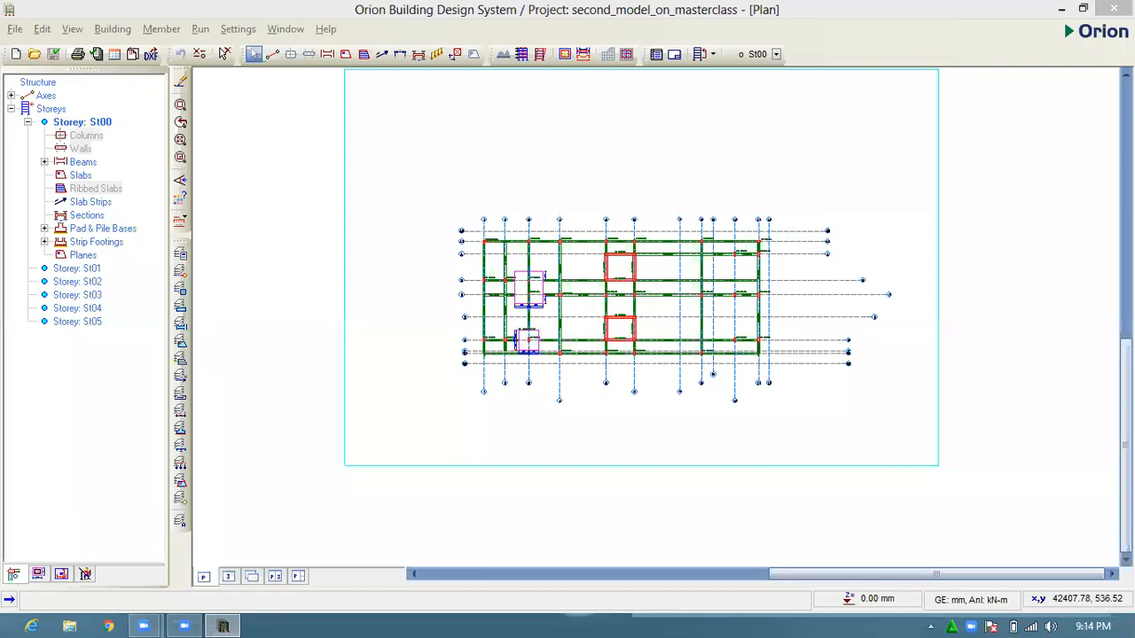
{"action": "mouse_move", "coordinate": [712, 460]}
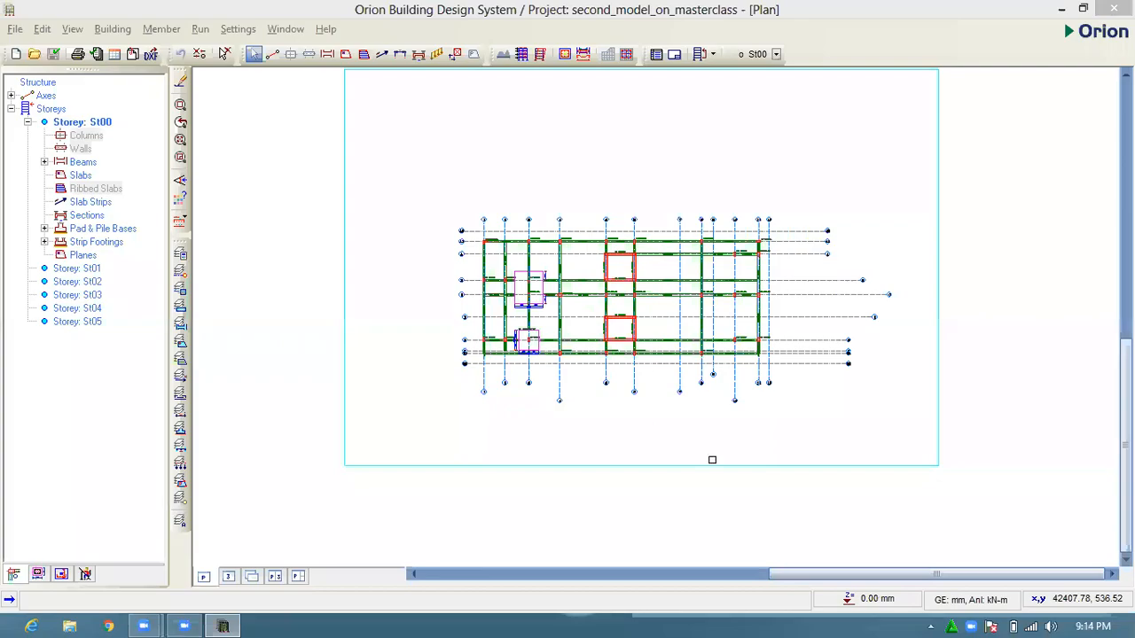
{"action": "mouse_move", "coordinate": [569, 355]}
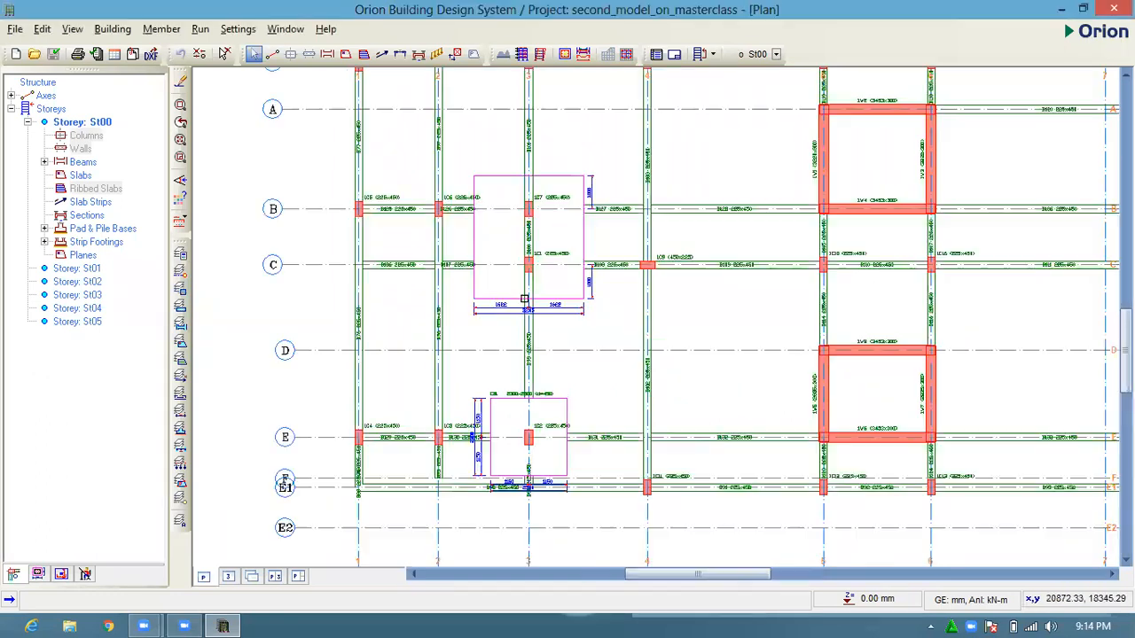
{"action": "mouse_move", "coordinate": [523, 310]}
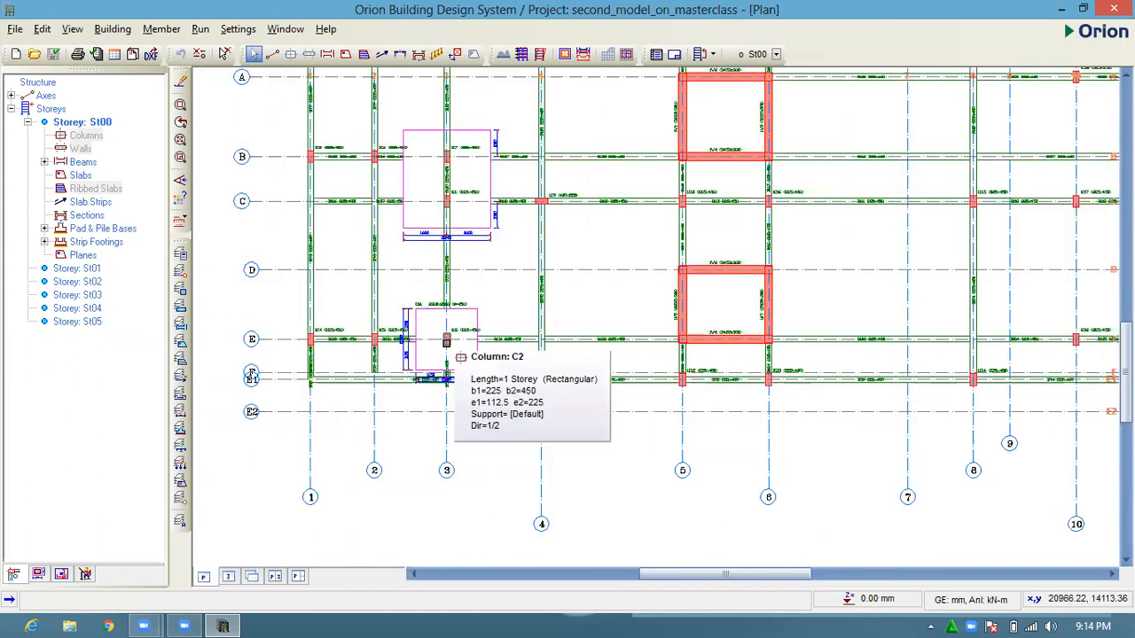
{"action": "mouse_move", "coordinate": [526, 358]}
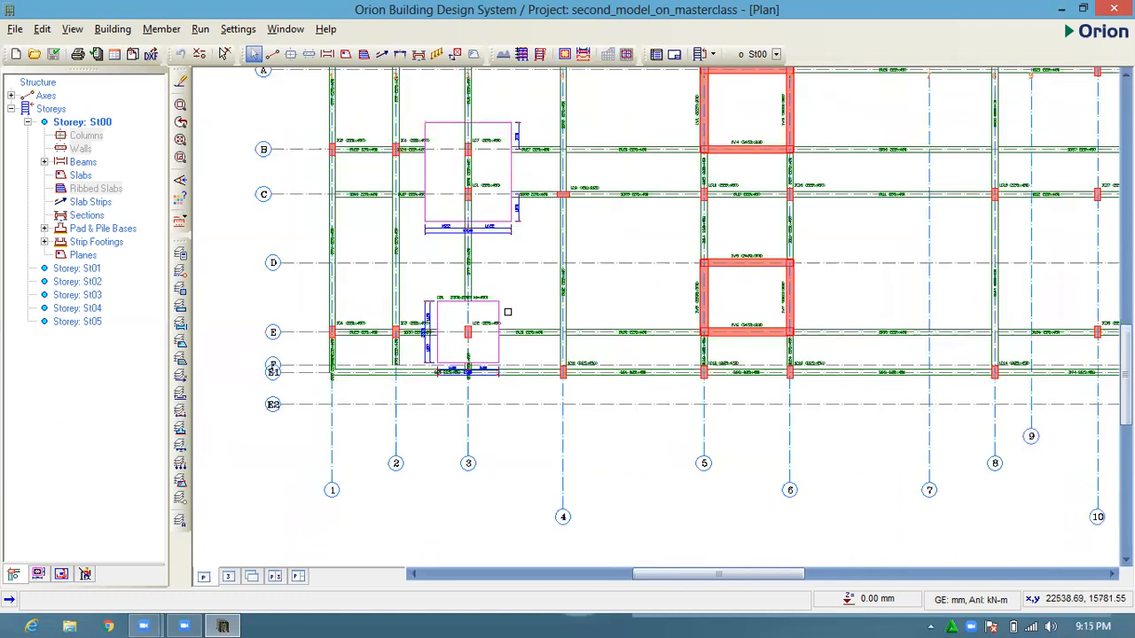
- Delete the strip footing from the plan and answer the 'Delete the Footing Beams as well?' warning
{"action": "left_click", "coordinate": [468, 330]}
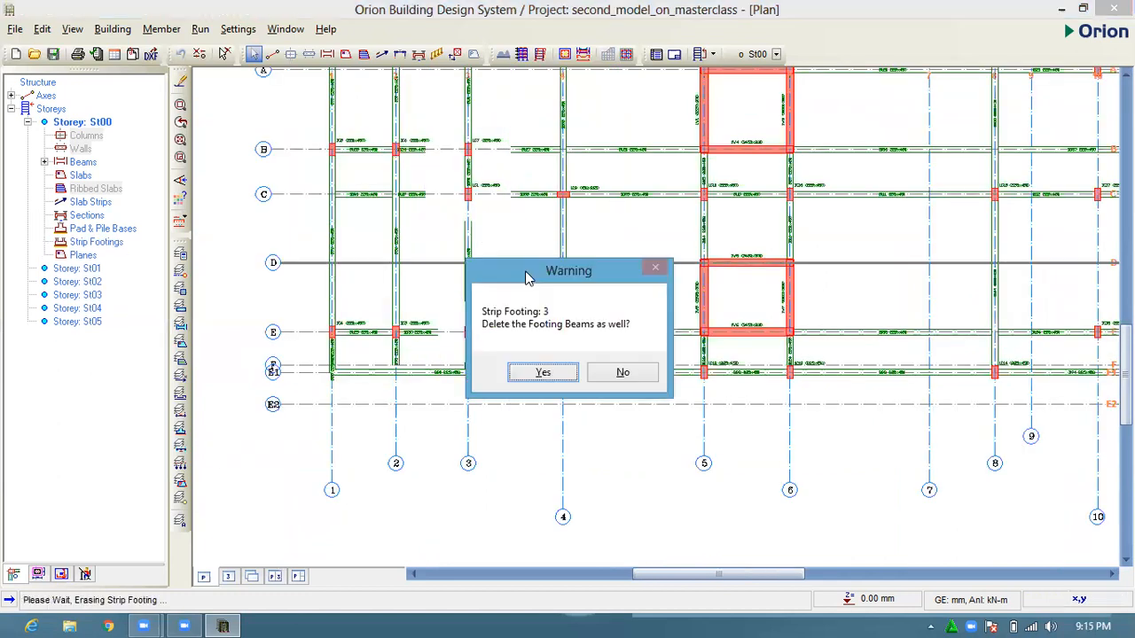
{"action": "left_click", "coordinate": [542, 372]}
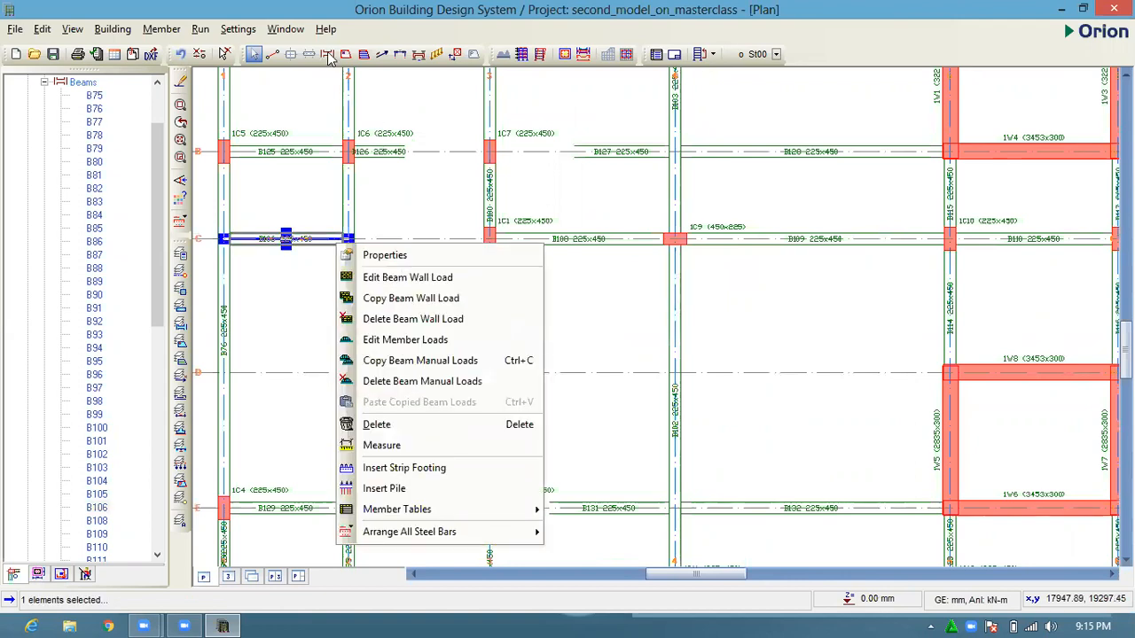
{"action": "left_click", "coordinate": [384, 255]}
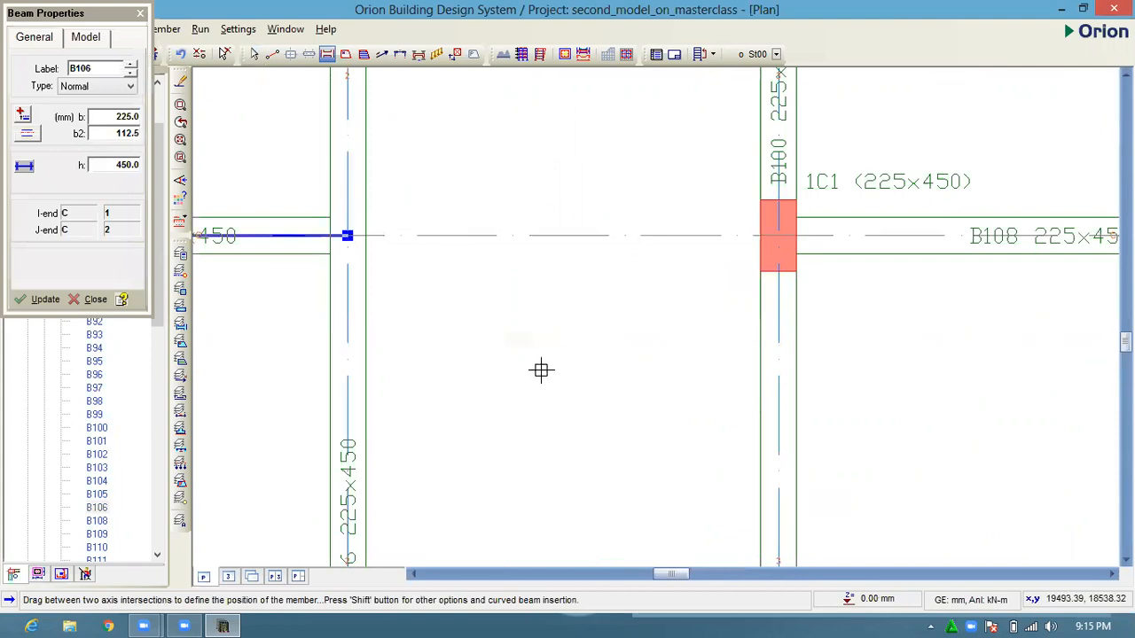
{"action": "mouse_move", "coordinate": [604, 463]}
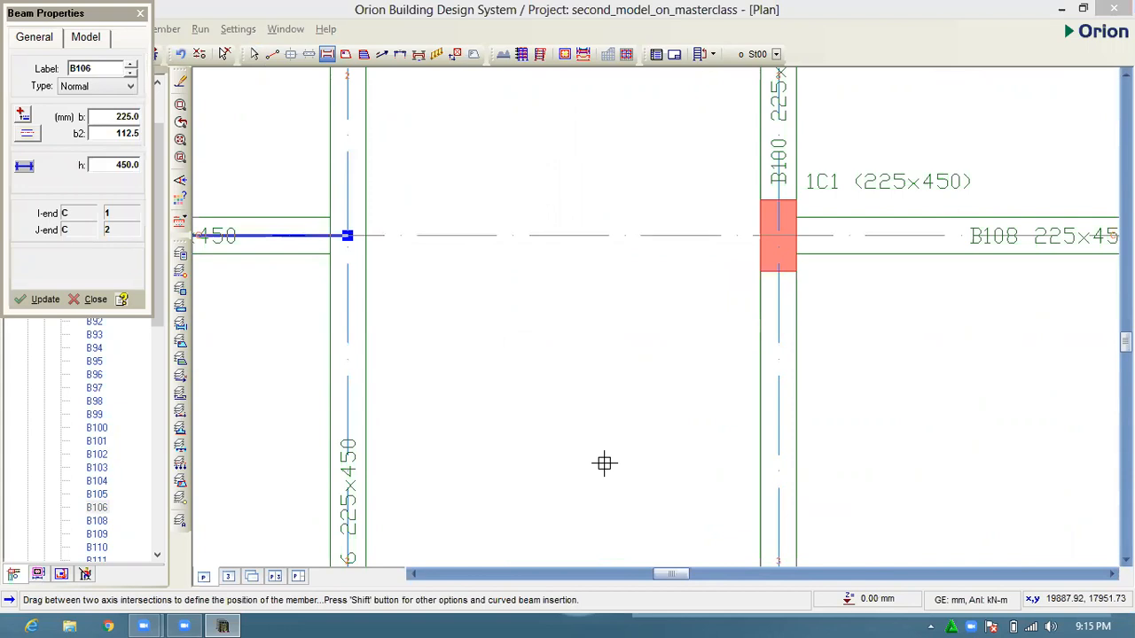
{"action": "mouse_move", "coordinate": [702, 75]}
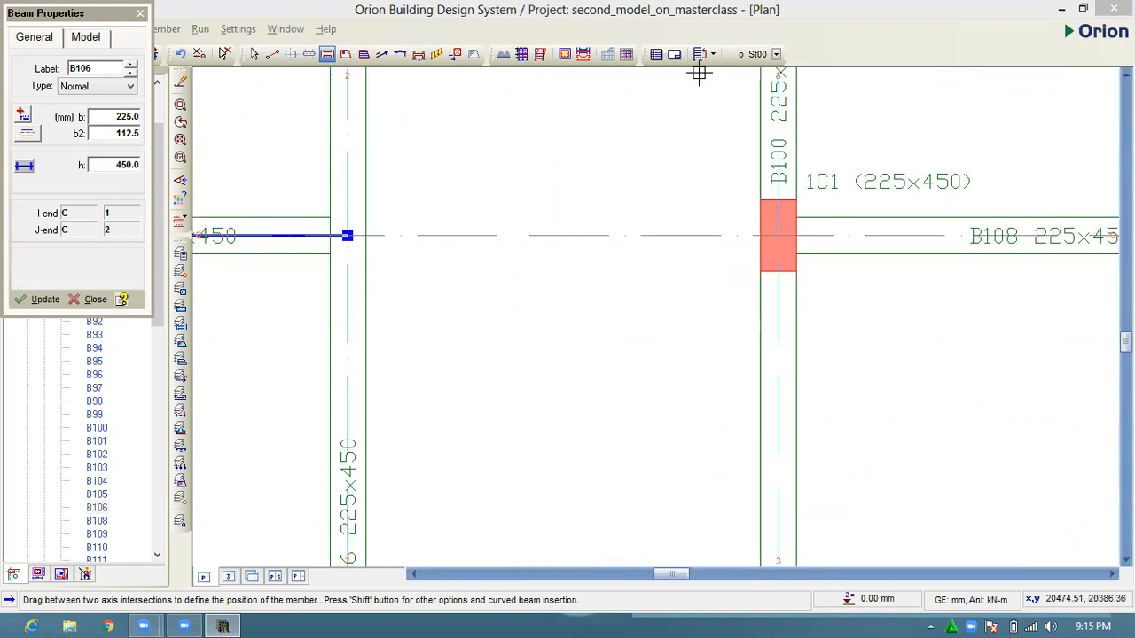
{"action": "mouse_move", "coordinate": [361, 234]}
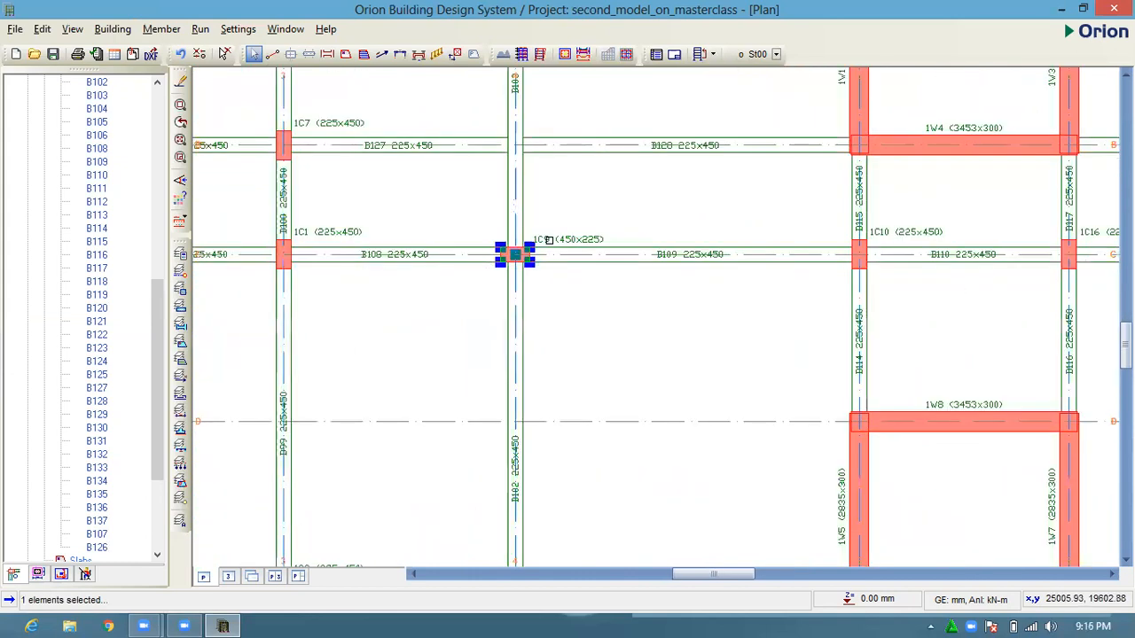
{"action": "mouse_move", "coordinate": [512, 255]}
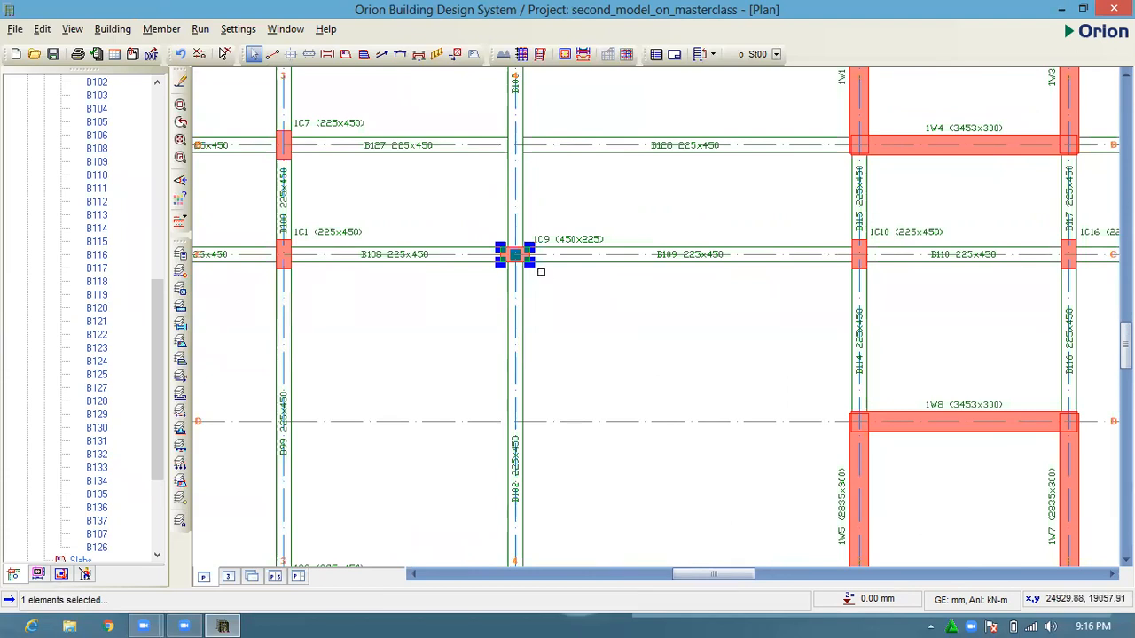
- Right-click column 1C9 to show its Insert Pad Base / Insert Pile Cap options
{"action": "right_click", "coordinate": [513, 256]}
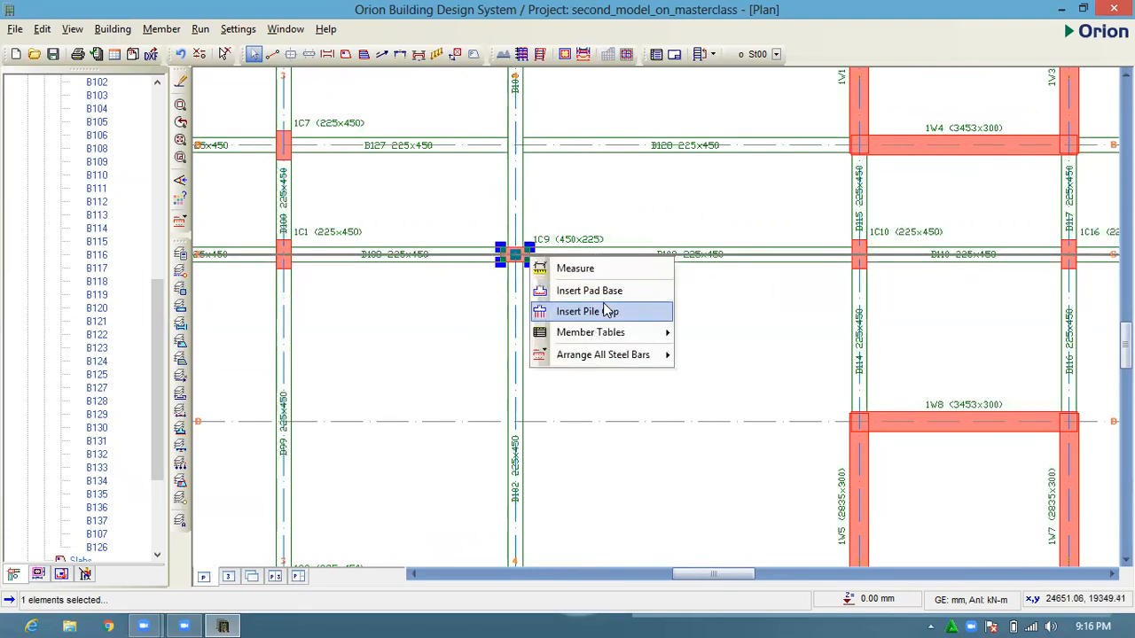
{"action": "mouse_move", "coordinate": [611, 299]}
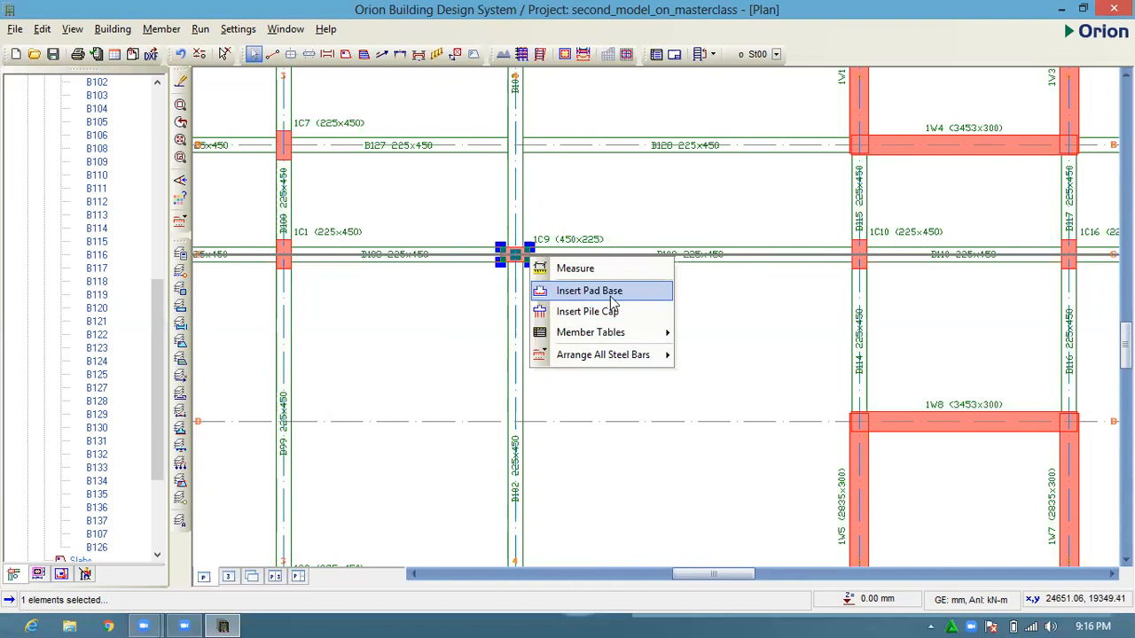
{"action": "mouse_move", "coordinate": [591, 311]}
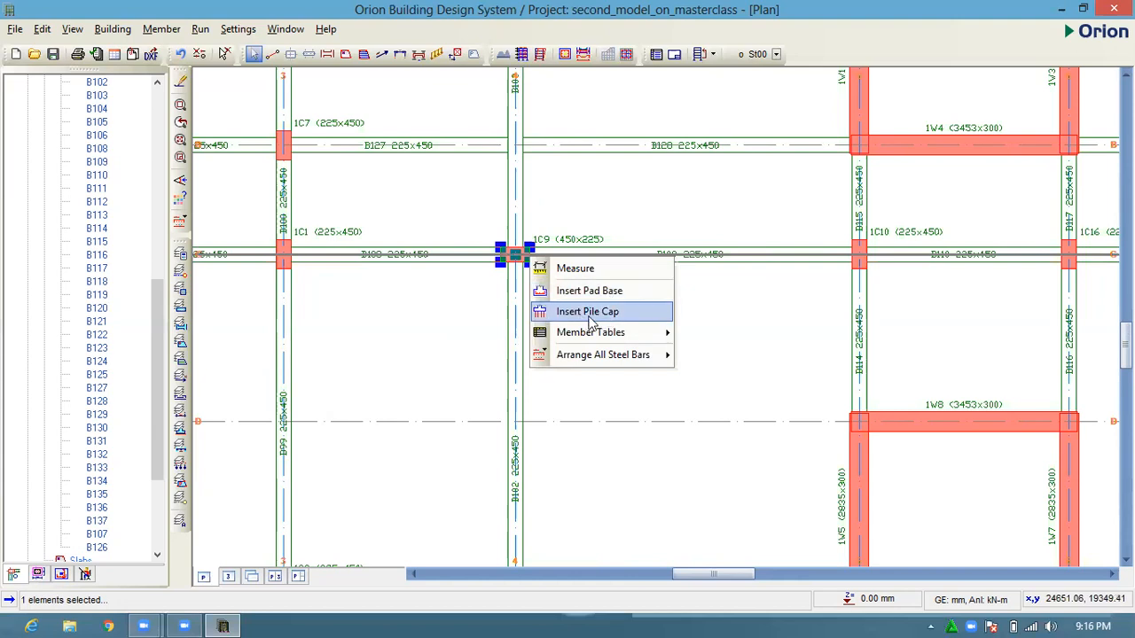
{"action": "mouse_move", "coordinate": [562, 311]}
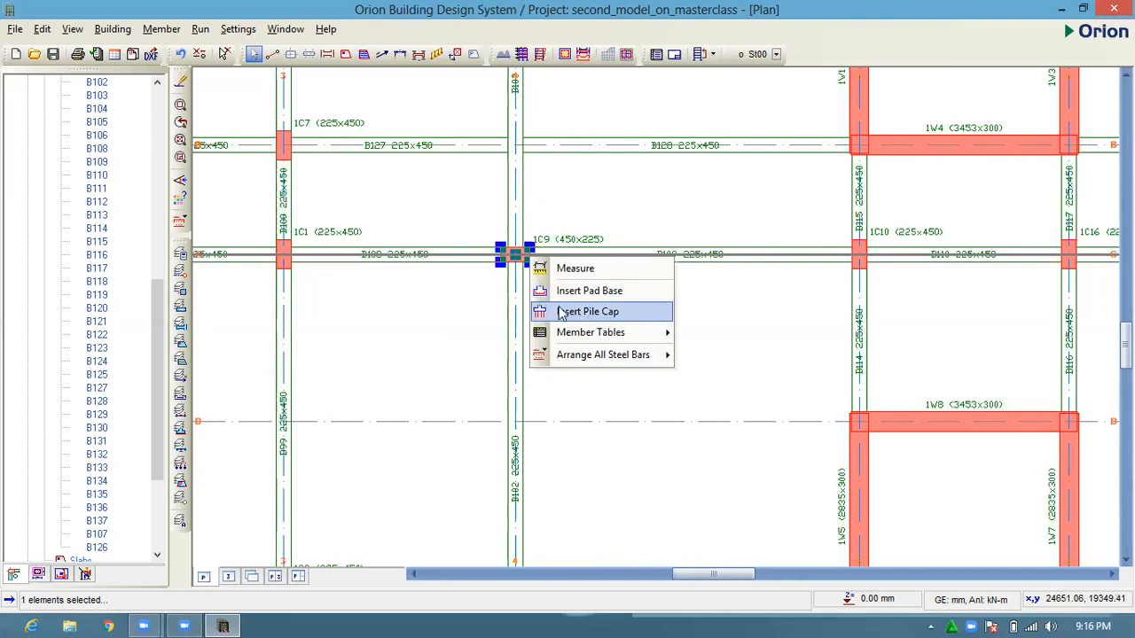
{"action": "mouse_move", "coordinate": [597, 317]}
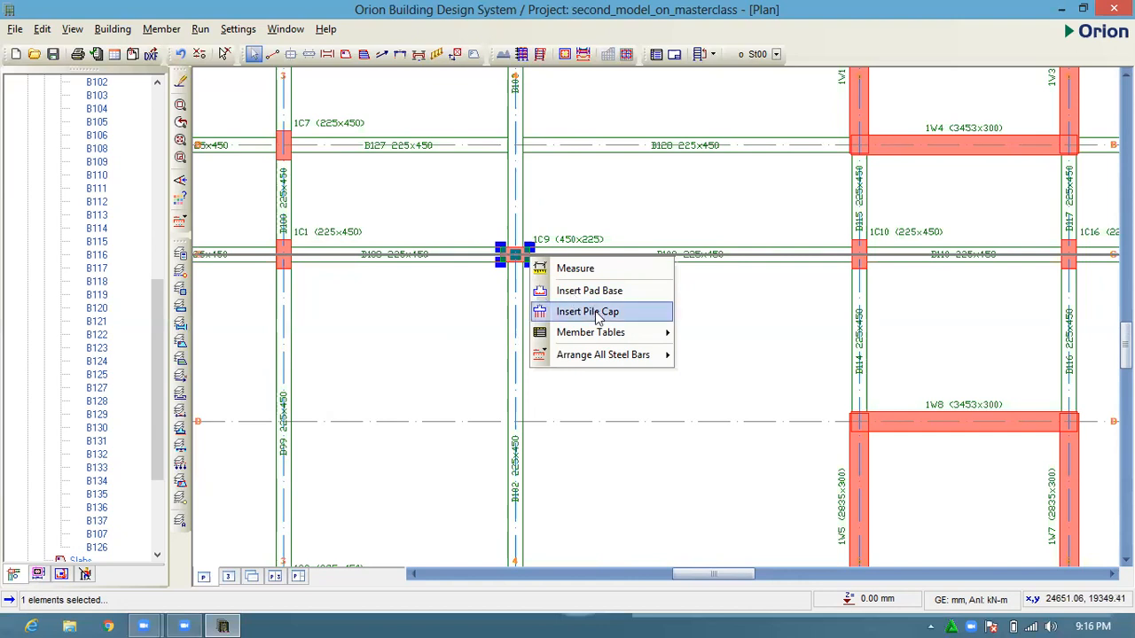
{"action": "mouse_move", "coordinate": [635, 319]}
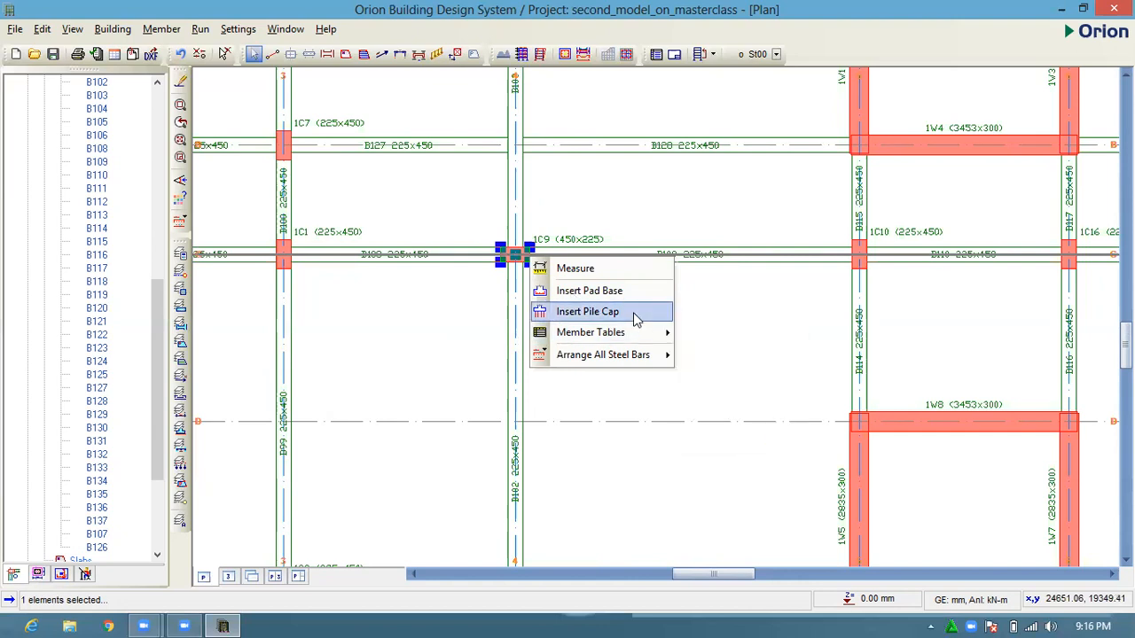
{"action": "mouse_move", "coordinate": [597, 317]}
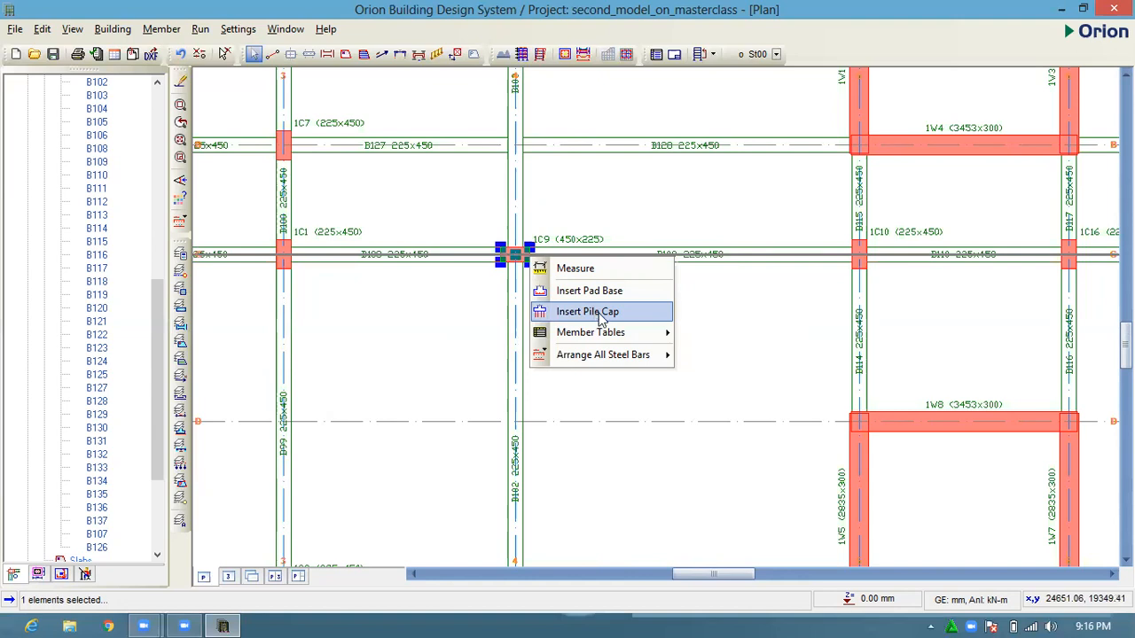
- Insert a pile cap under column 1C9, naming it PC1 and entering 600
{"action": "left_click", "coordinate": [587, 311]}
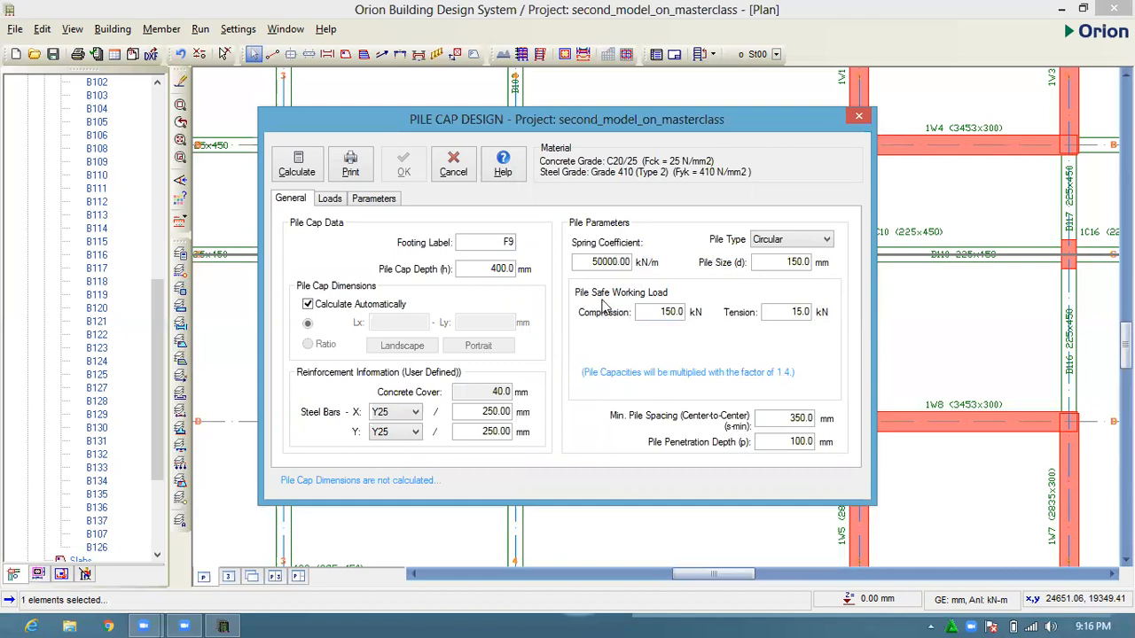
{"action": "mouse_move", "coordinate": [406, 249]}
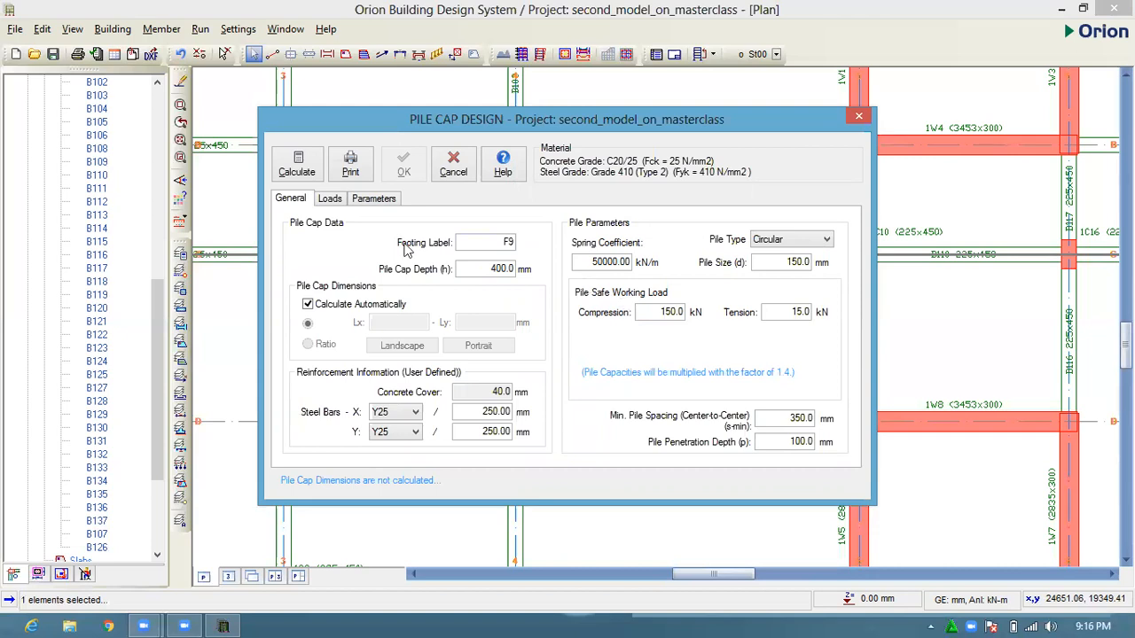
{"action": "mouse_move", "coordinate": [553, 263]}
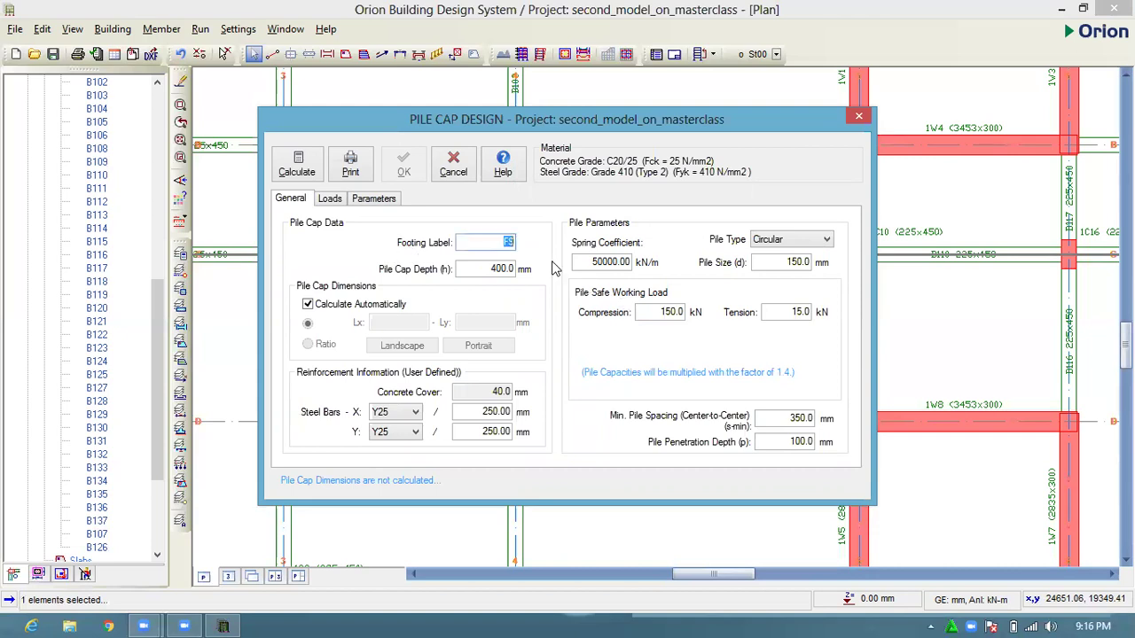
{"action": "type", "text": "PC1"}
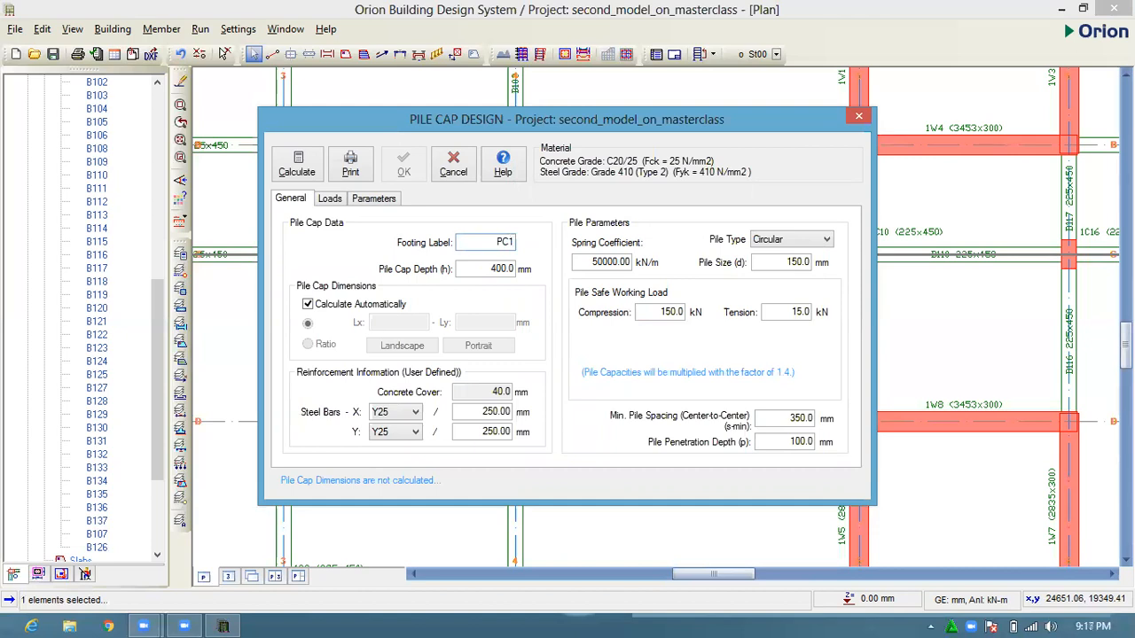
{"action": "mouse_move", "coordinate": [552, 301]}
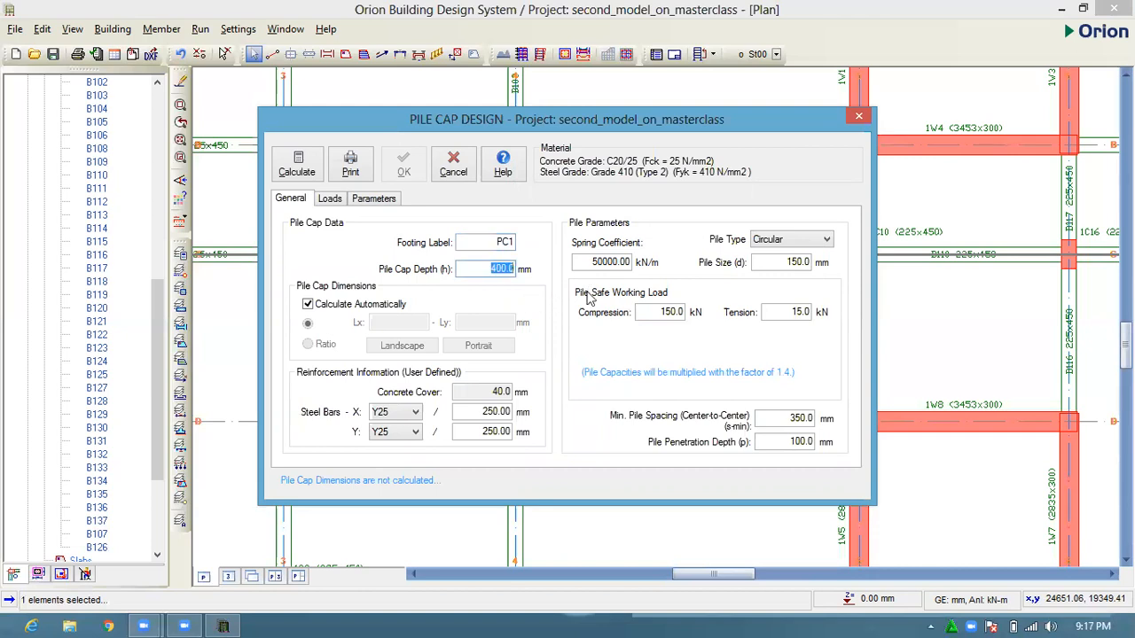
{"action": "type", "text": "600"}
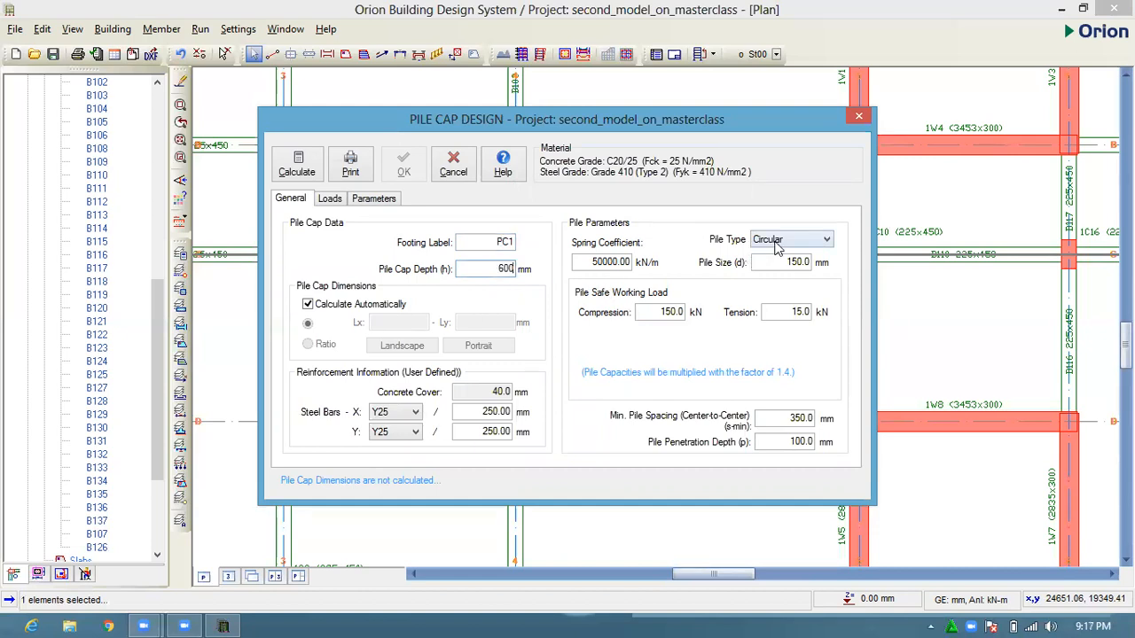
- Keep circular piles and enter 300 mm size, 8000 mm penetration and 1000 mm spacing
{"action": "left_click", "coordinate": [823, 240]}
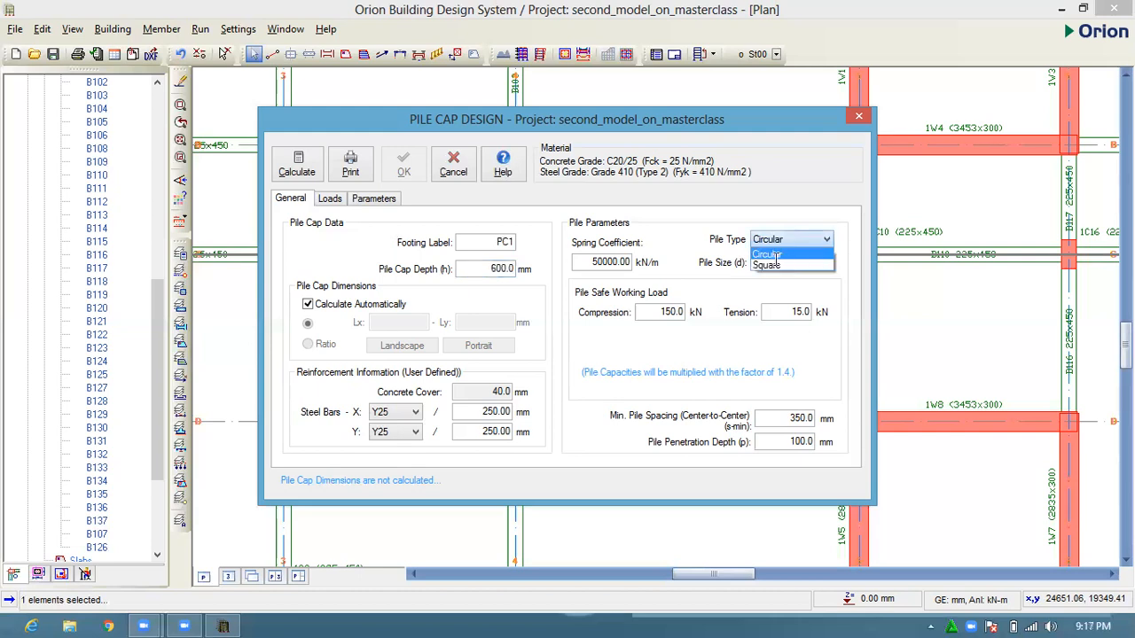
{"action": "left_click", "coordinate": [767, 254]}
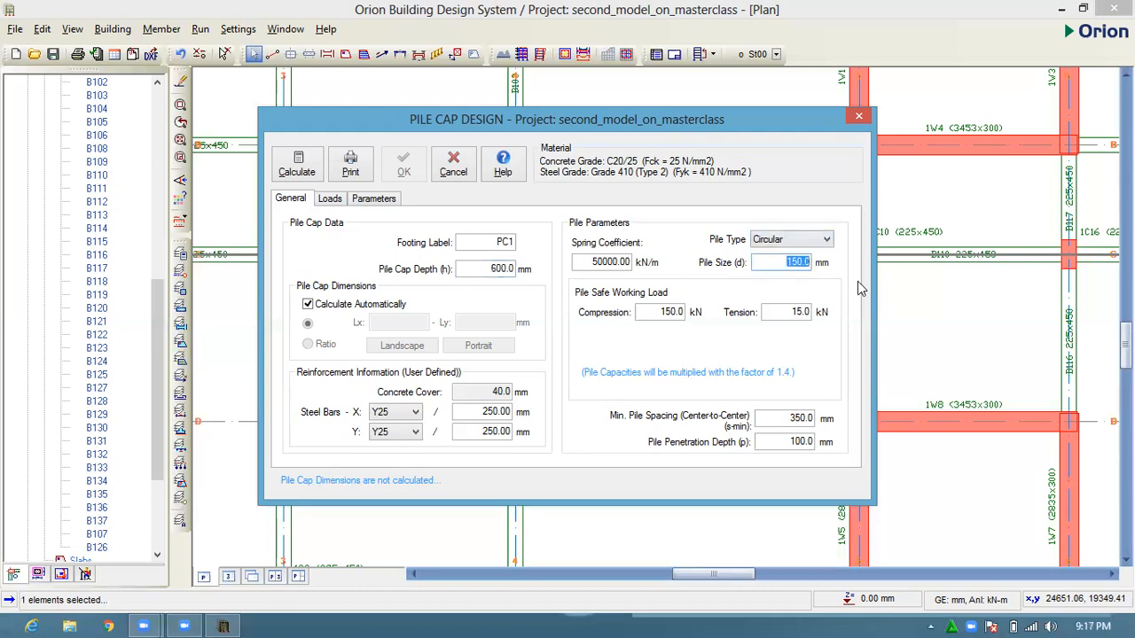
{"action": "mouse_move", "coordinate": [851, 287]}
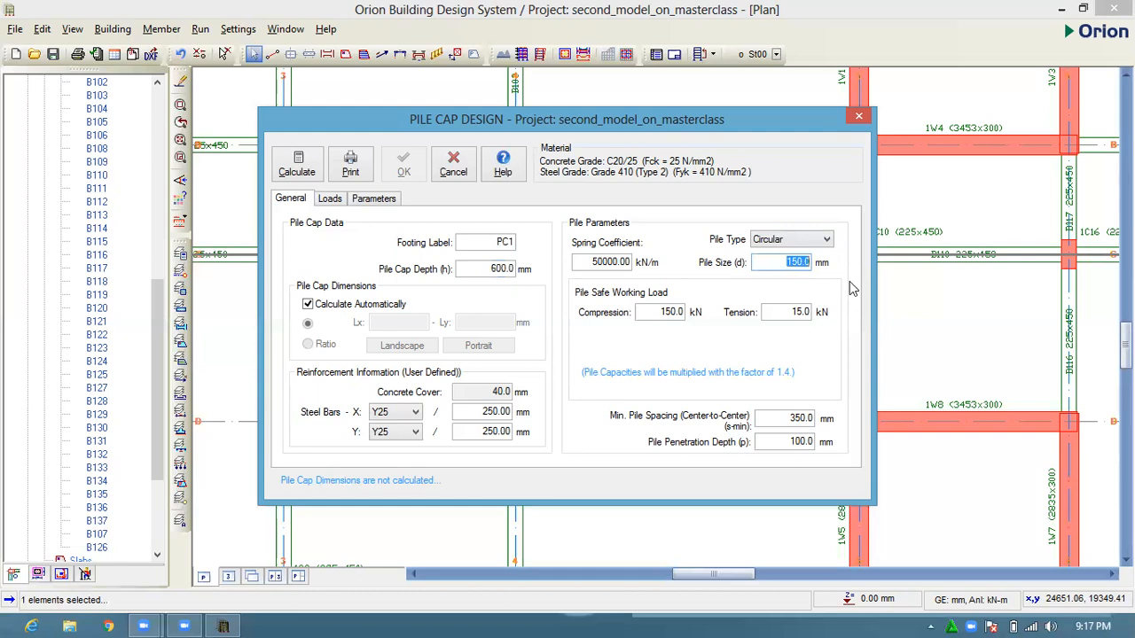
{"action": "mouse_move", "coordinate": [843, 286]}
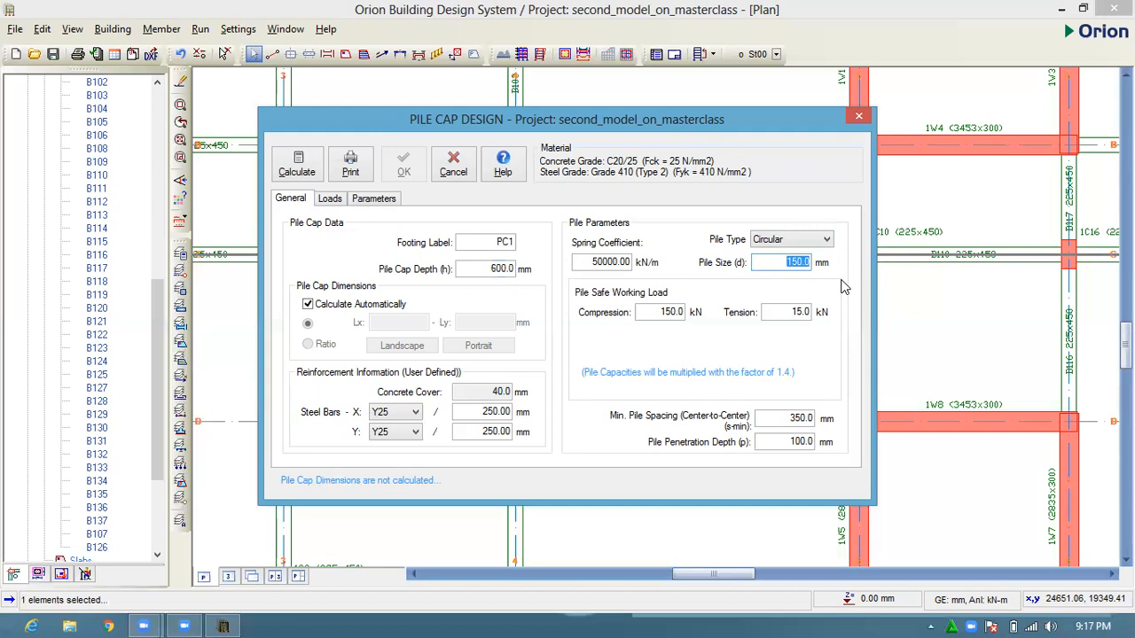
{"action": "type", "text": "30"}
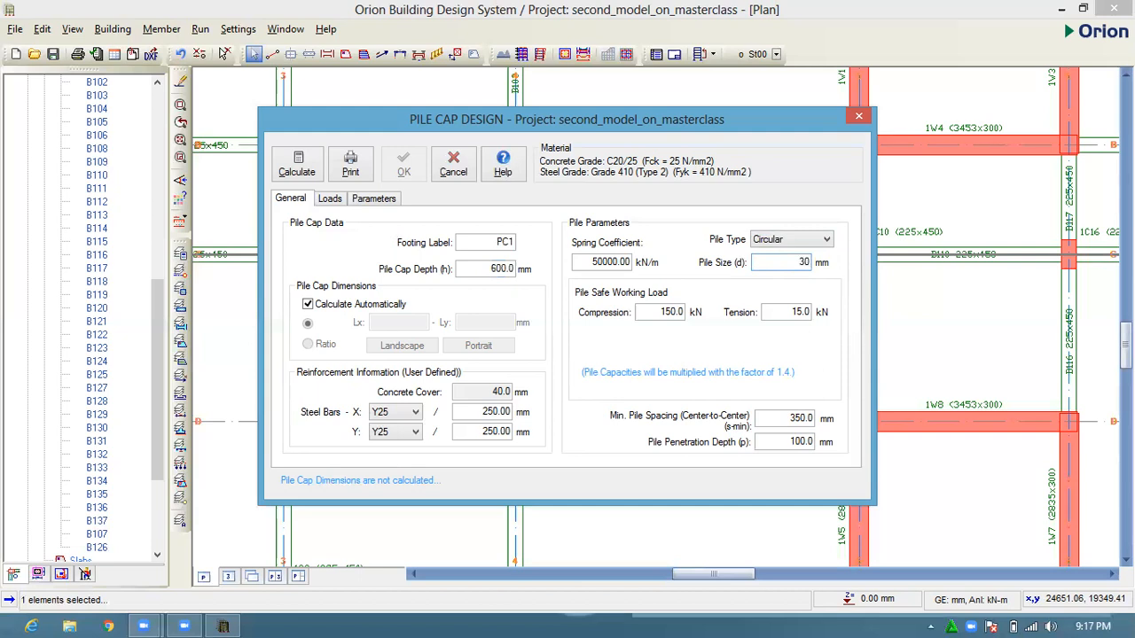
{"action": "type", "text": "300"}
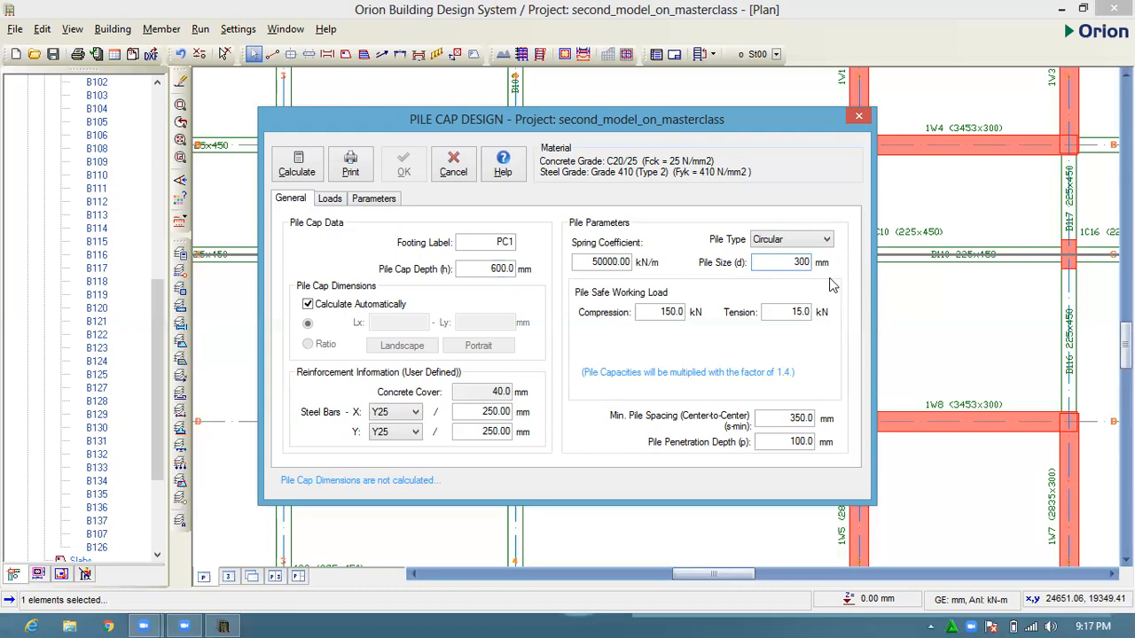
{"action": "mouse_move", "coordinate": [828, 272]}
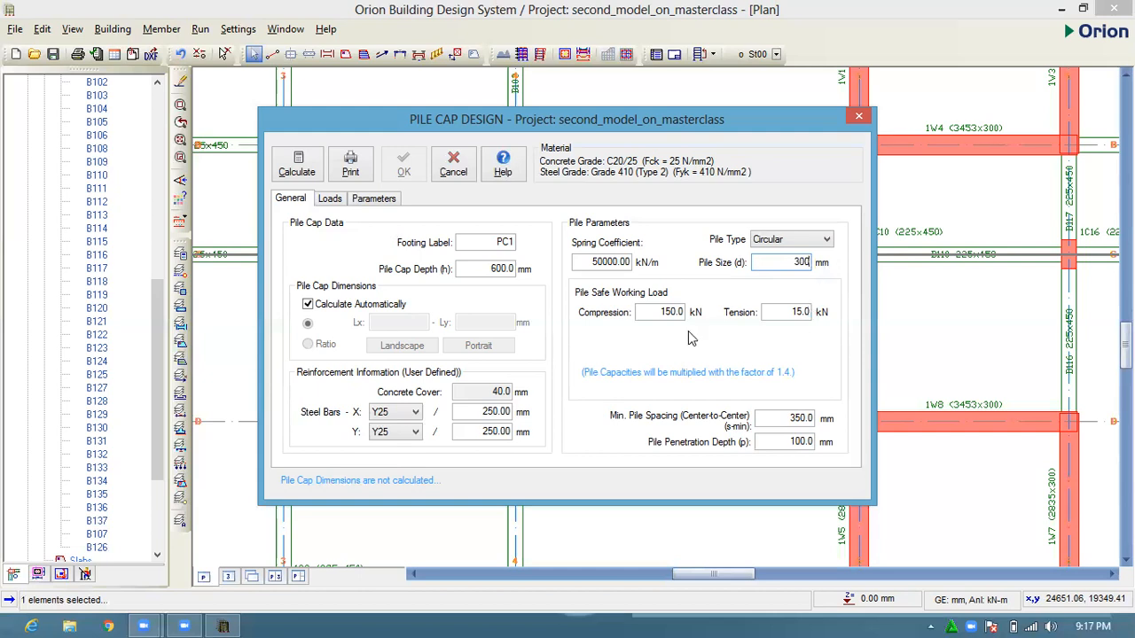
{"action": "mouse_move", "coordinate": [696, 325]}
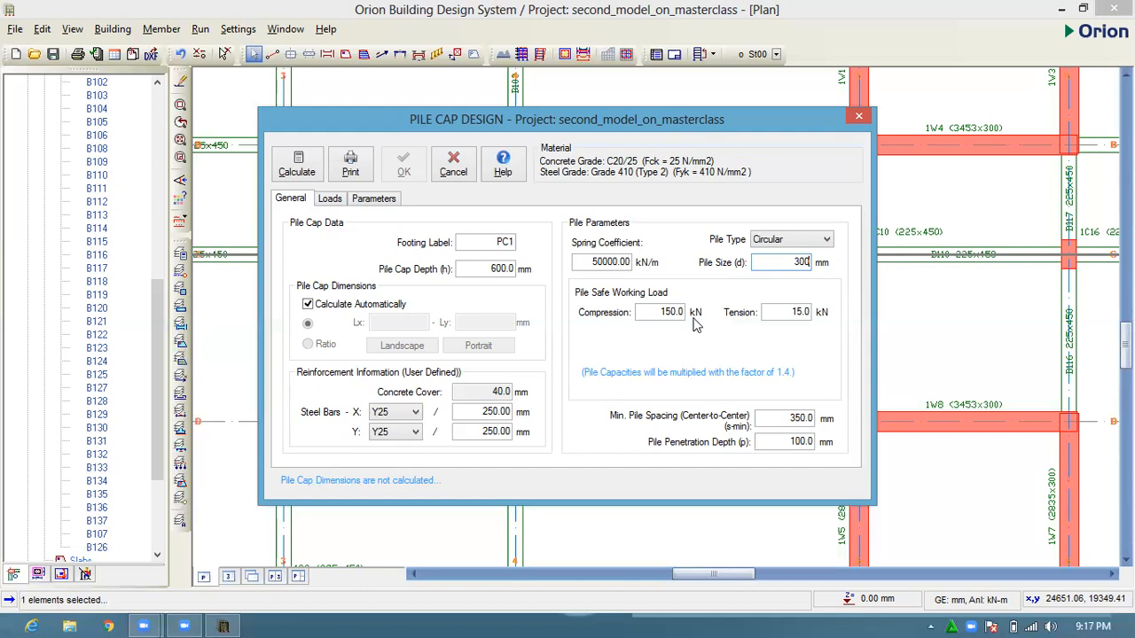
{"action": "mouse_move", "coordinate": [699, 321]}
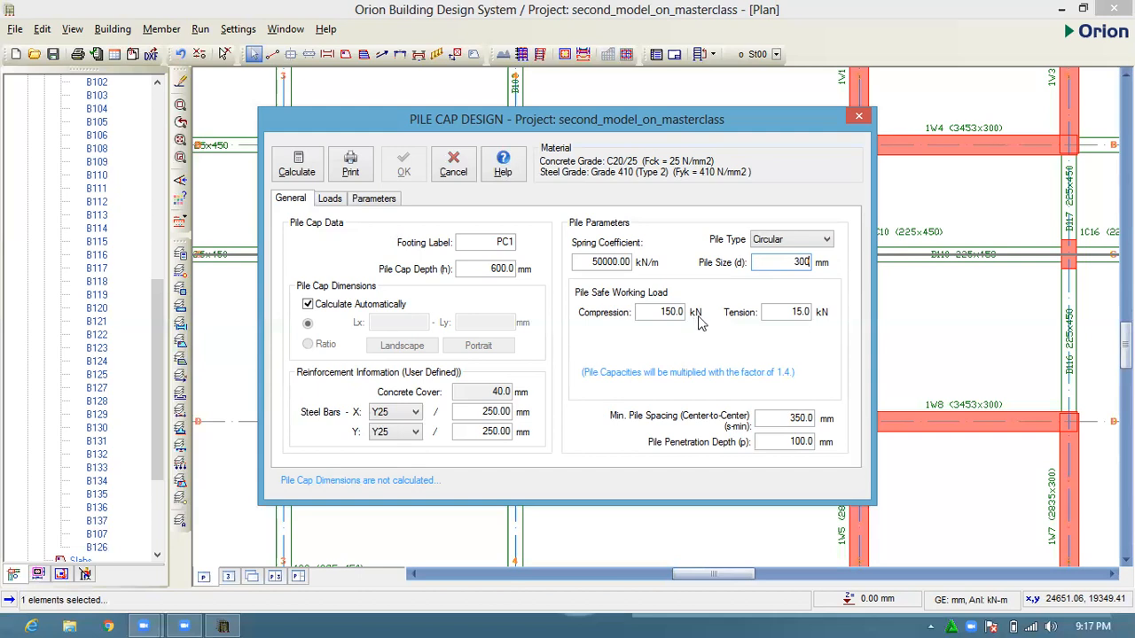
{"action": "mouse_move", "coordinate": [681, 311]}
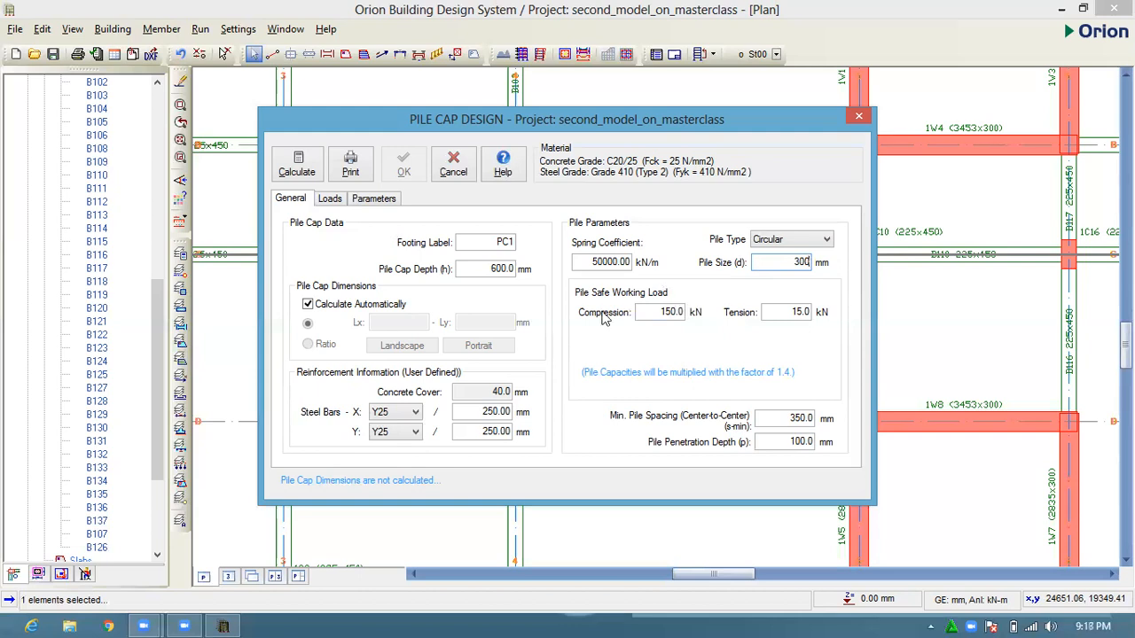
{"action": "mouse_move", "coordinate": [729, 306]}
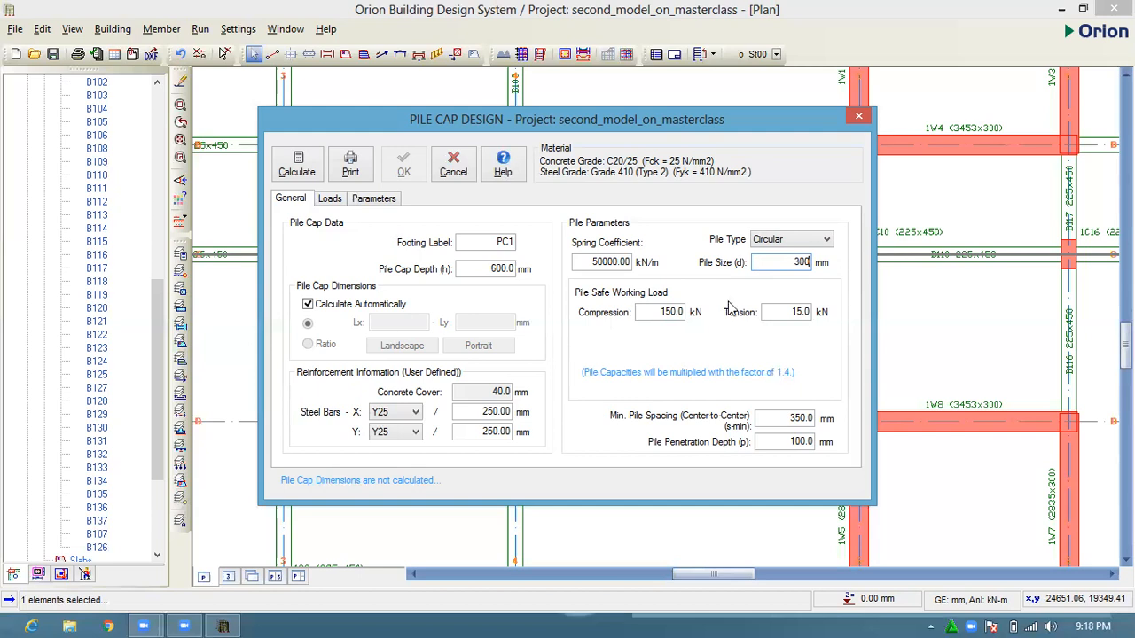
{"action": "mouse_move", "coordinate": [733, 381]}
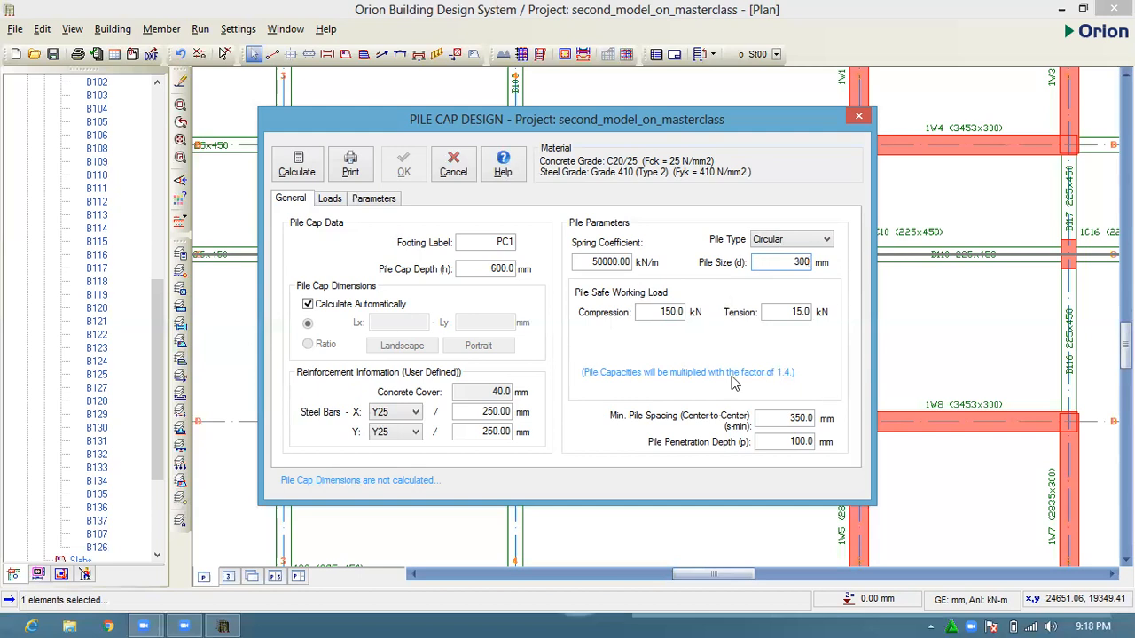
{"action": "mouse_move", "coordinate": [746, 375]}
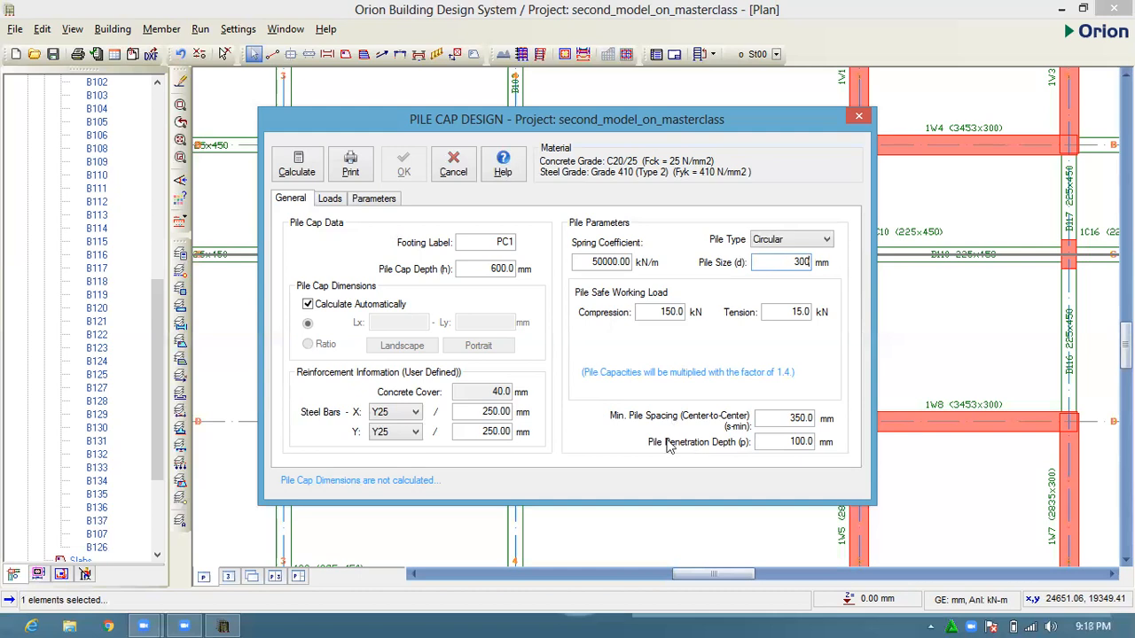
{"action": "mouse_move", "coordinate": [663, 454]}
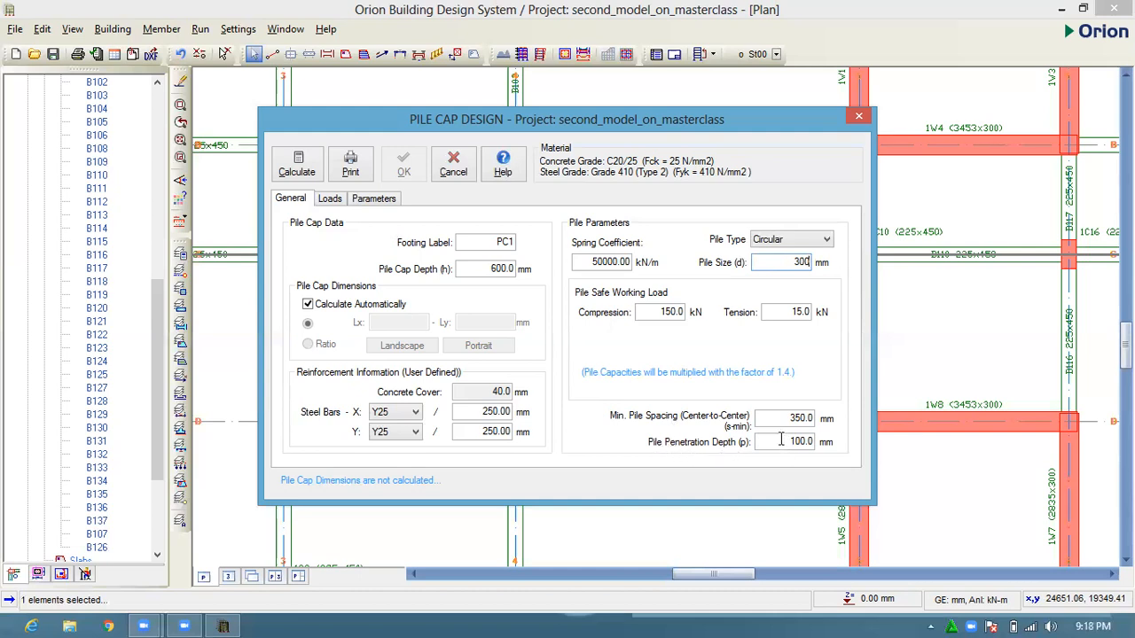
{"action": "mouse_move", "coordinate": [791, 455]}
{"action": "type", "text": "8"}
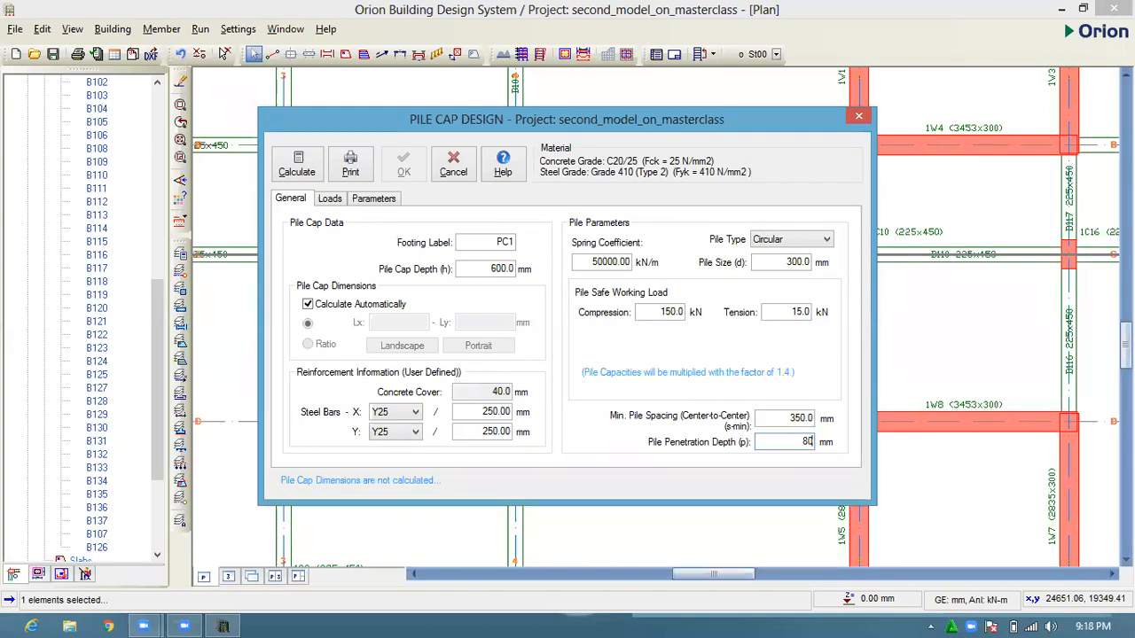
{"action": "type", "text": "000"}
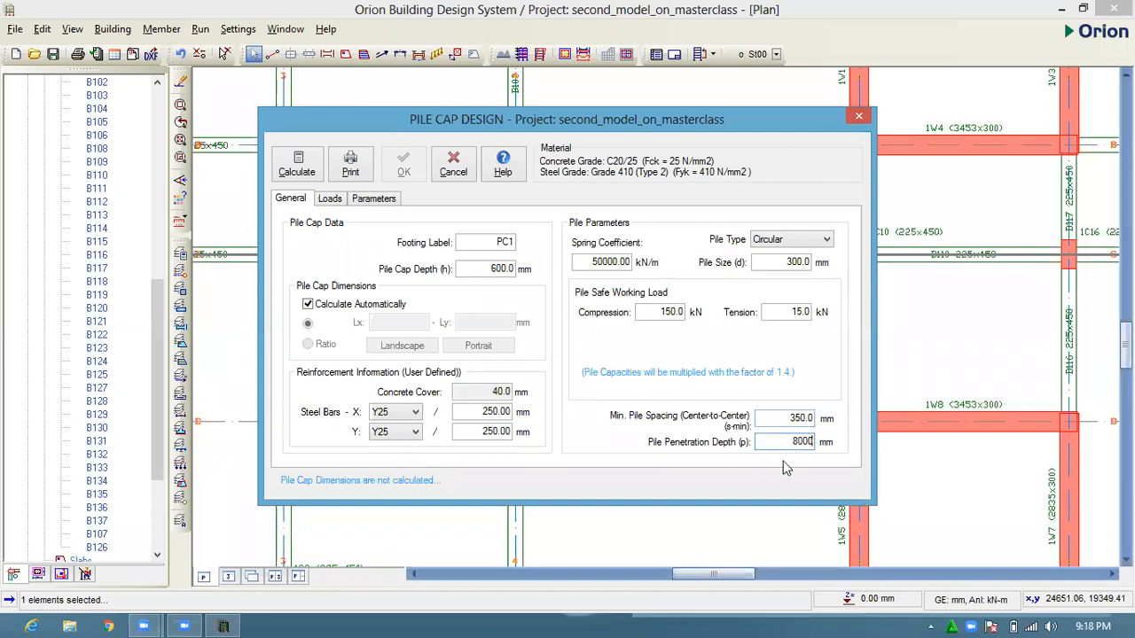
{"action": "mouse_move", "coordinate": [702, 428]}
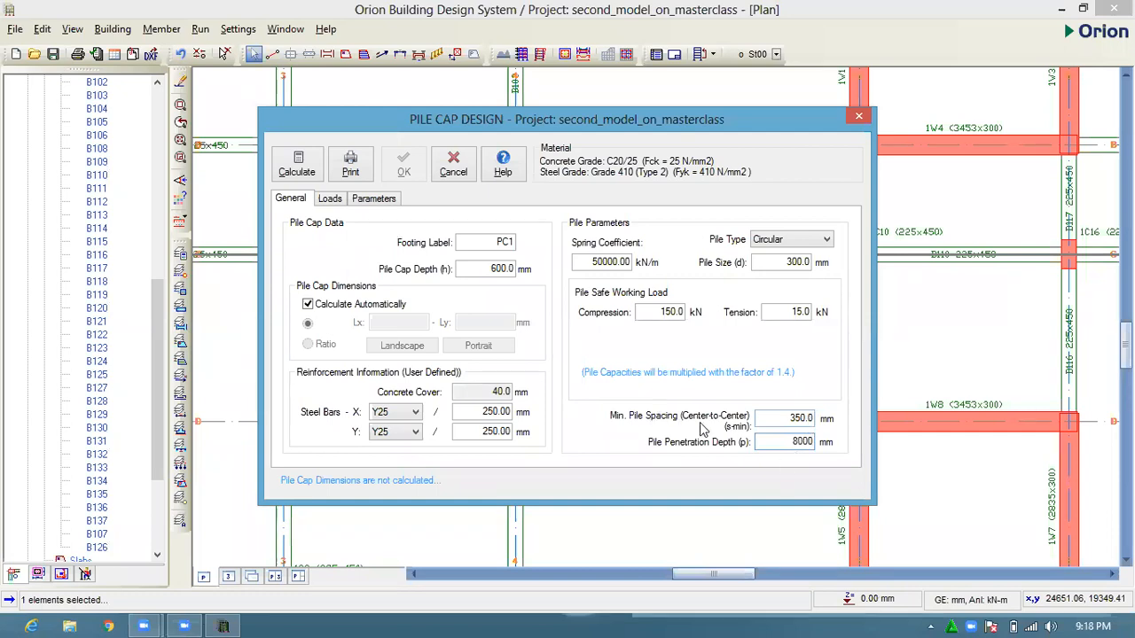
{"action": "mouse_move", "coordinate": [755, 423]}
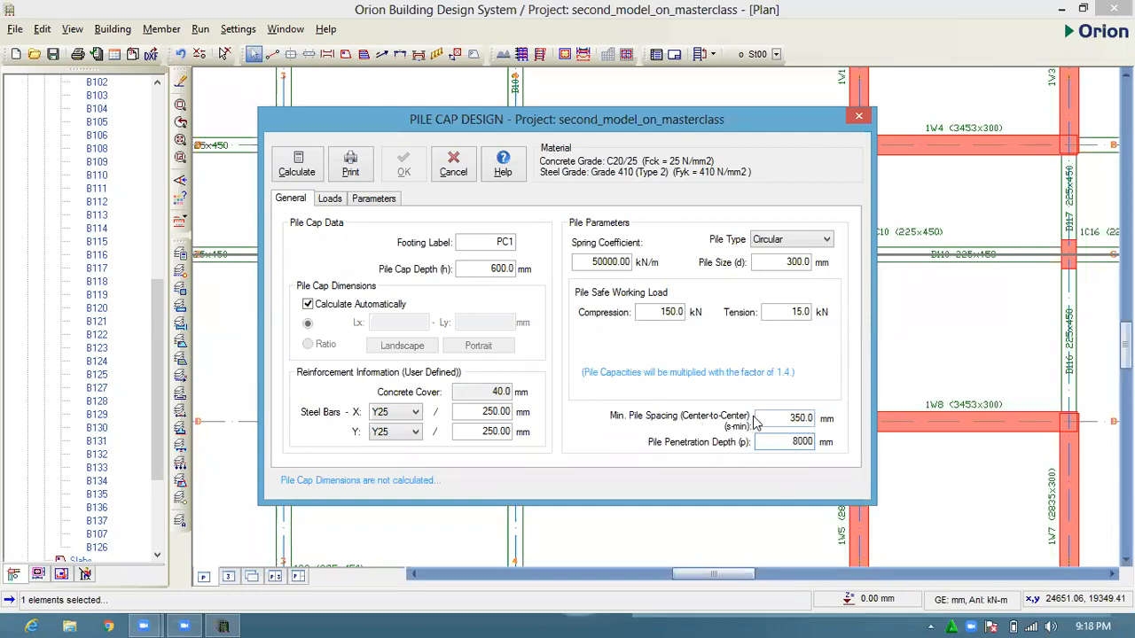
{"action": "left_click", "coordinate": [790, 441]}
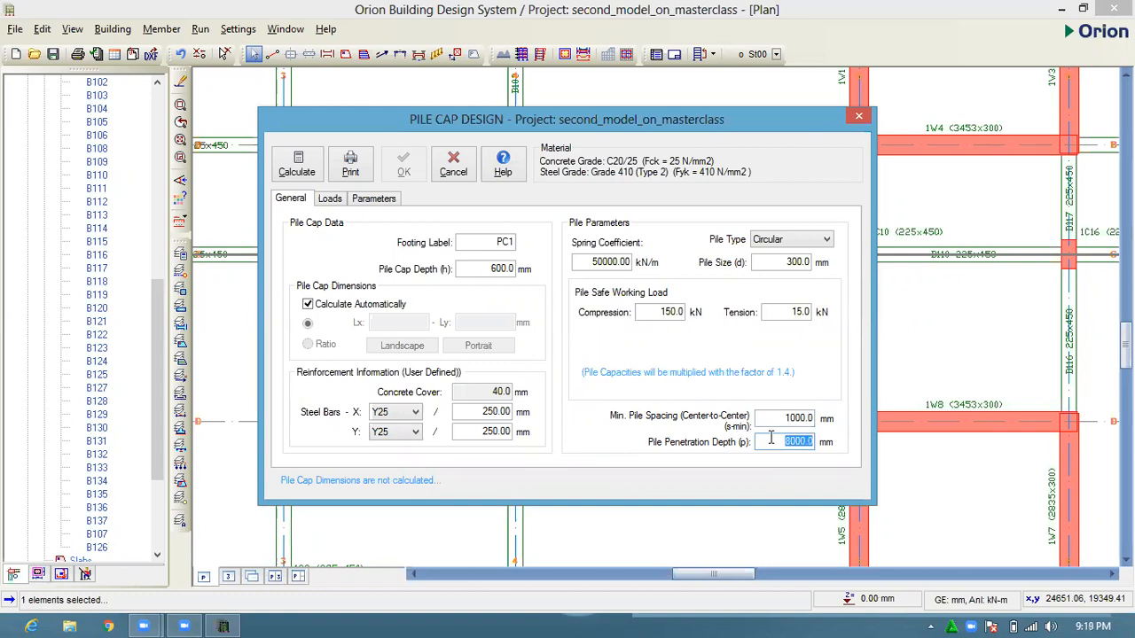
{"action": "mouse_move", "coordinate": [655, 333]}
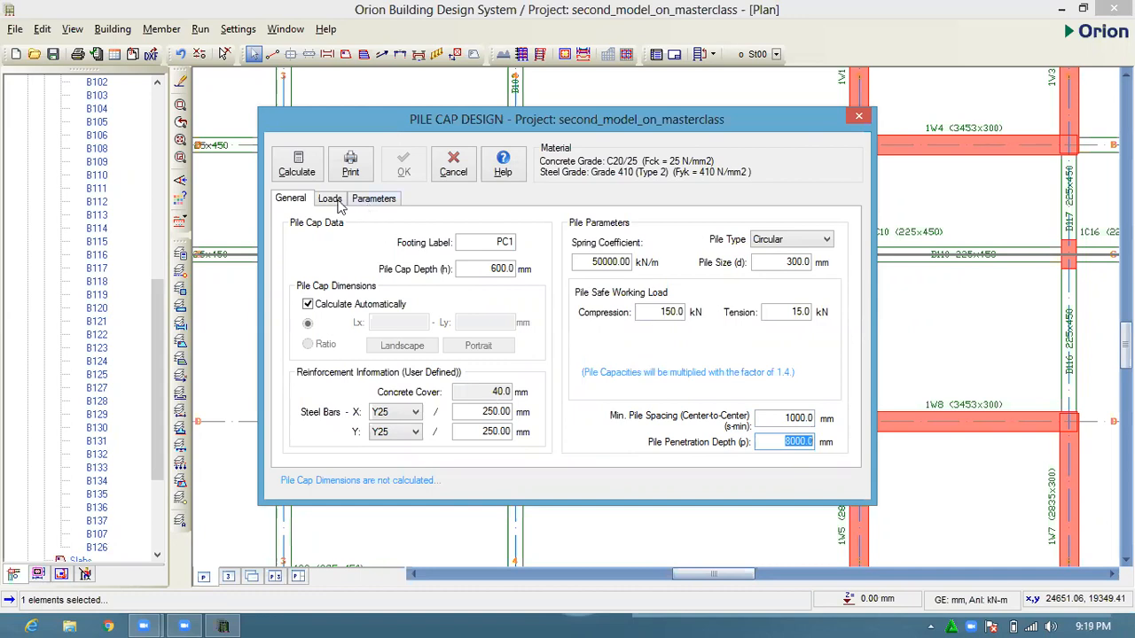
- Review PC1's 1C9 load combinations, 700 mm surcharge height and 18 kN/m3 soil weight
{"action": "left_click", "coordinate": [330, 198]}
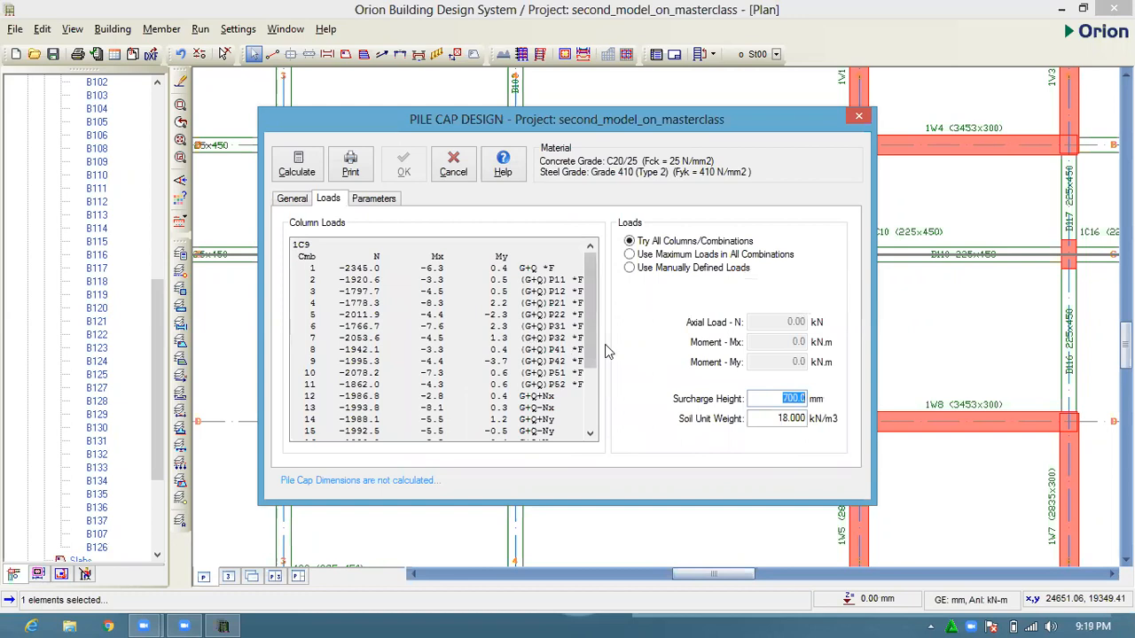
{"action": "mouse_move", "coordinate": [606, 406]}
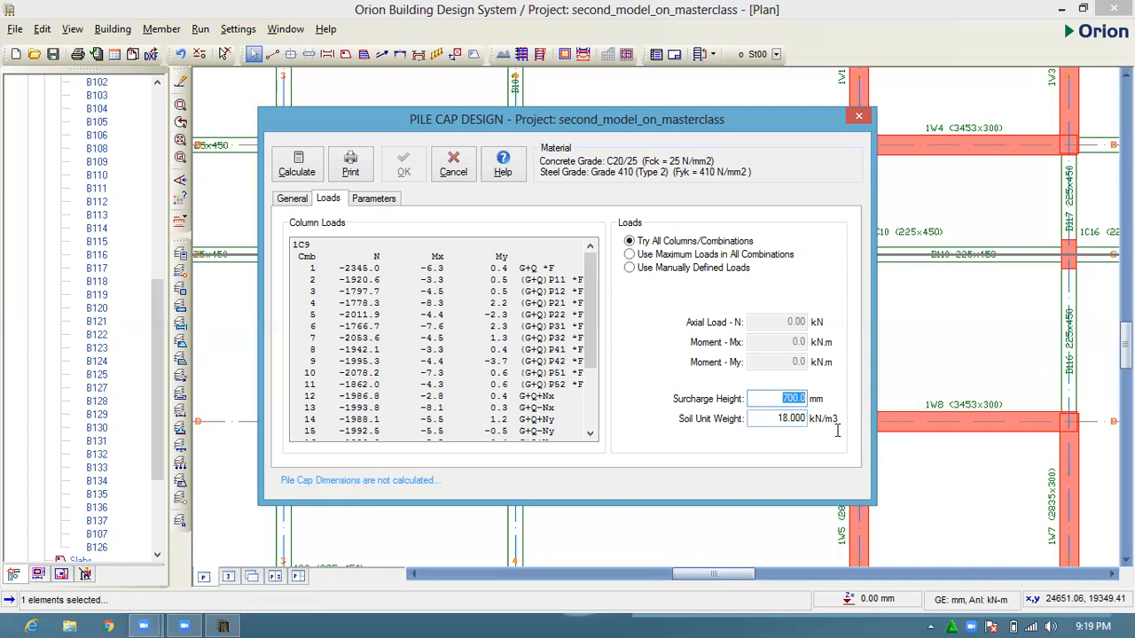
{"action": "left_click", "coordinate": [778, 419]}
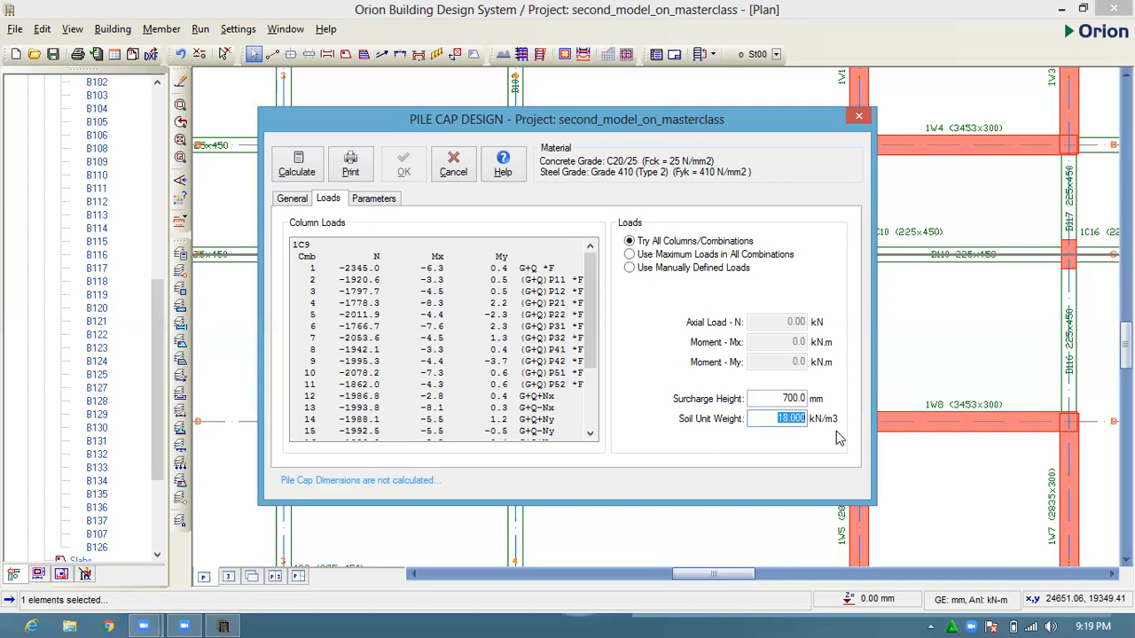
{"action": "mouse_move", "coordinate": [803, 464]}
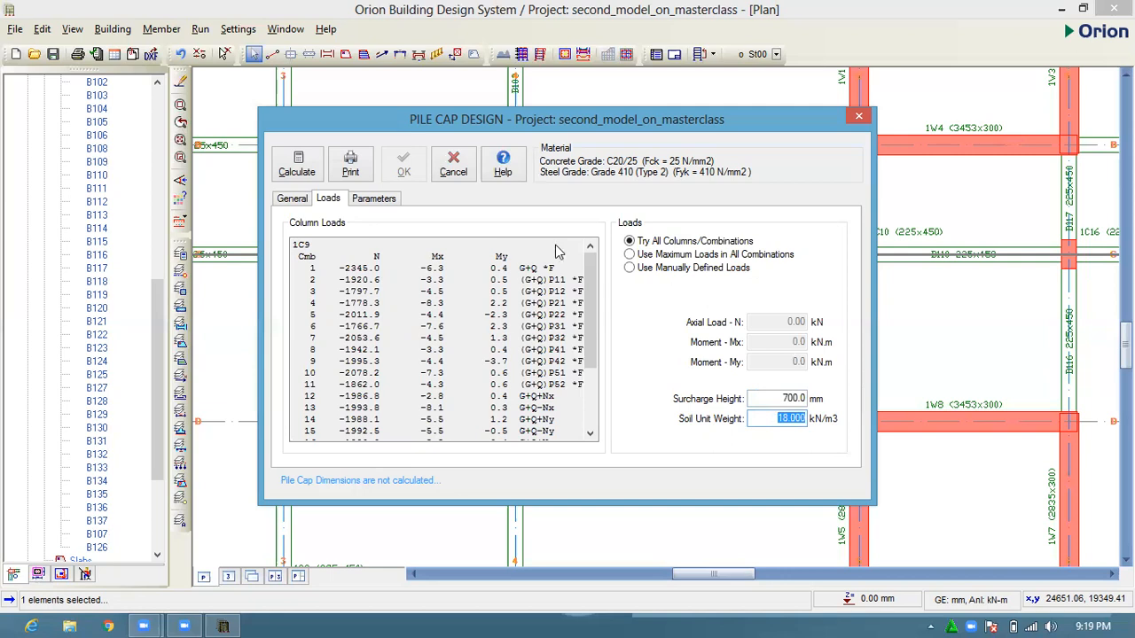
- In the Parameters tab, change pile-face-to-cap-edge distance from 200 to 600 mm
{"action": "left_click", "coordinate": [374, 198]}
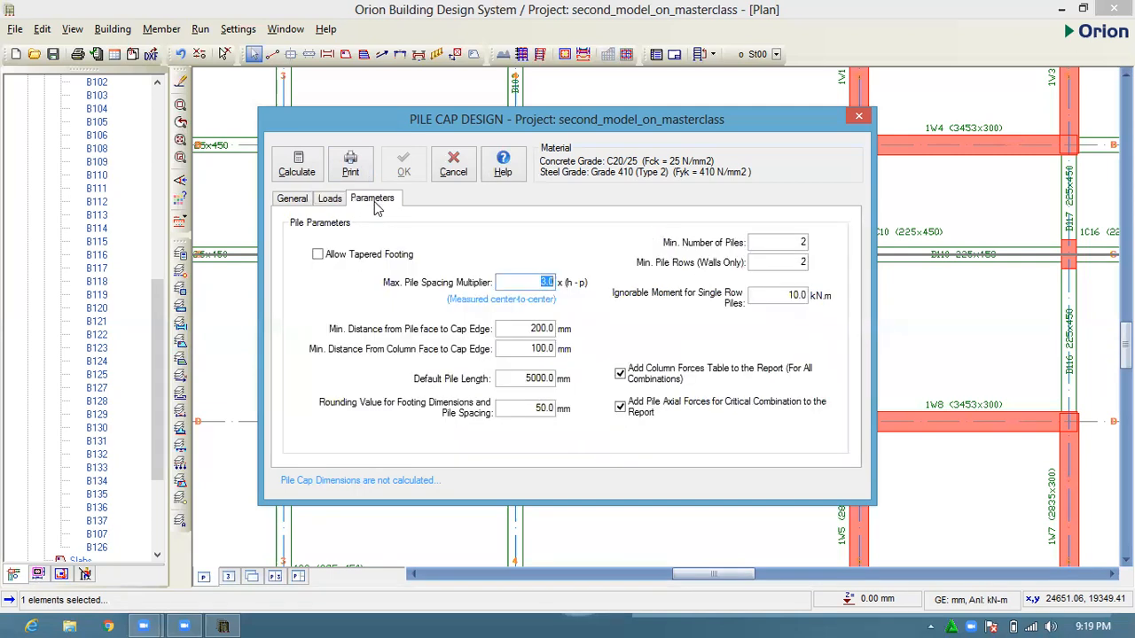
{"action": "mouse_move", "coordinate": [410, 290]}
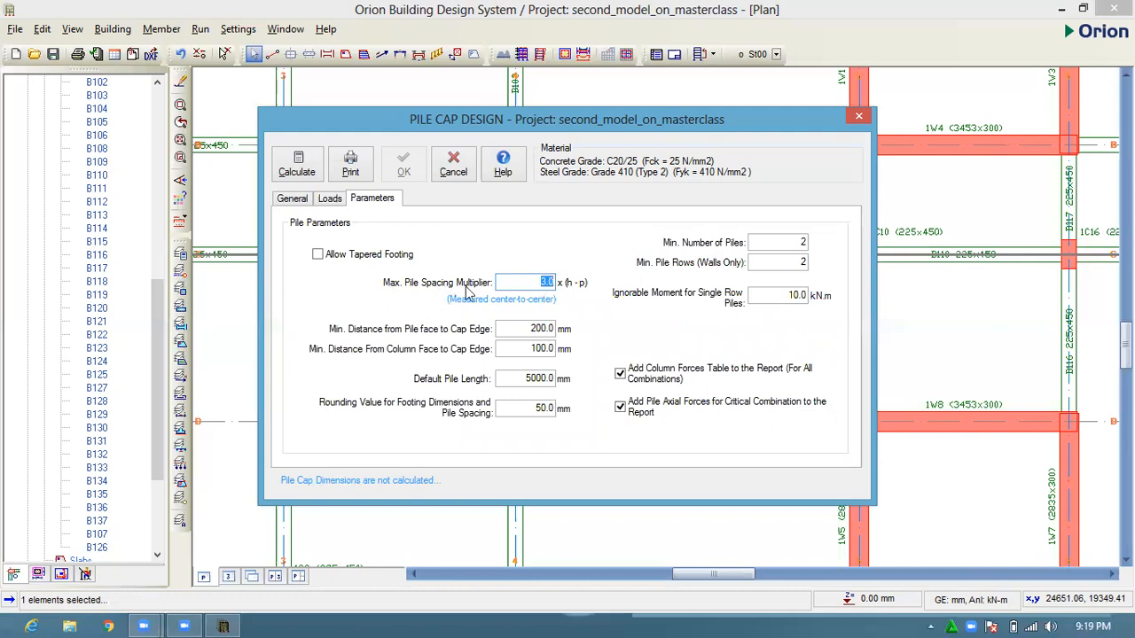
{"action": "mouse_move", "coordinate": [523, 302]}
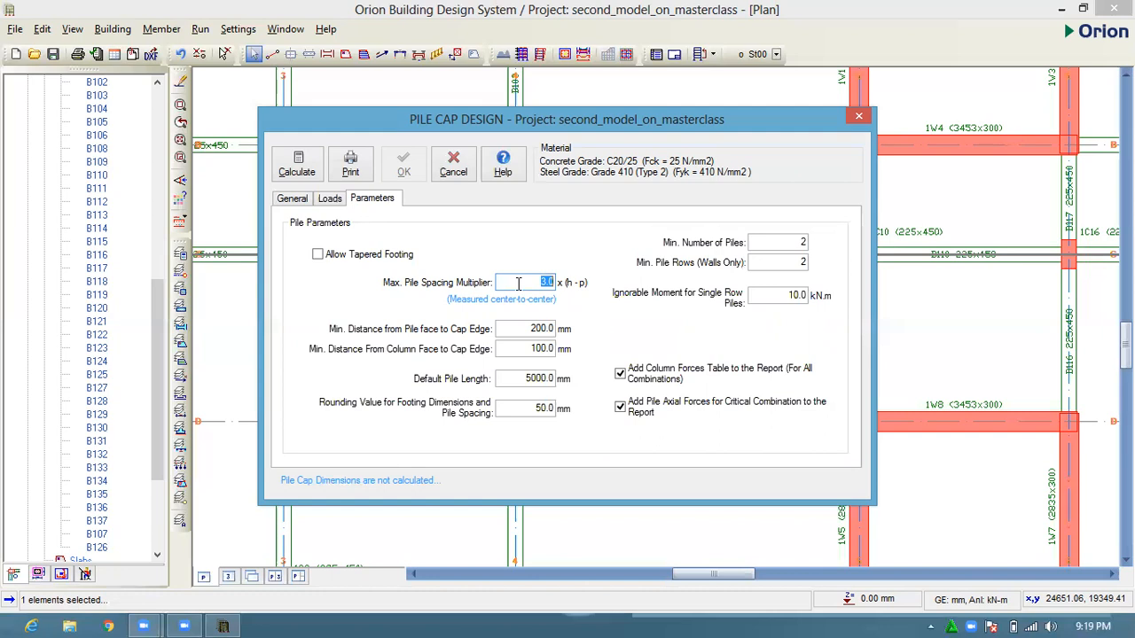
{"action": "mouse_move", "coordinate": [585, 301]}
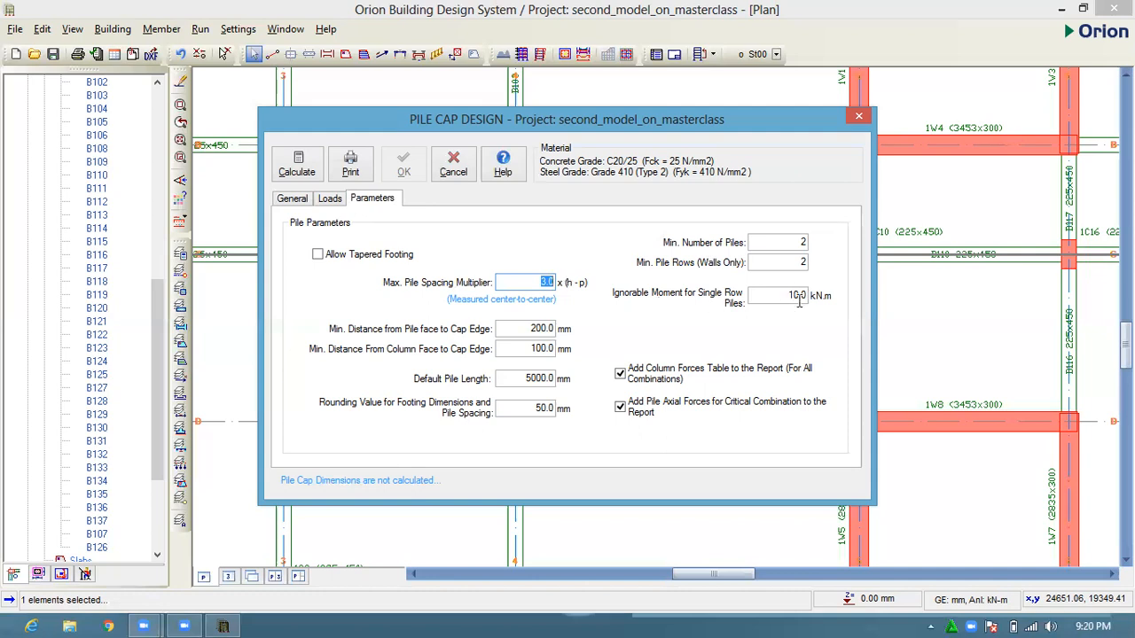
{"action": "mouse_move", "coordinate": [784, 315]}
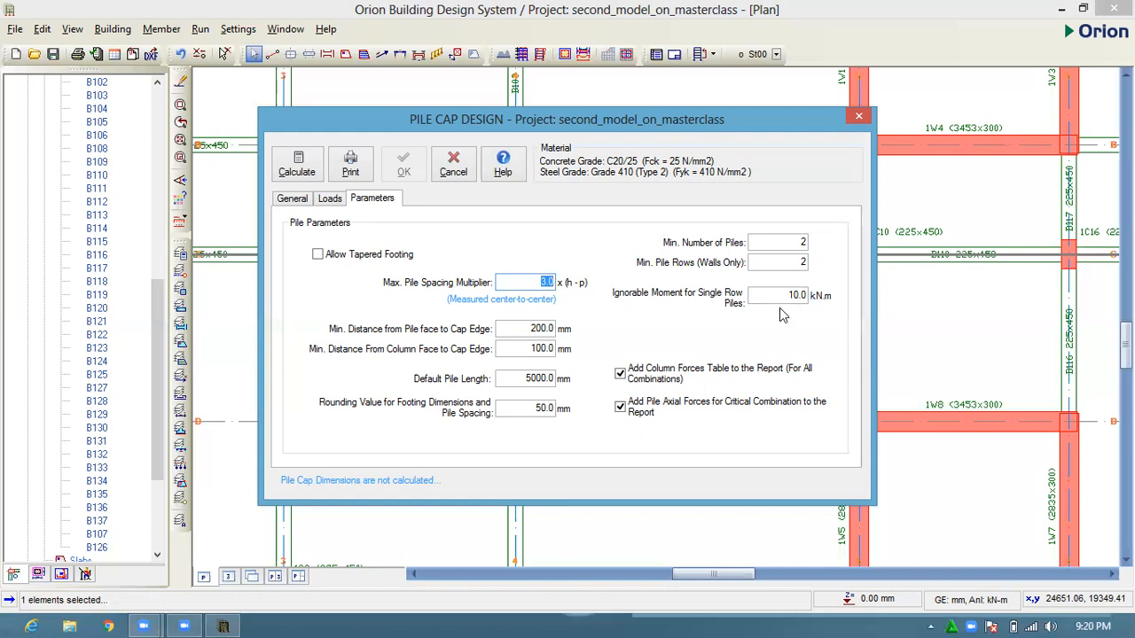
{"action": "mouse_move", "coordinate": [835, 323]}
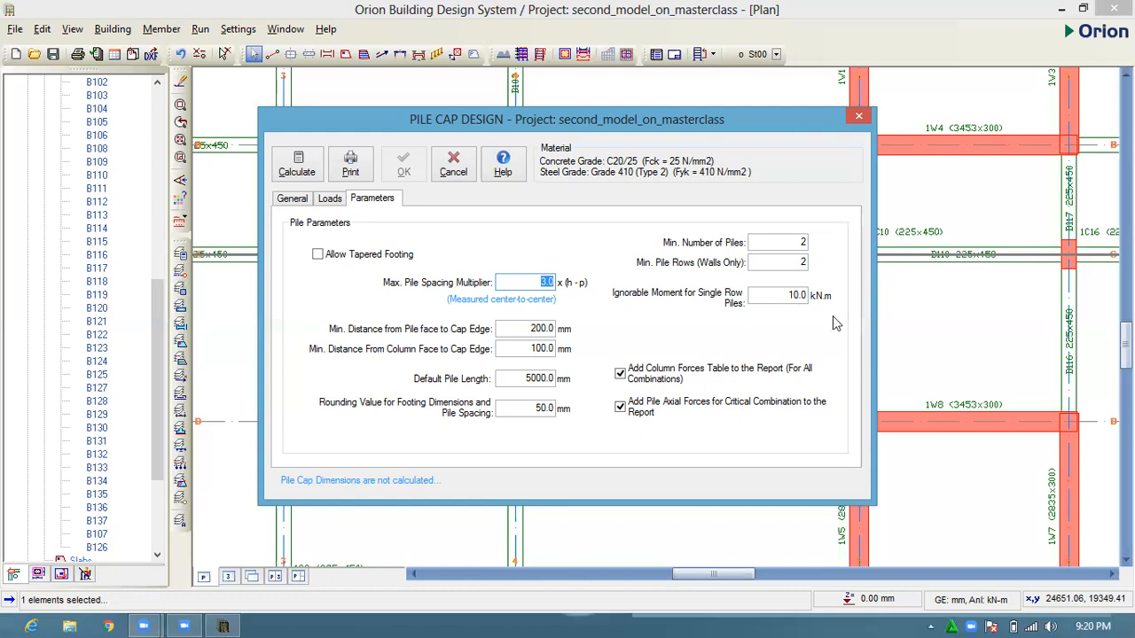
{"action": "mouse_move", "coordinate": [830, 348]}
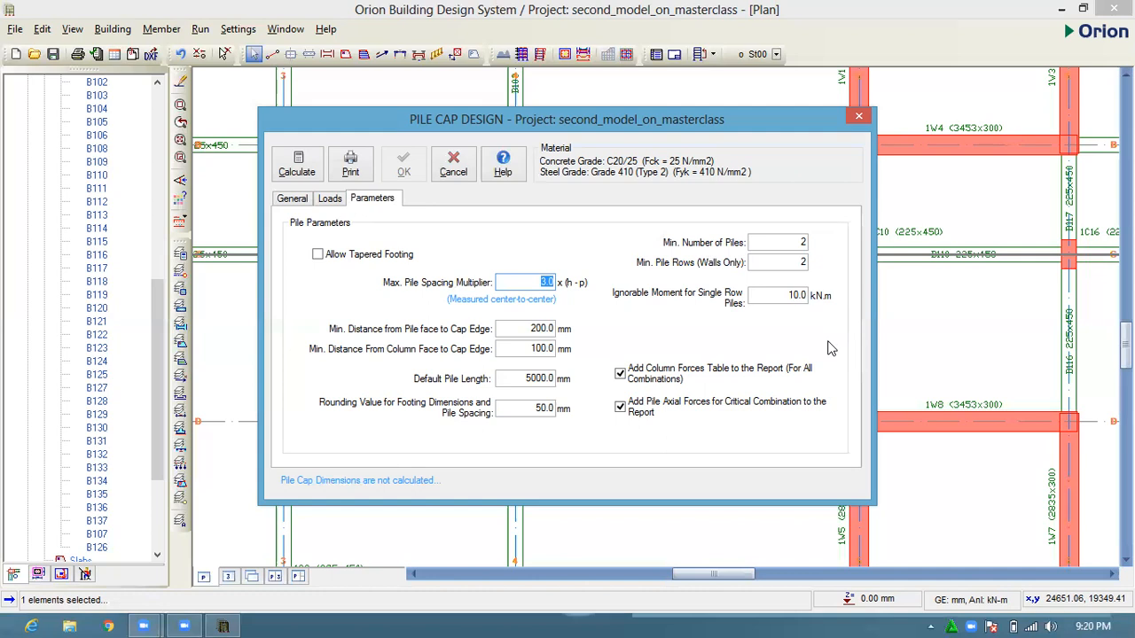
{"action": "mouse_move", "coordinate": [729, 303]}
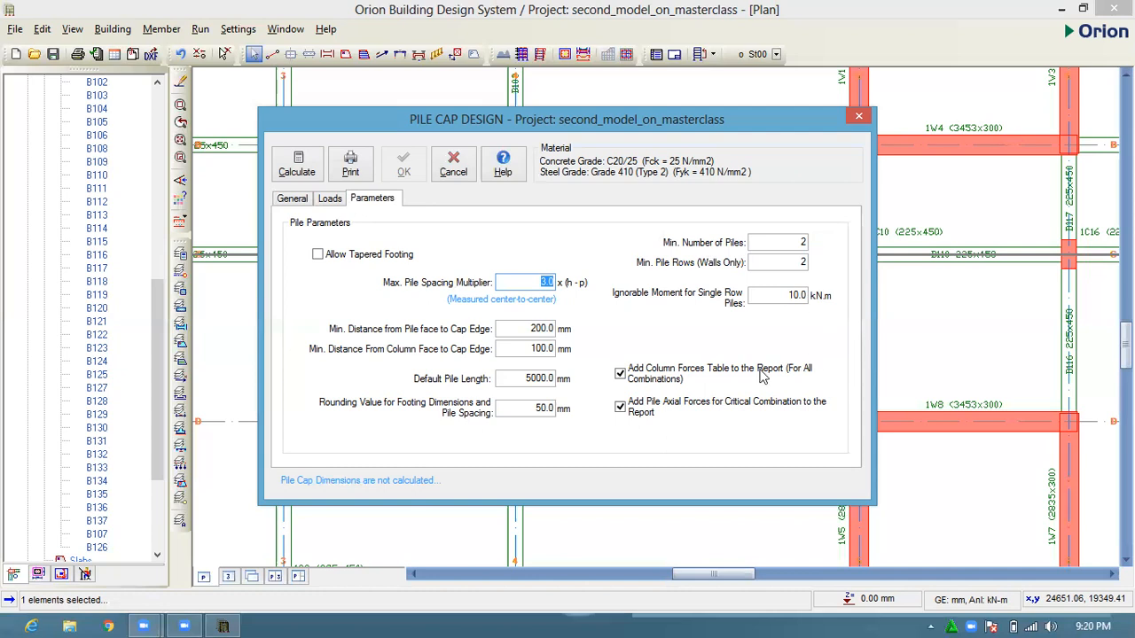
{"action": "mouse_move", "coordinate": [356, 335]}
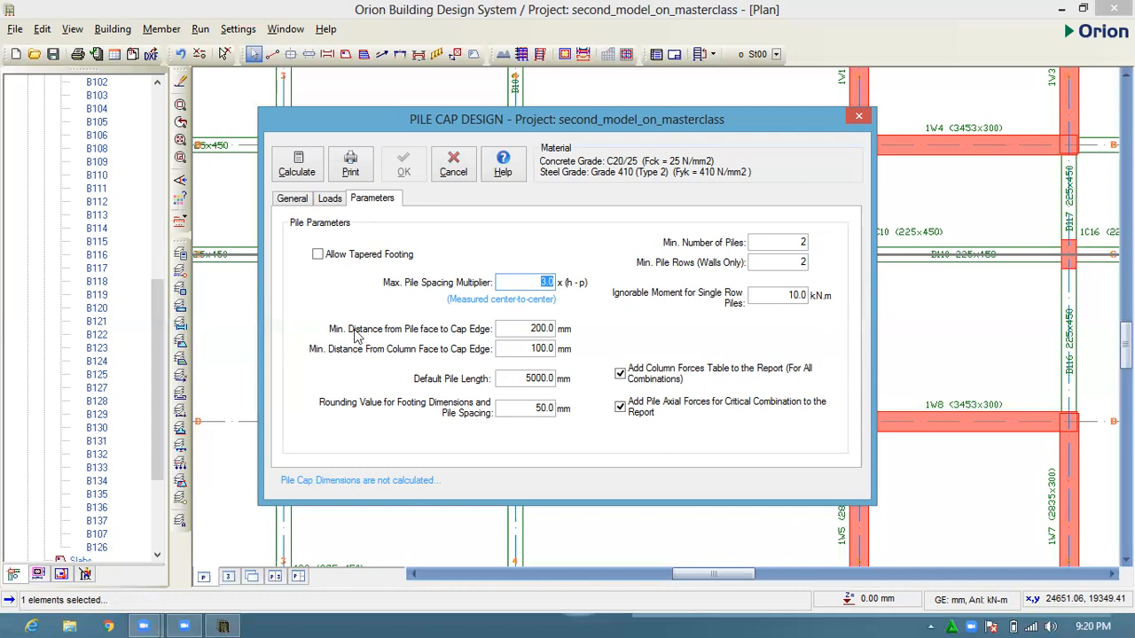
{"action": "mouse_move", "coordinate": [476, 333]}
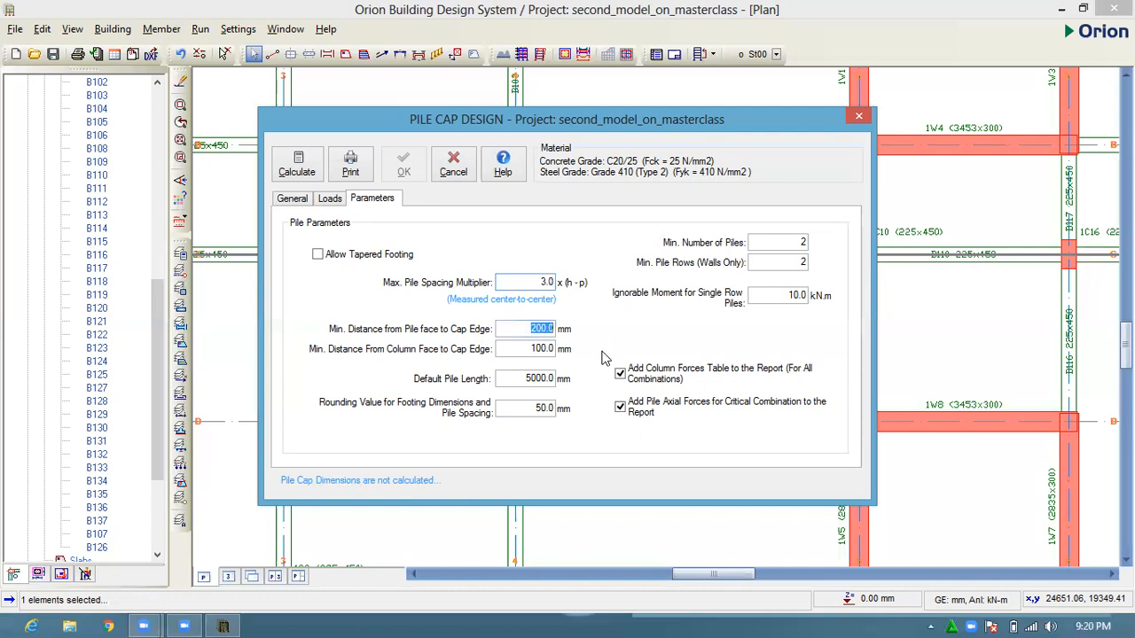
{"action": "type", "text": "600"}
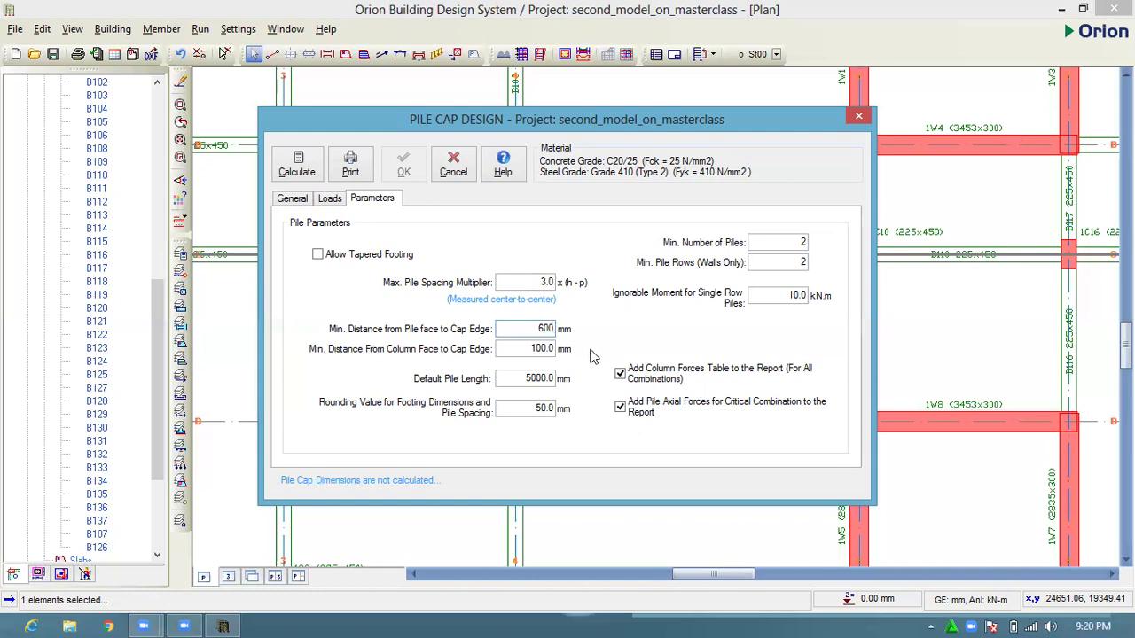
{"action": "mouse_move", "coordinate": [580, 355]}
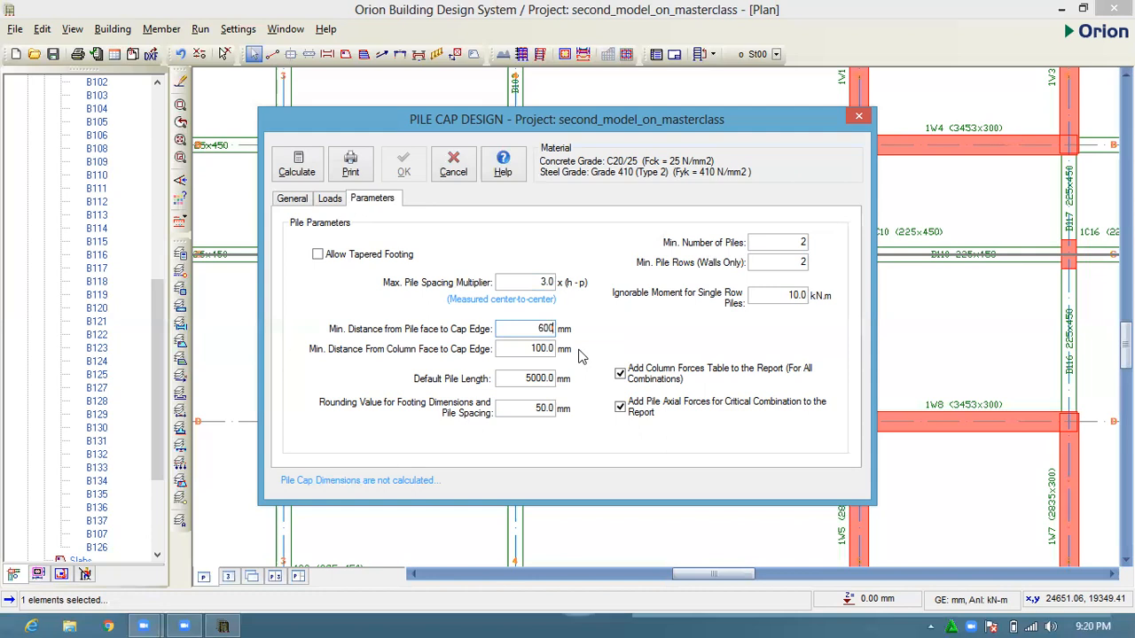
{"action": "mouse_move", "coordinate": [579, 360]}
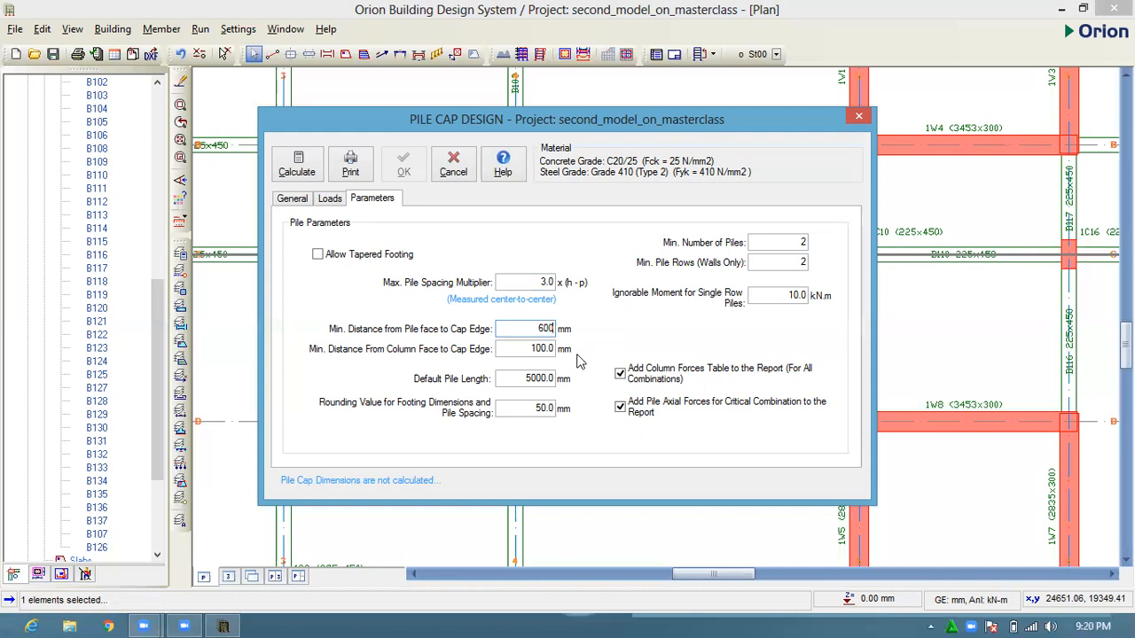
{"action": "mouse_move", "coordinate": [322, 364]}
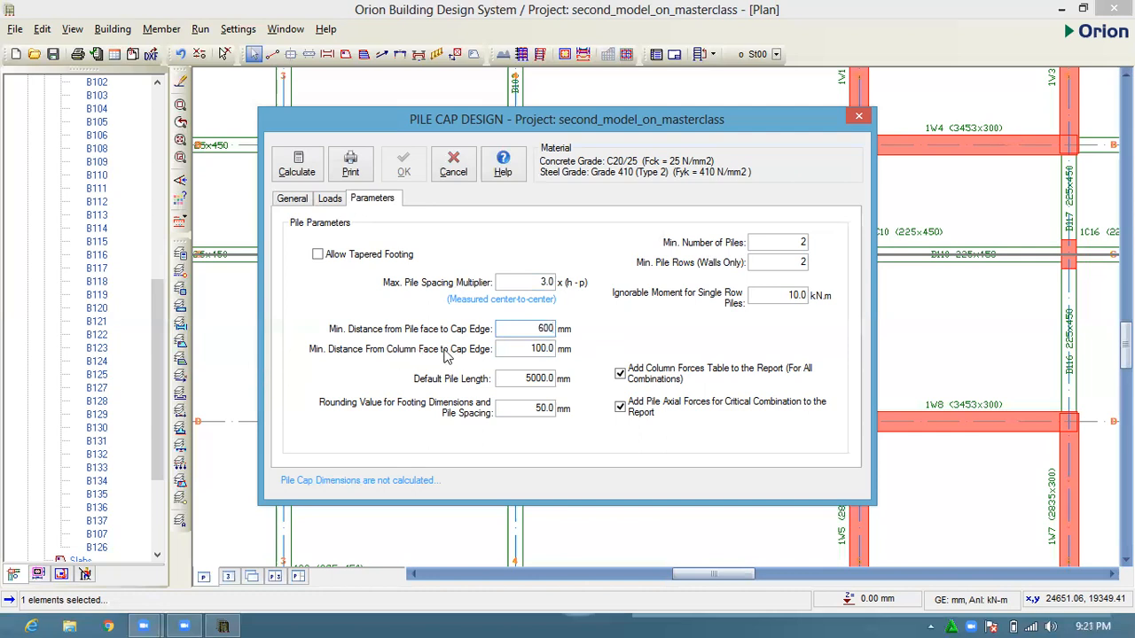
{"action": "mouse_move", "coordinate": [494, 357]}
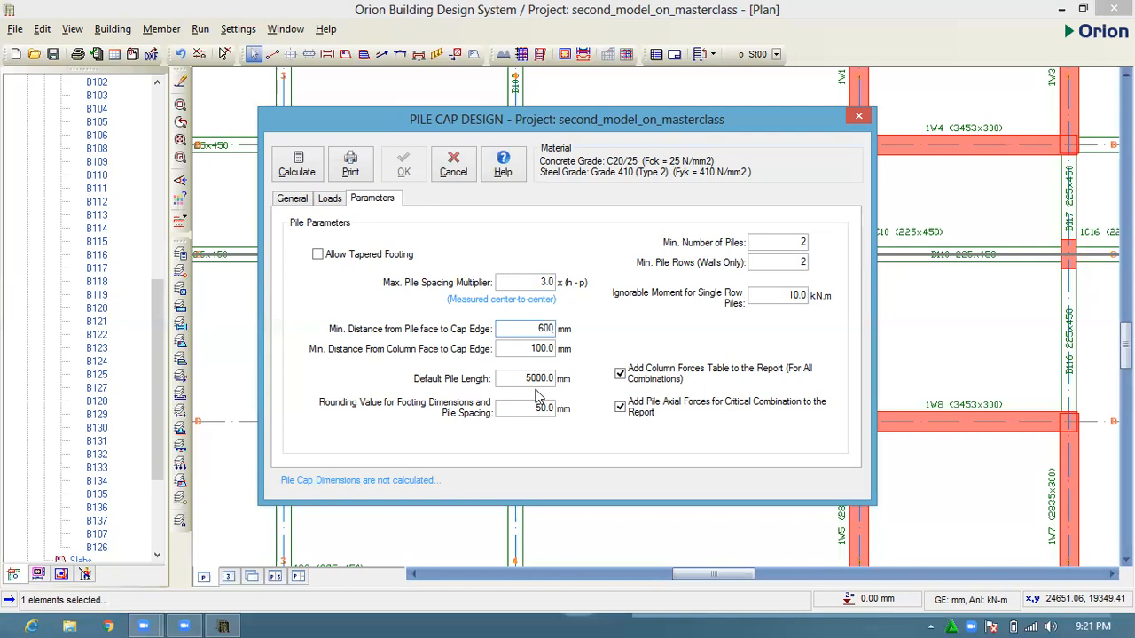
{"action": "mouse_move", "coordinate": [534, 361]}
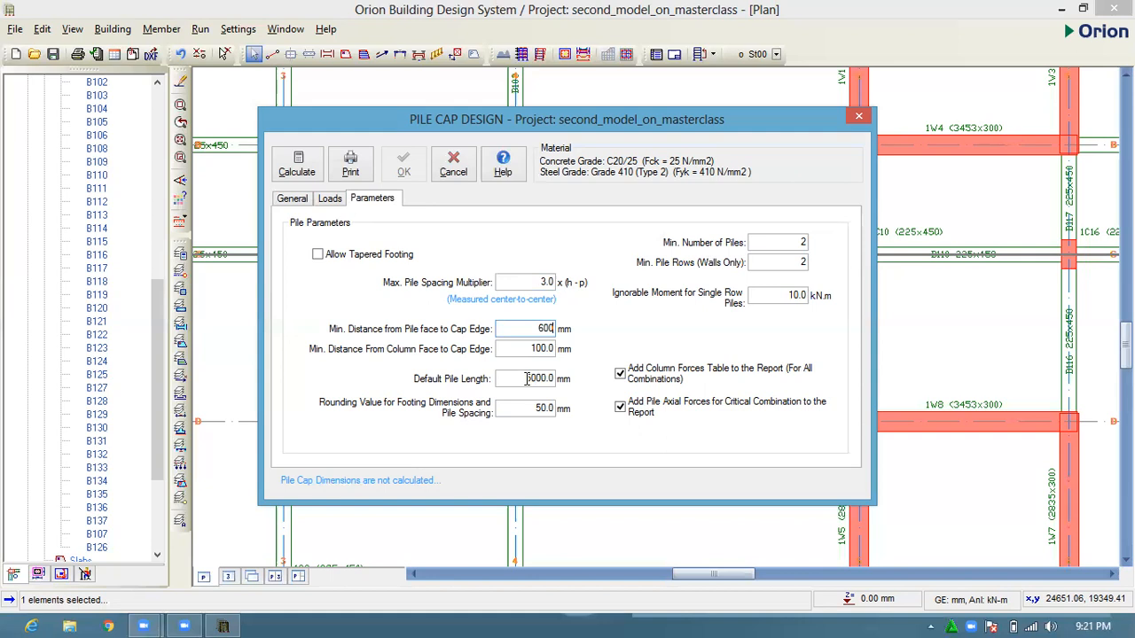
{"action": "mouse_move", "coordinate": [408, 420]}
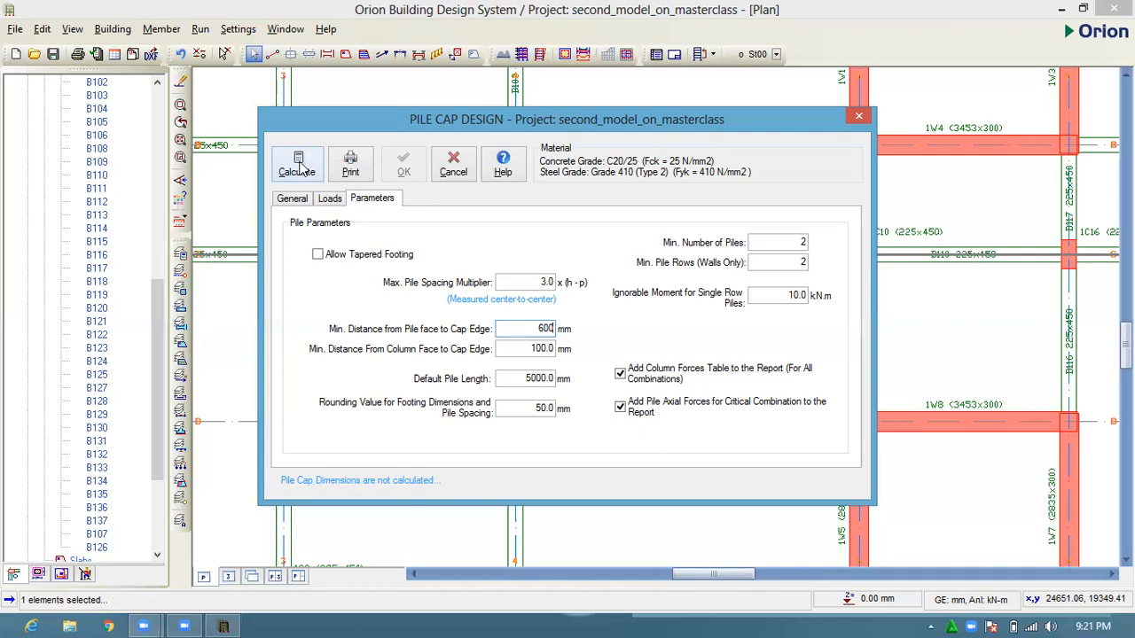
- Calculate PC1, review the 5500×3500 mm, 15-pile report, and return to General settings
{"action": "left_click", "coordinate": [297, 165]}
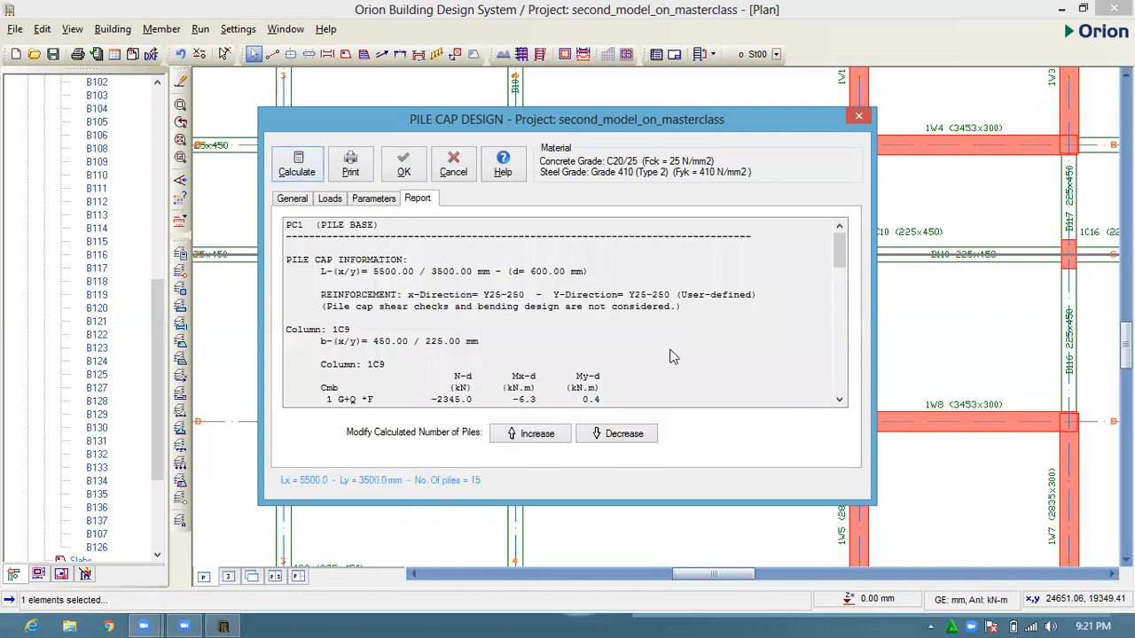
{"action": "mouse_move", "coordinate": [376, 280]}
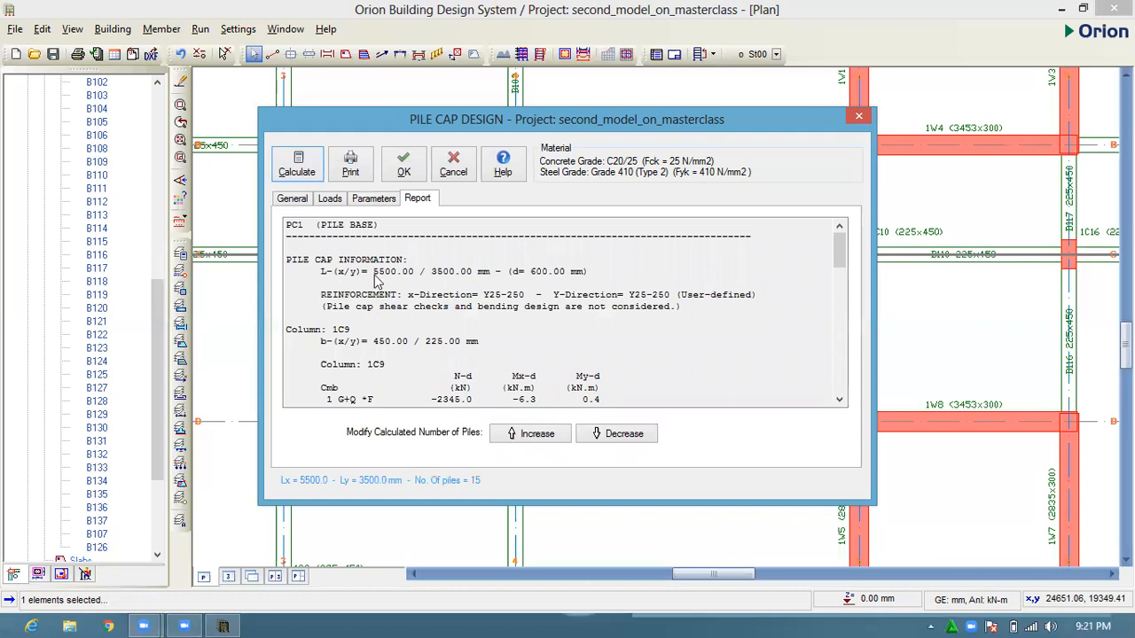
{"action": "mouse_move", "coordinate": [394, 279]}
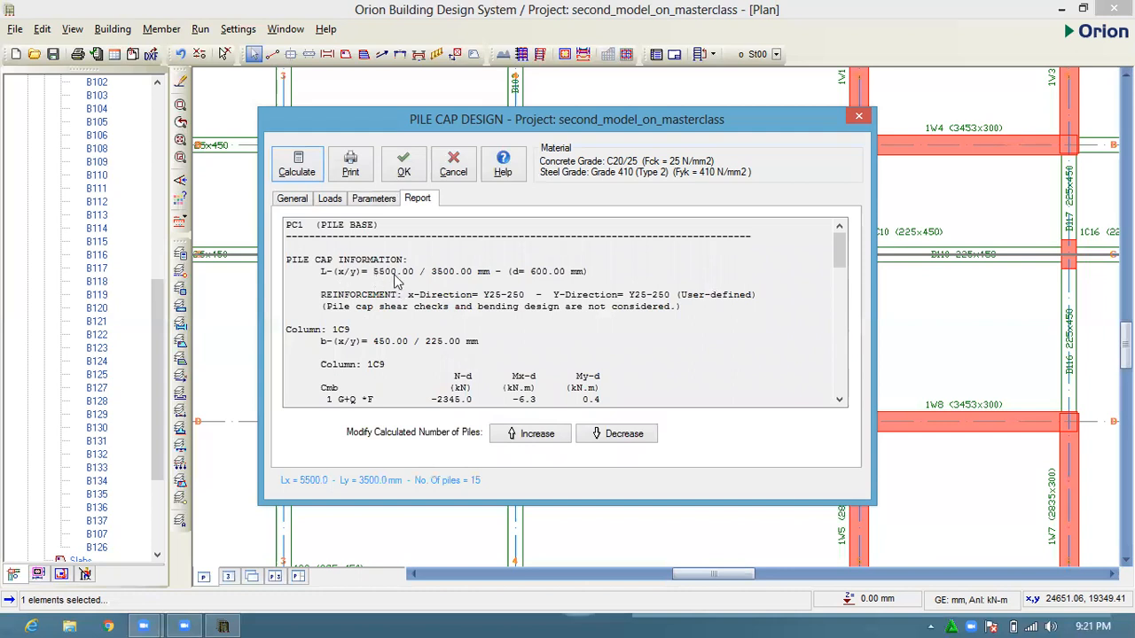
{"action": "mouse_move", "coordinate": [465, 278]}
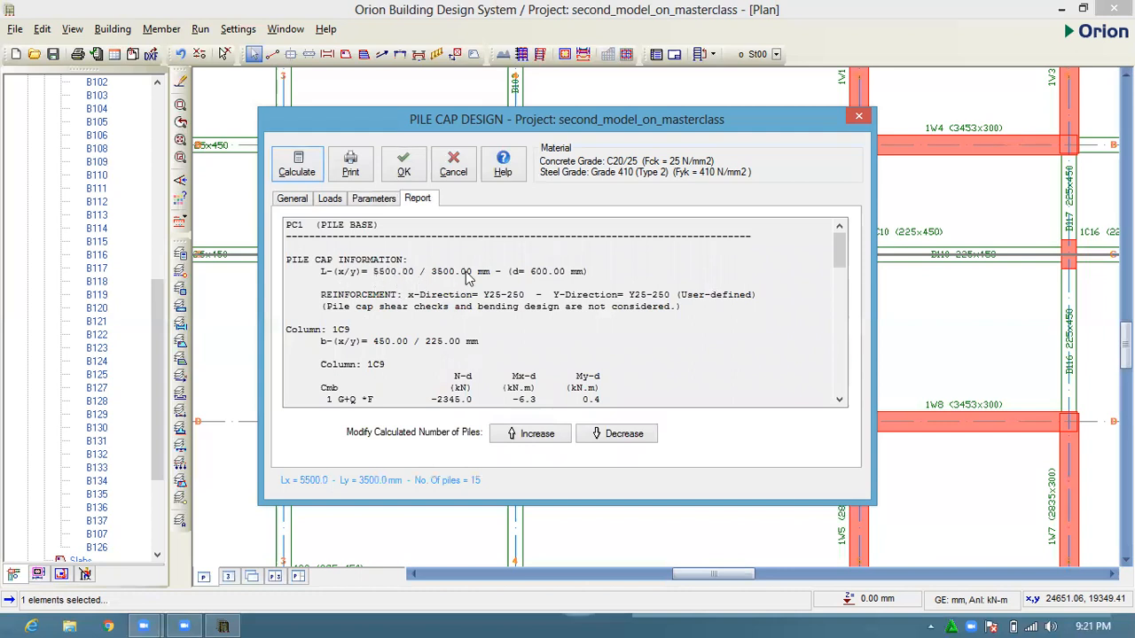
{"action": "mouse_move", "coordinate": [669, 279]}
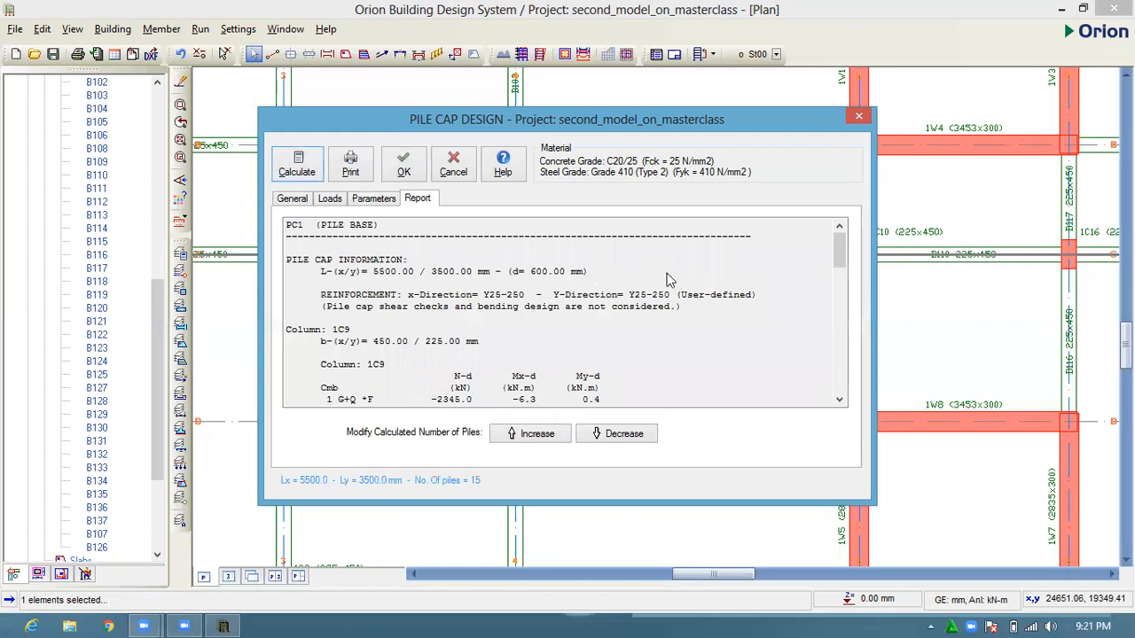
{"action": "mouse_move", "coordinate": [439, 304]}
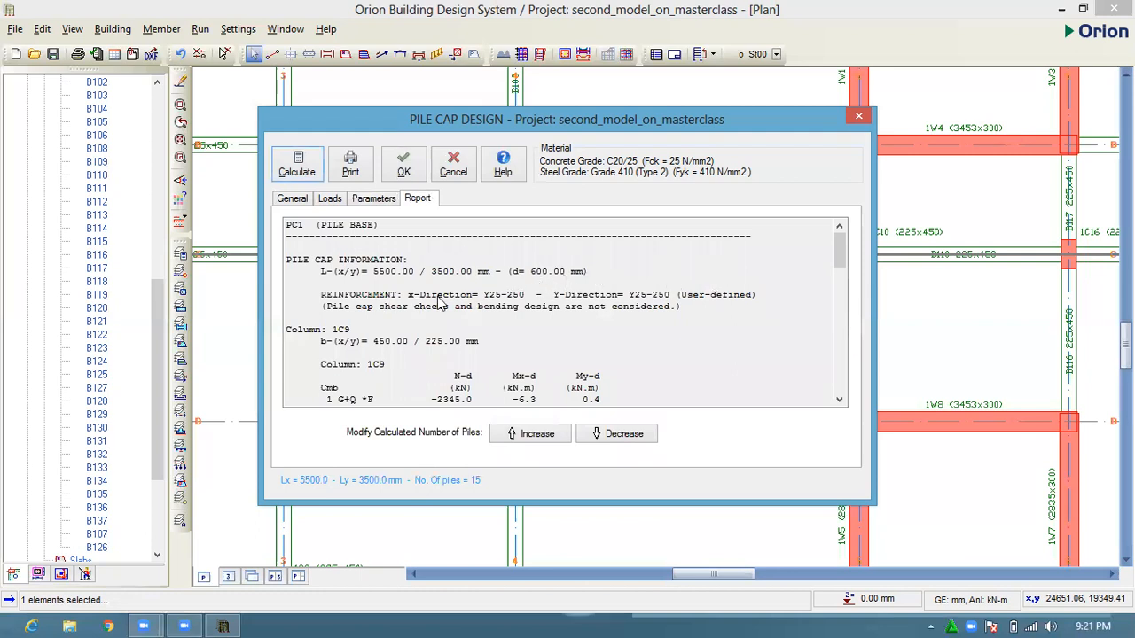
{"action": "mouse_move", "coordinate": [525, 311]}
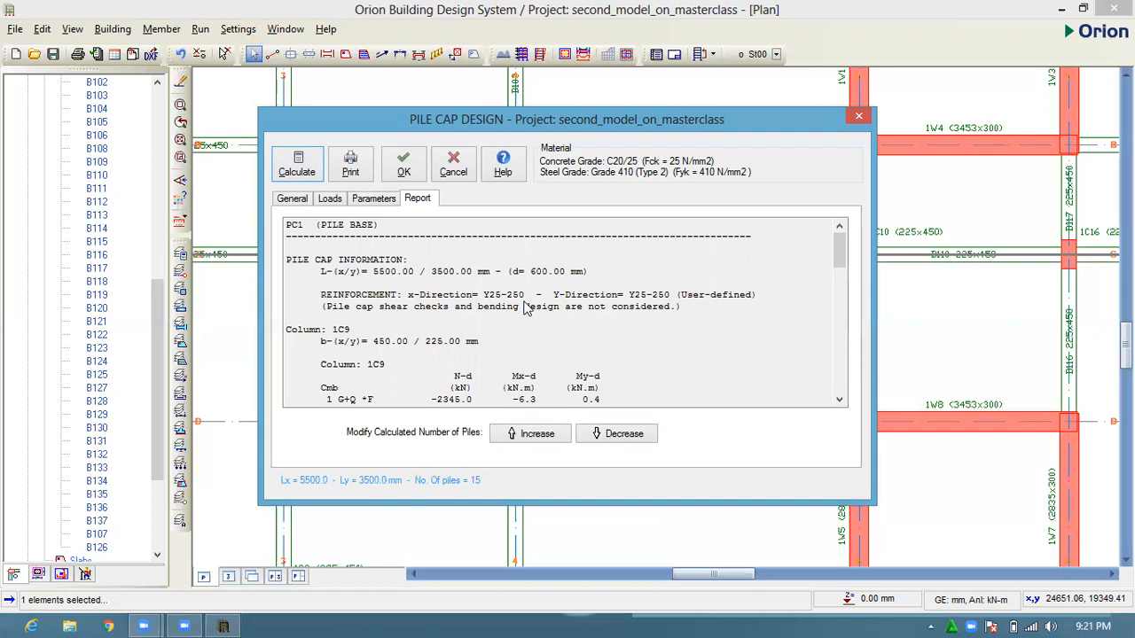
{"action": "mouse_move", "coordinate": [744, 304]}
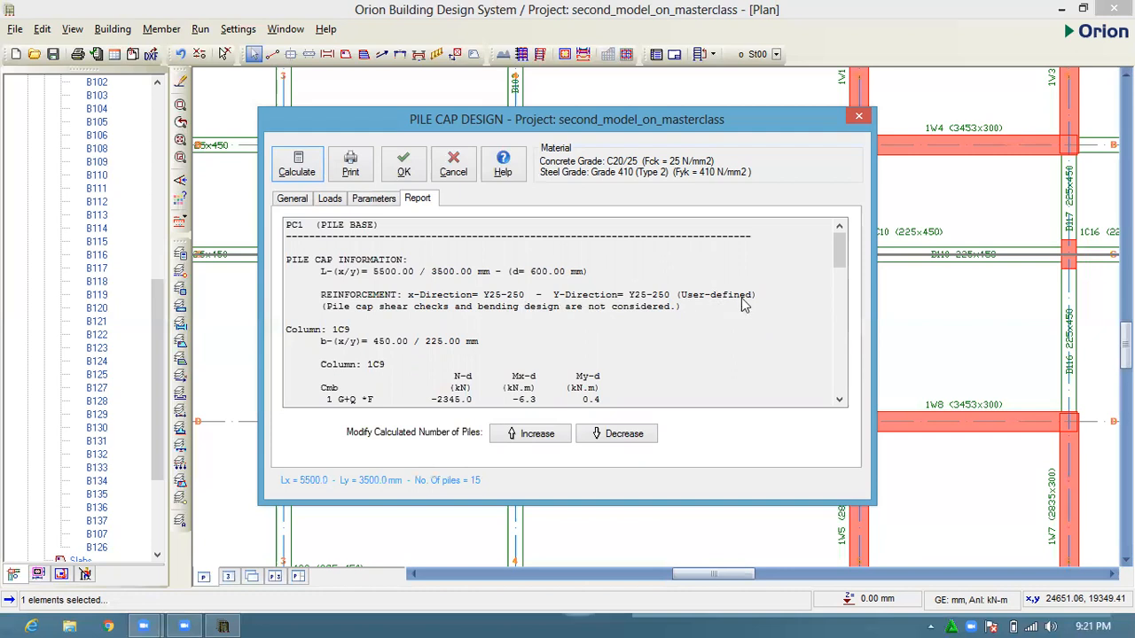
{"action": "mouse_move", "coordinate": [844, 273]}
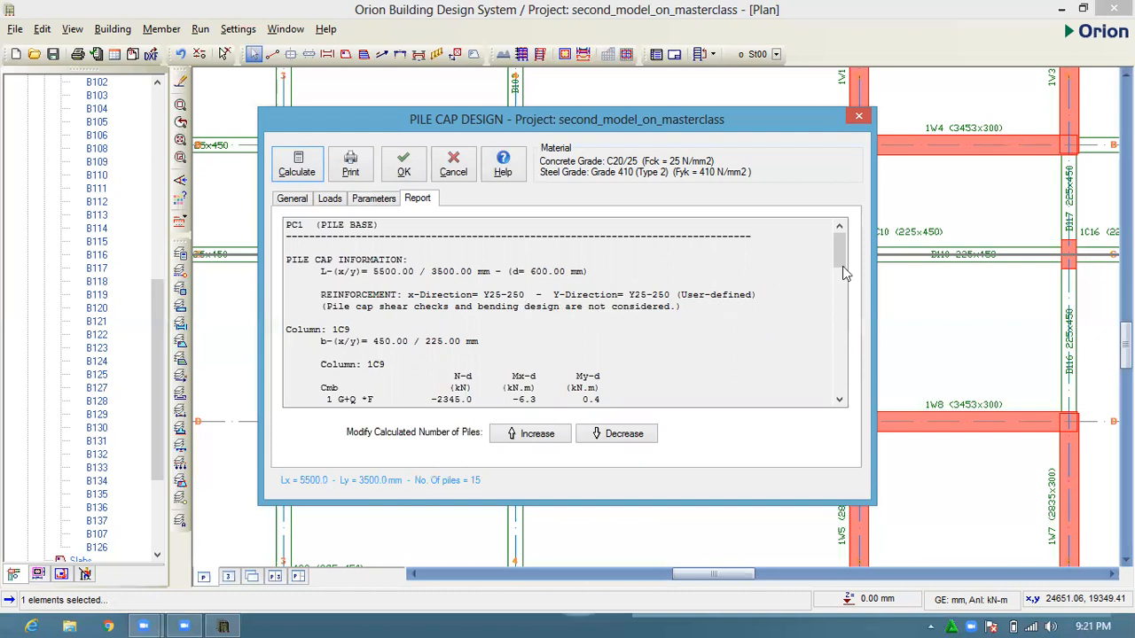
{"action": "scroll", "scroll_direction": "down", "scroll_amount": 3}
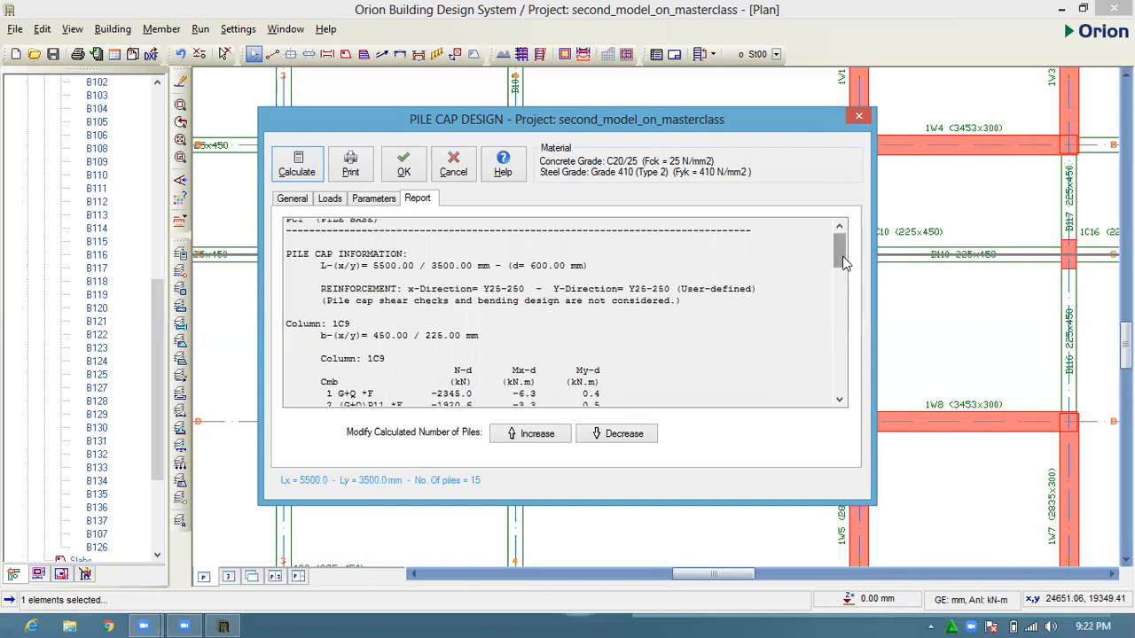
{"action": "left_click_drag", "start_coordinate": [839, 262], "coordinate": [838, 306]}
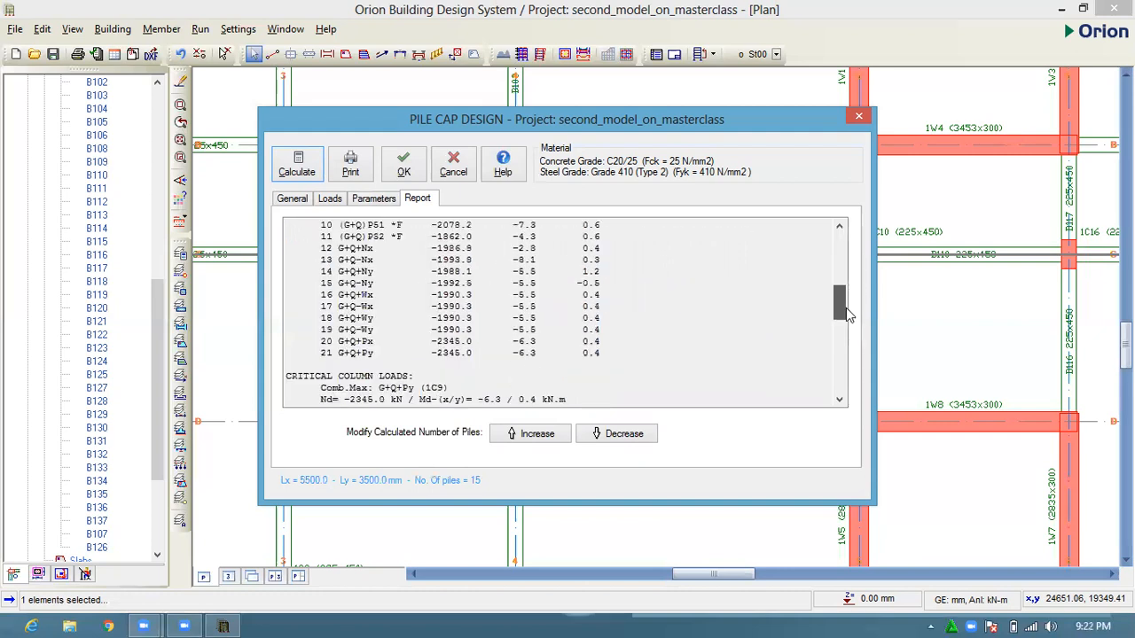
{"action": "scroll", "scroll_direction": "down", "scroll_amount": 3}
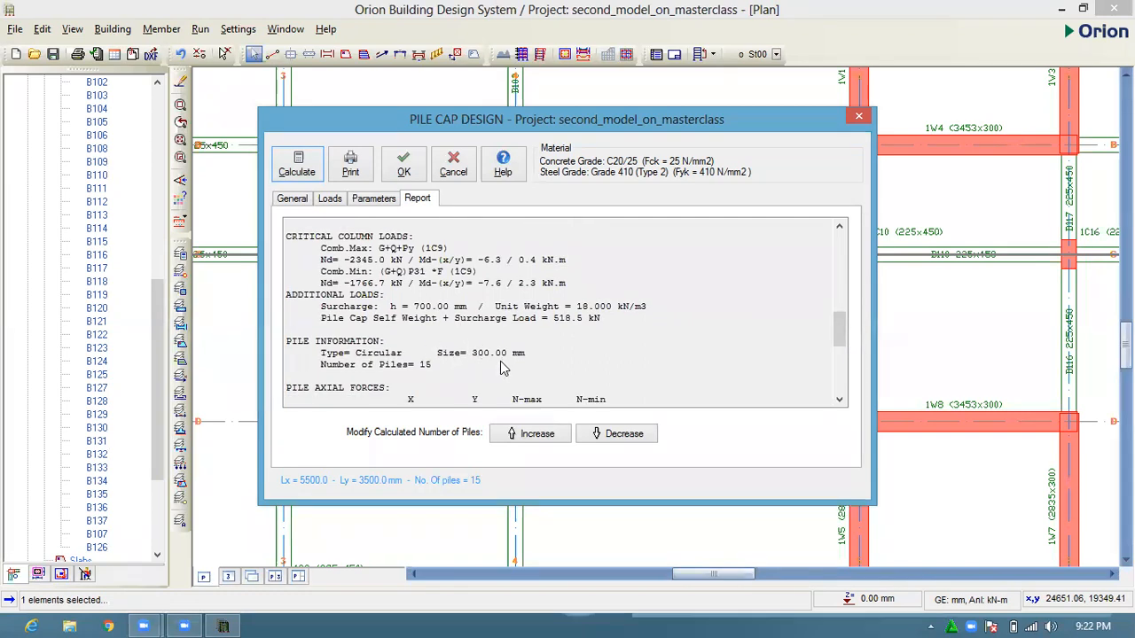
{"action": "mouse_move", "coordinate": [351, 366]}
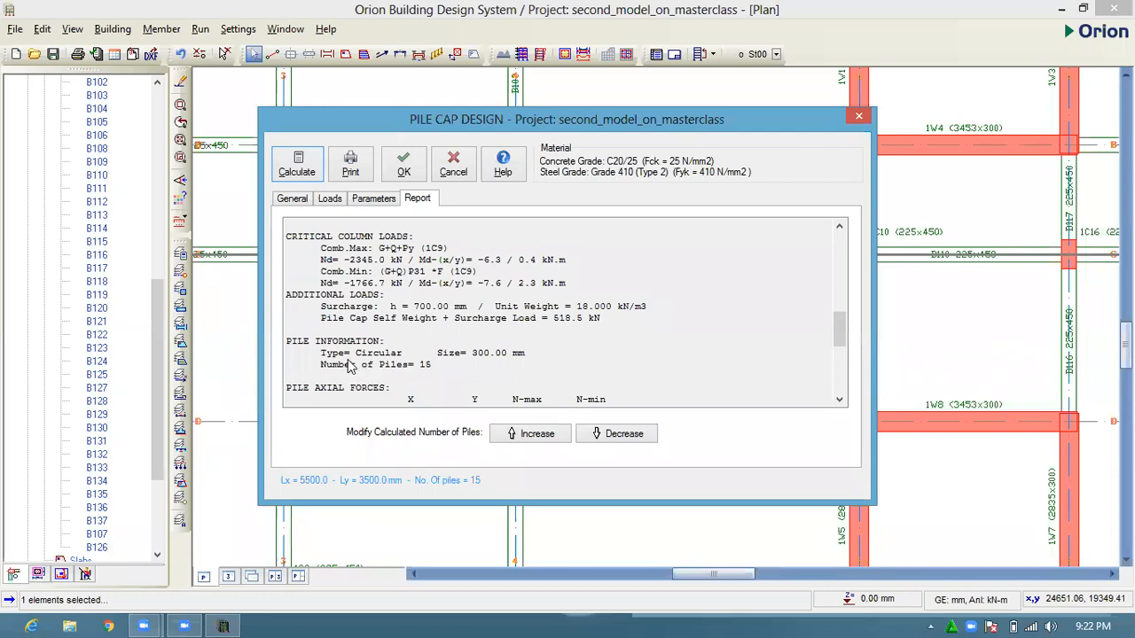
{"action": "mouse_move", "coordinate": [492, 359]}
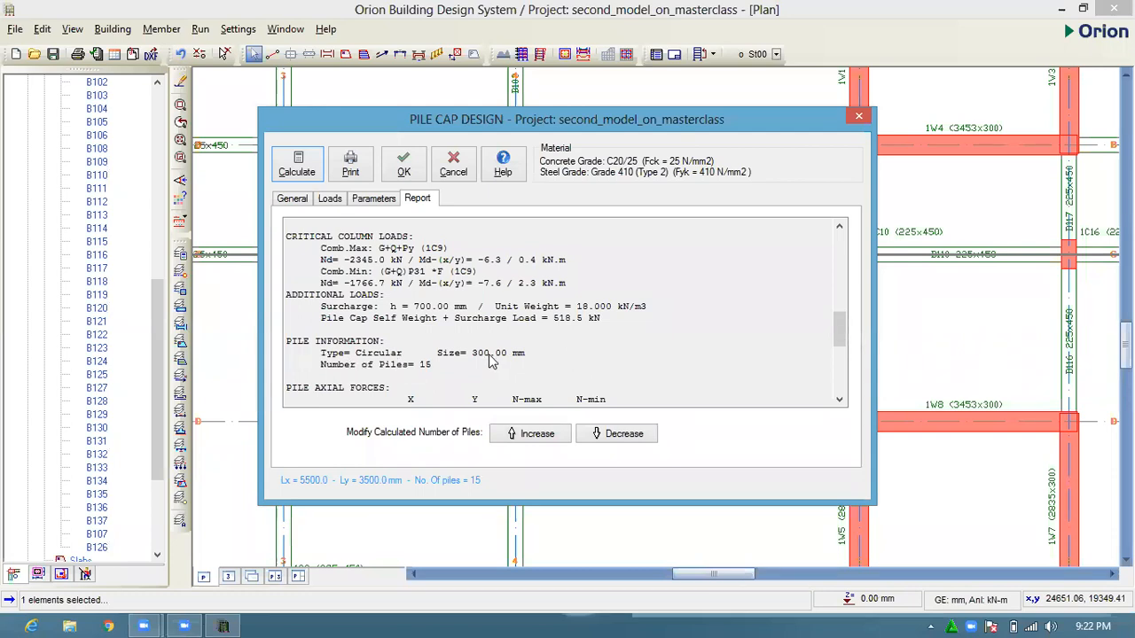
{"action": "mouse_move", "coordinate": [487, 368]}
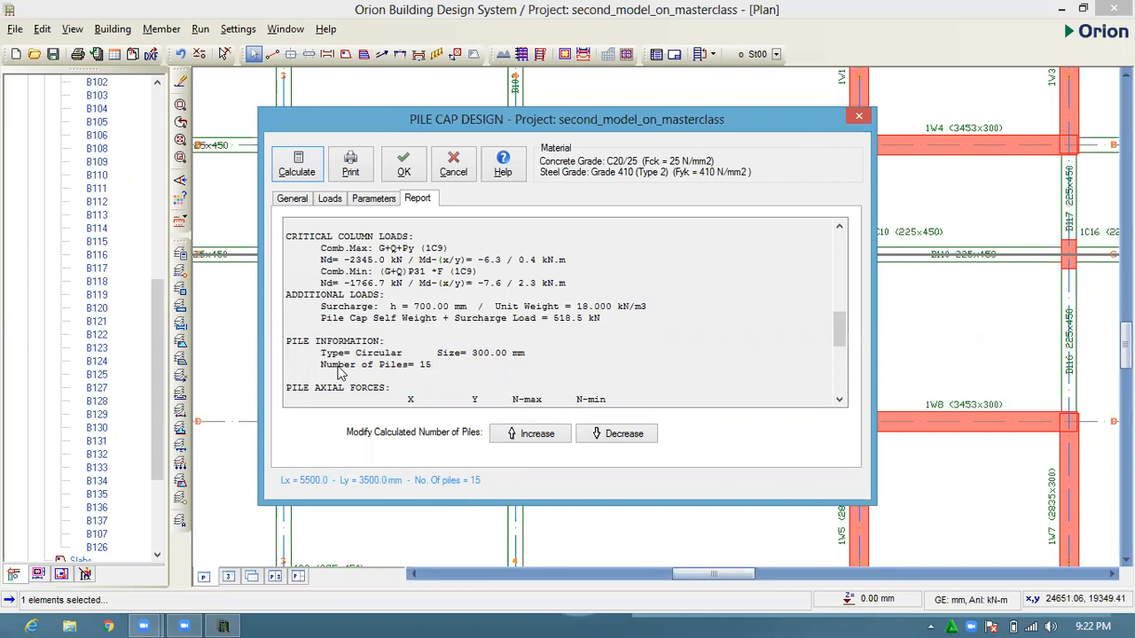
{"action": "scroll", "scroll_direction": "down", "scroll_amount": 3}
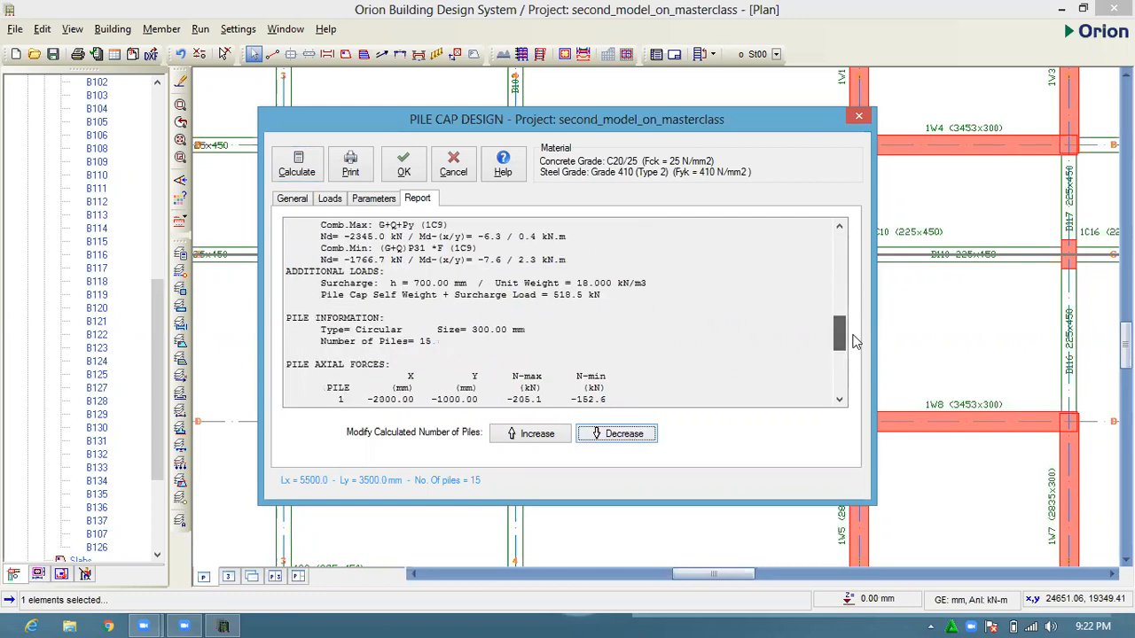
{"action": "left_click", "coordinate": [291, 197]}
{"action": "type", "text": "600"}
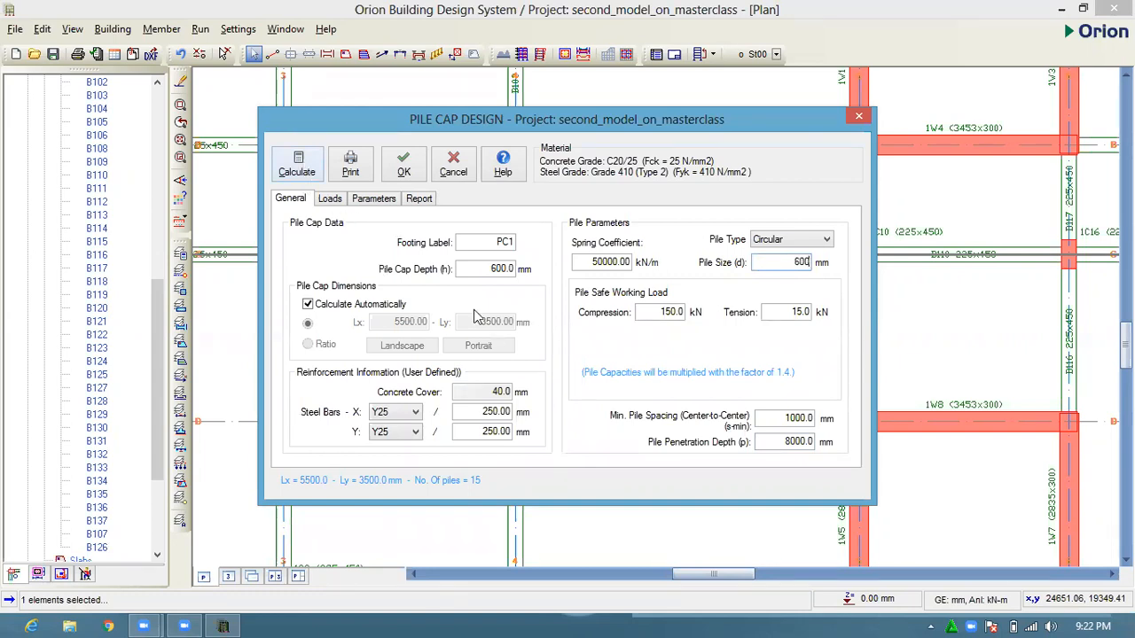
- Recalculate with 600 mm piles and review the 6800×3800 mm, 18-pile report
{"action": "left_click", "coordinate": [419, 198]}
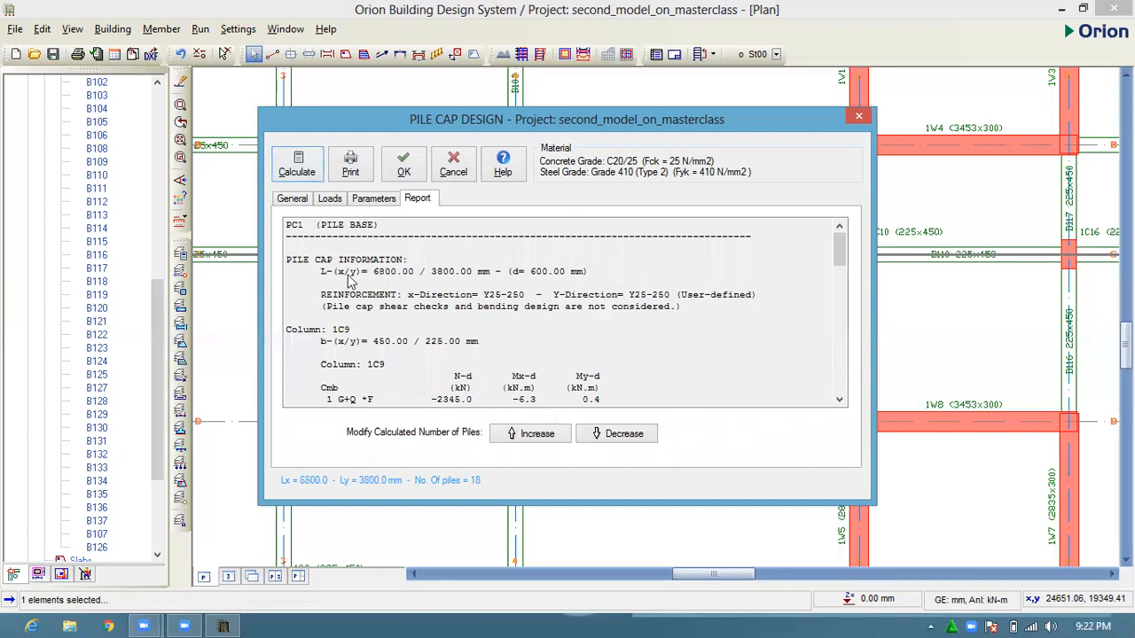
{"action": "mouse_move", "coordinate": [450, 286]}
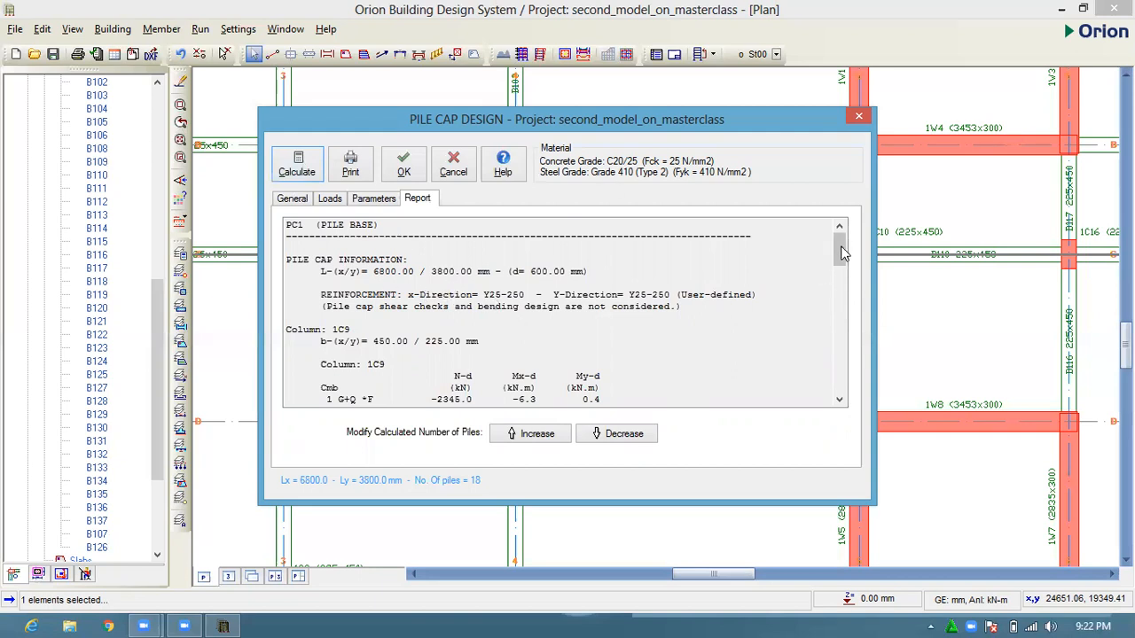
{"action": "left_click_drag", "start_coordinate": [839, 253], "coordinate": [840, 319]}
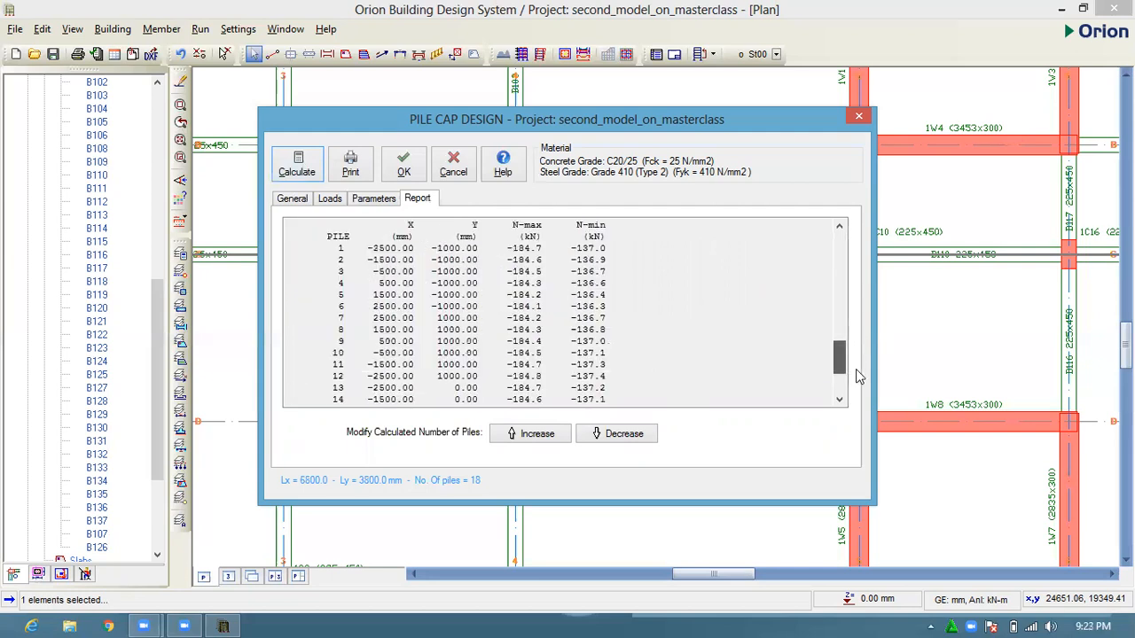
{"action": "scroll", "scroll_direction": "down", "scroll_amount": 3}
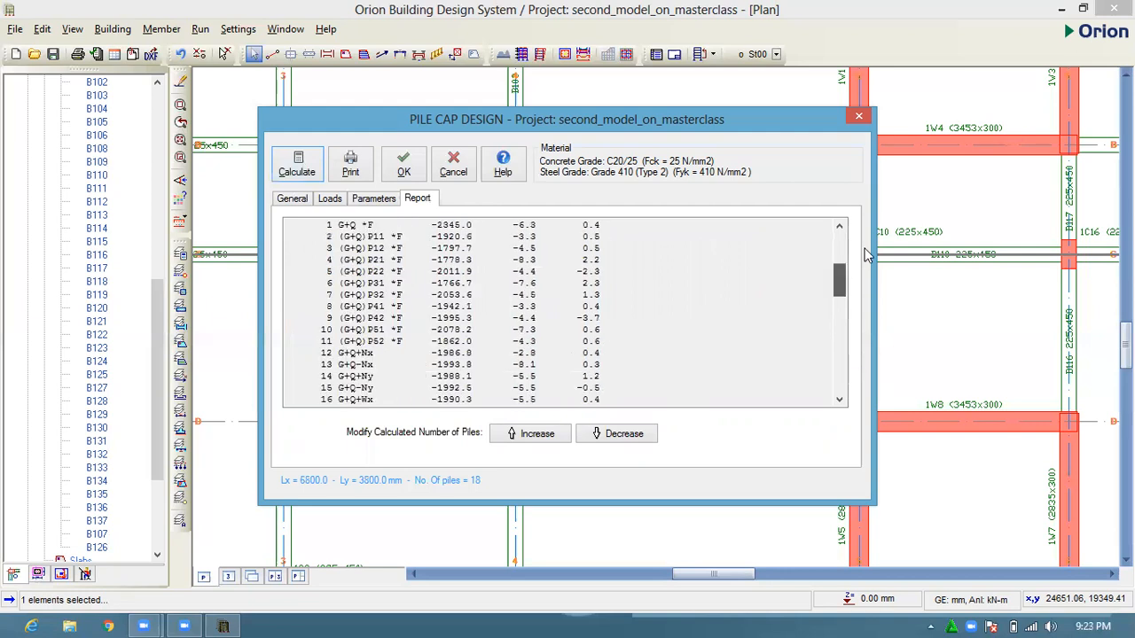
{"action": "left_click", "coordinate": [292, 198]}
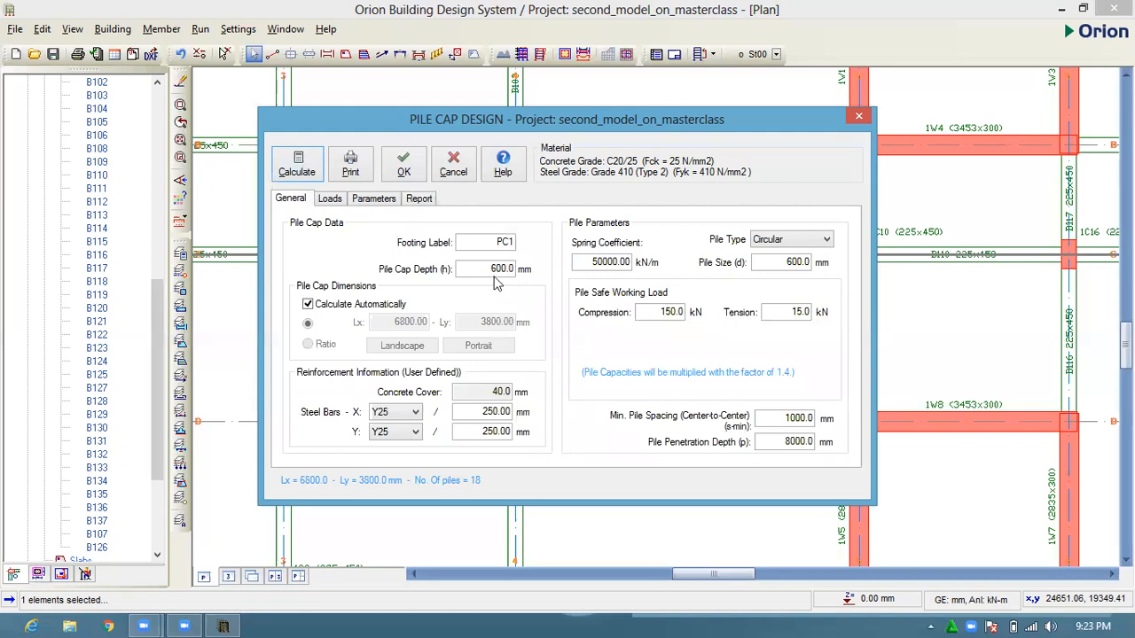
- Set pile size to 150 mm, recalculate to a 5400×3400 mm 15-pile cap, and accept
{"action": "left_click", "coordinate": [780, 261]}
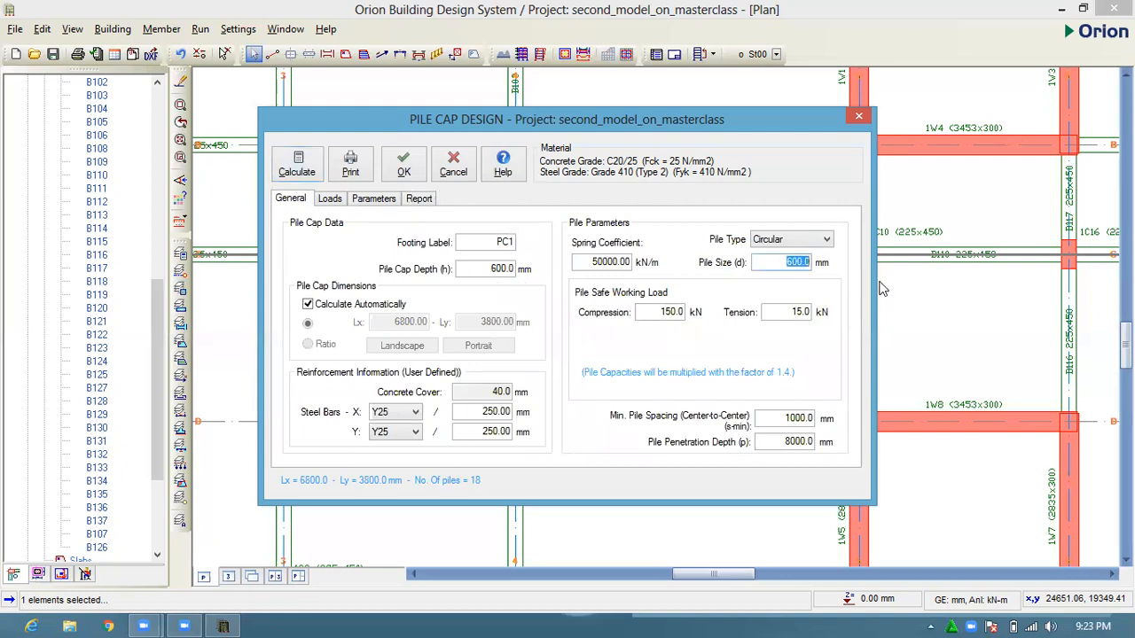
{"action": "type", "text": "300"}
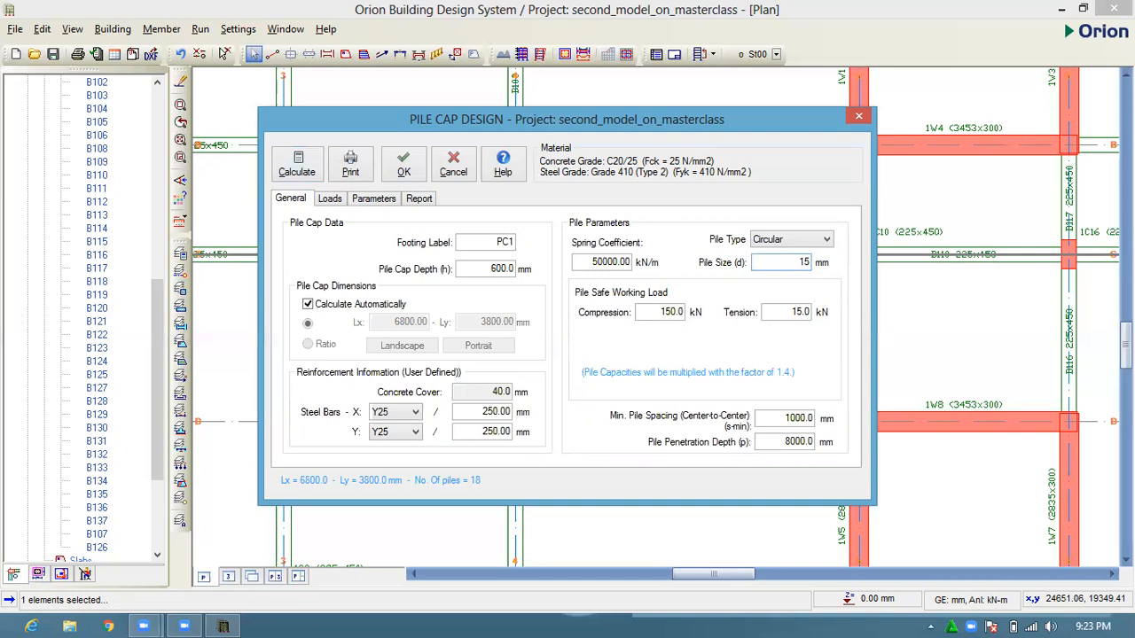
{"action": "type", "text": "150"}
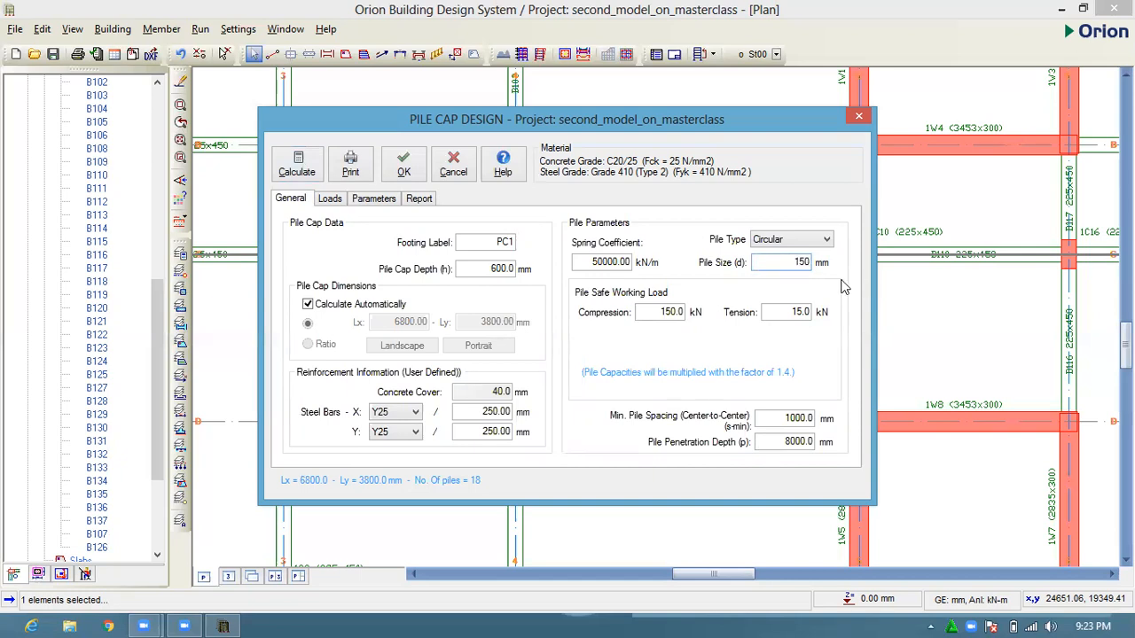
{"action": "left_click", "coordinate": [486, 268]}
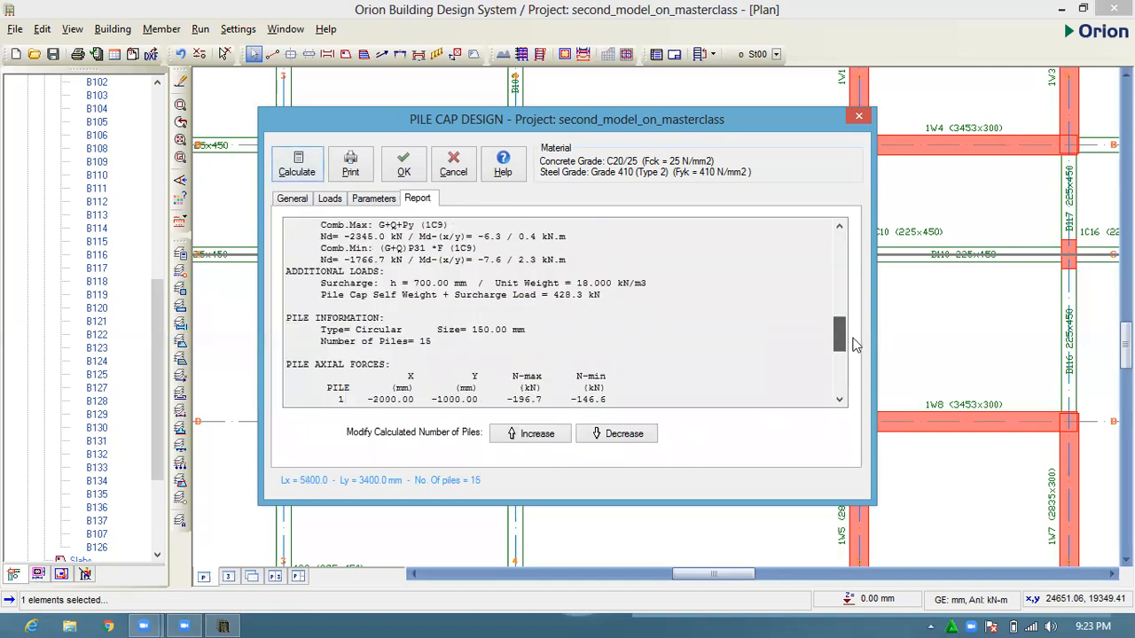
{"action": "scroll", "scroll_direction": "down", "scroll_amount": 3}
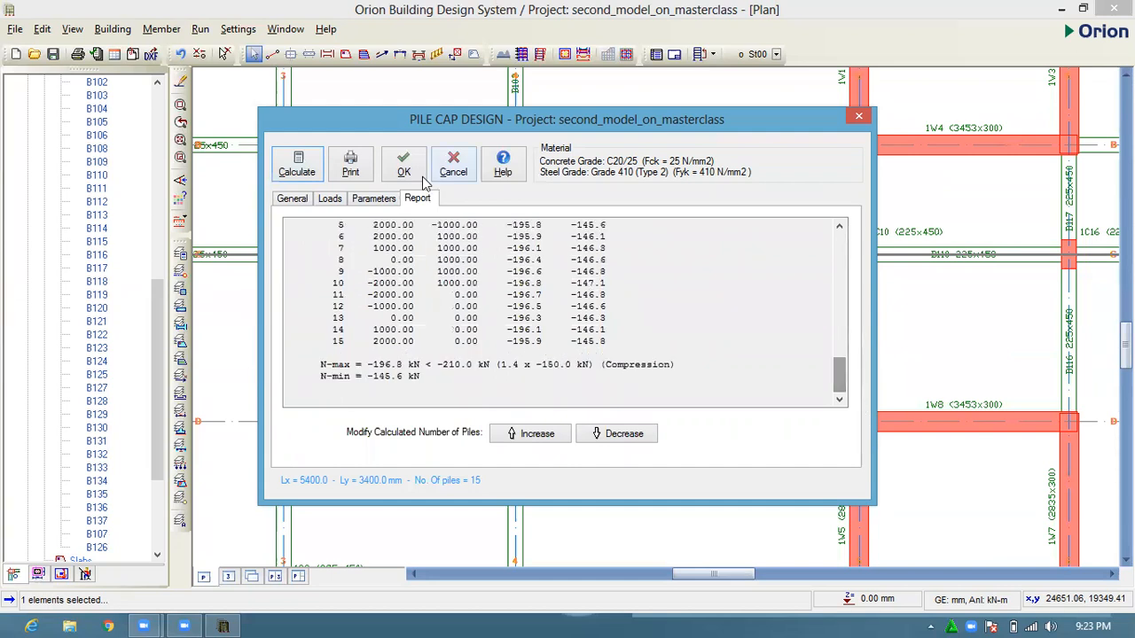
{"action": "left_click", "coordinate": [403, 164]}
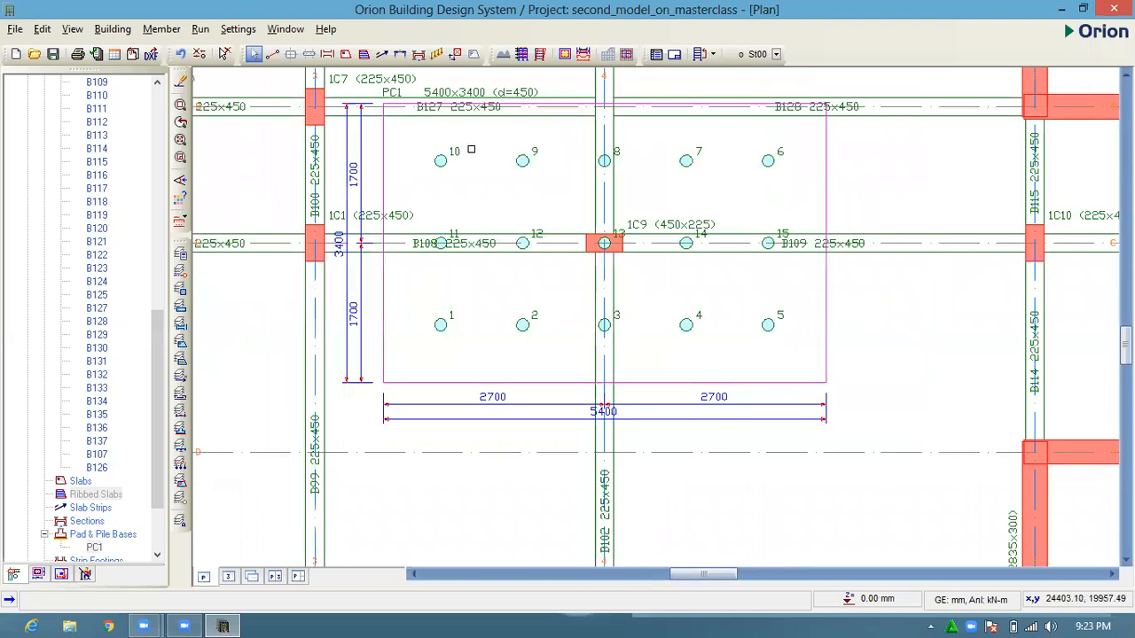
{"action": "mouse_move", "coordinate": [770, 276]}
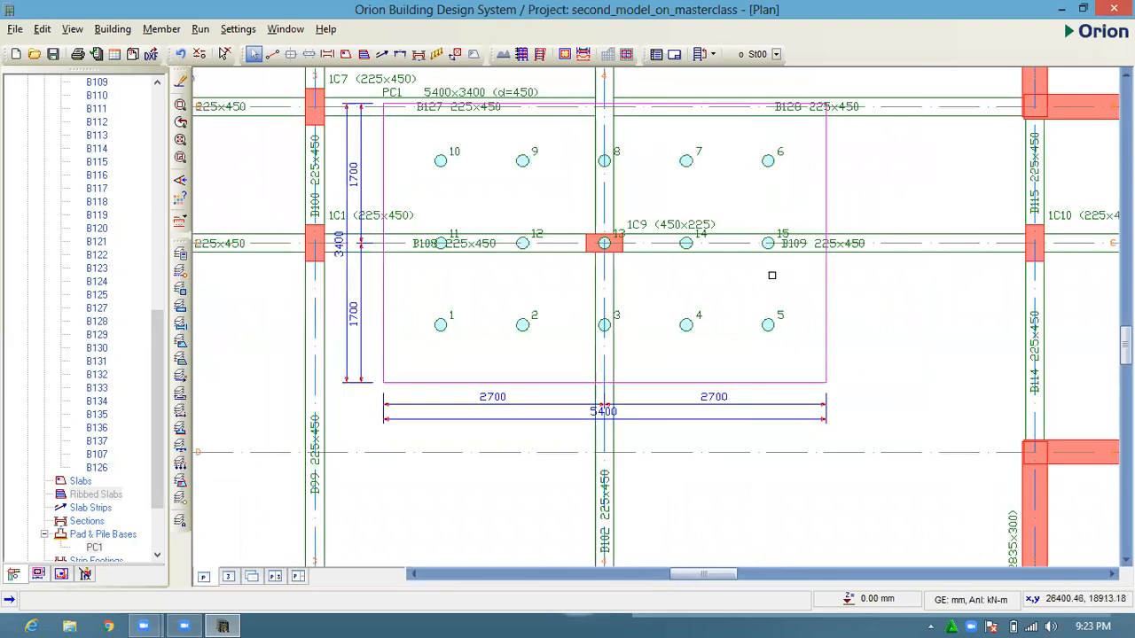
{"action": "mouse_move", "coordinate": [489, 282]}
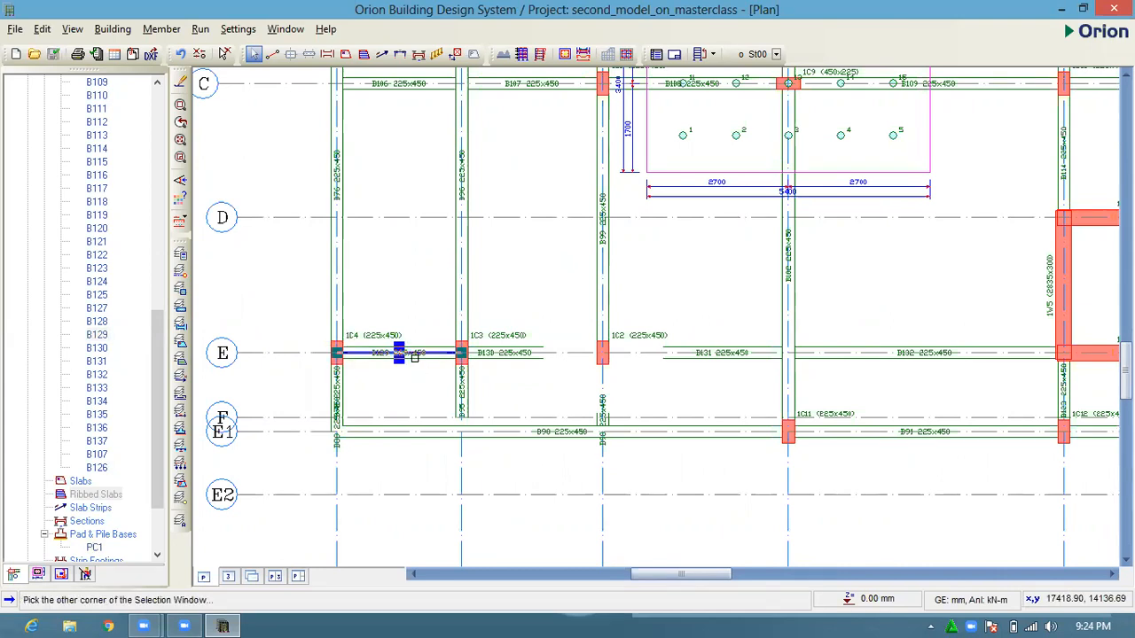
- Dismiss the beam context menus and select columns 1C4 and 1C3 on grid line E
{"action": "right_click", "coordinate": [401, 355]}
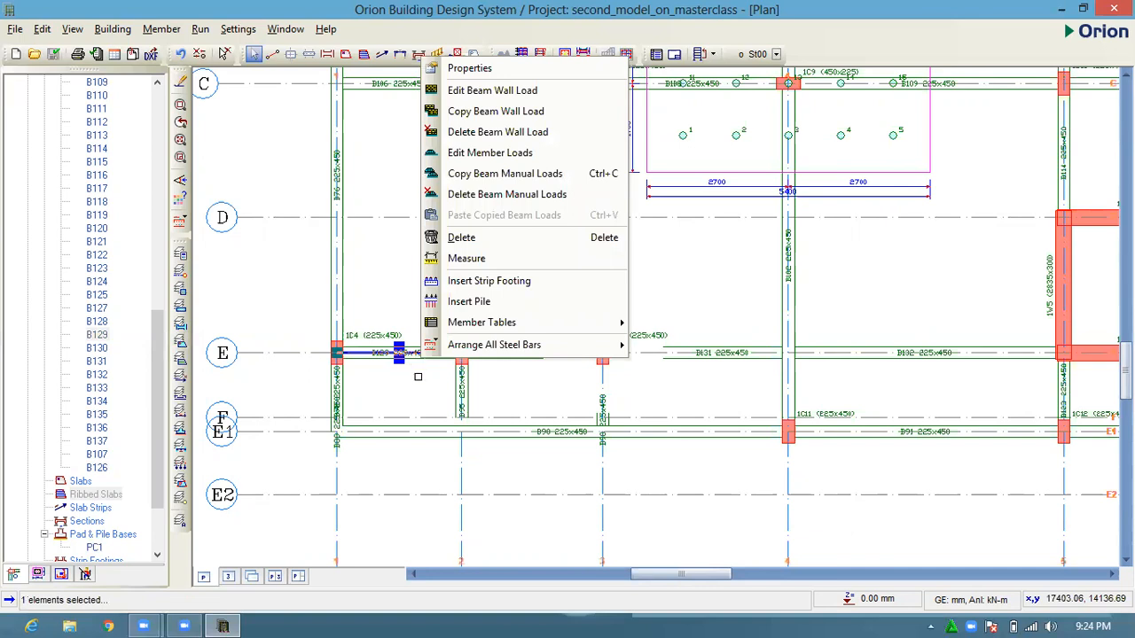
{"action": "left_click", "coordinate": [418, 376]}
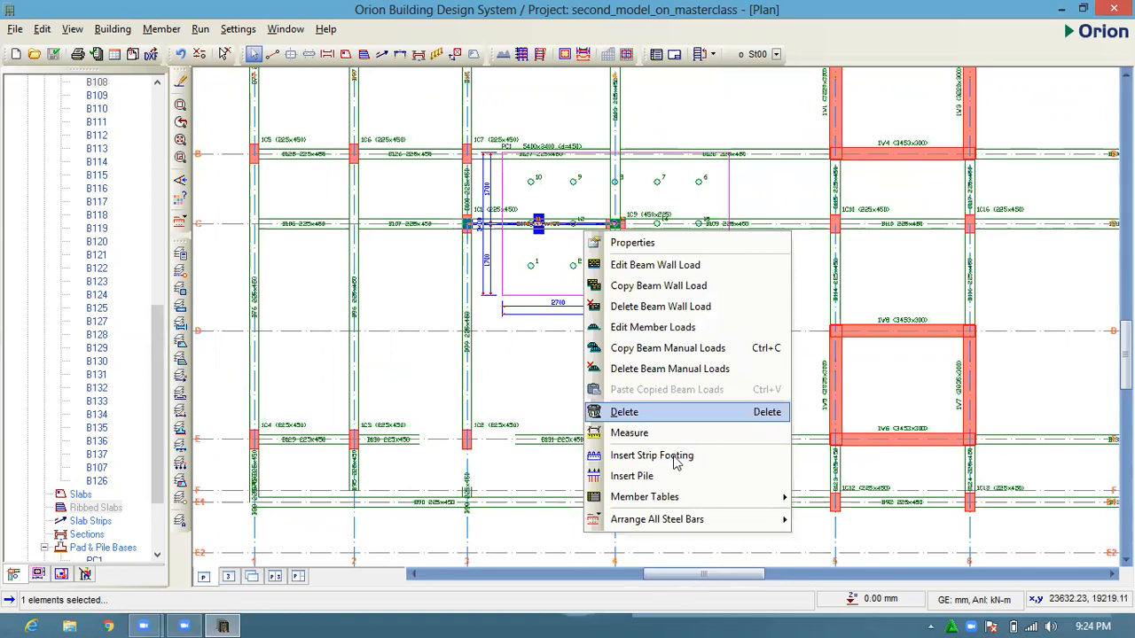
{"action": "mouse_move", "coordinate": [633, 476]}
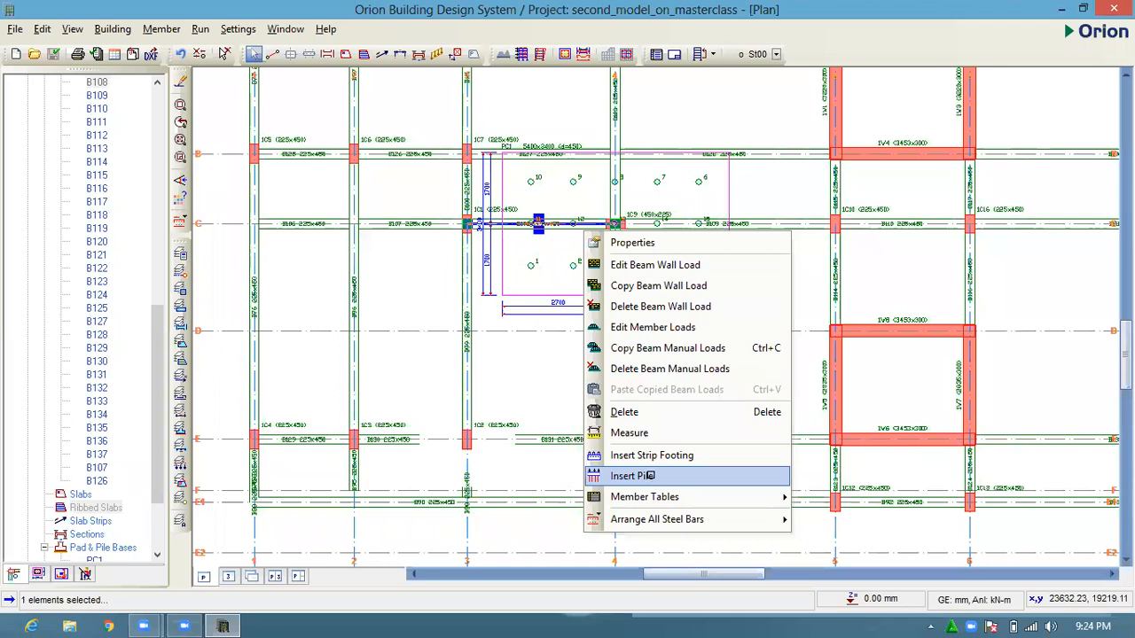
{"action": "left_click", "coordinate": [632, 476]}
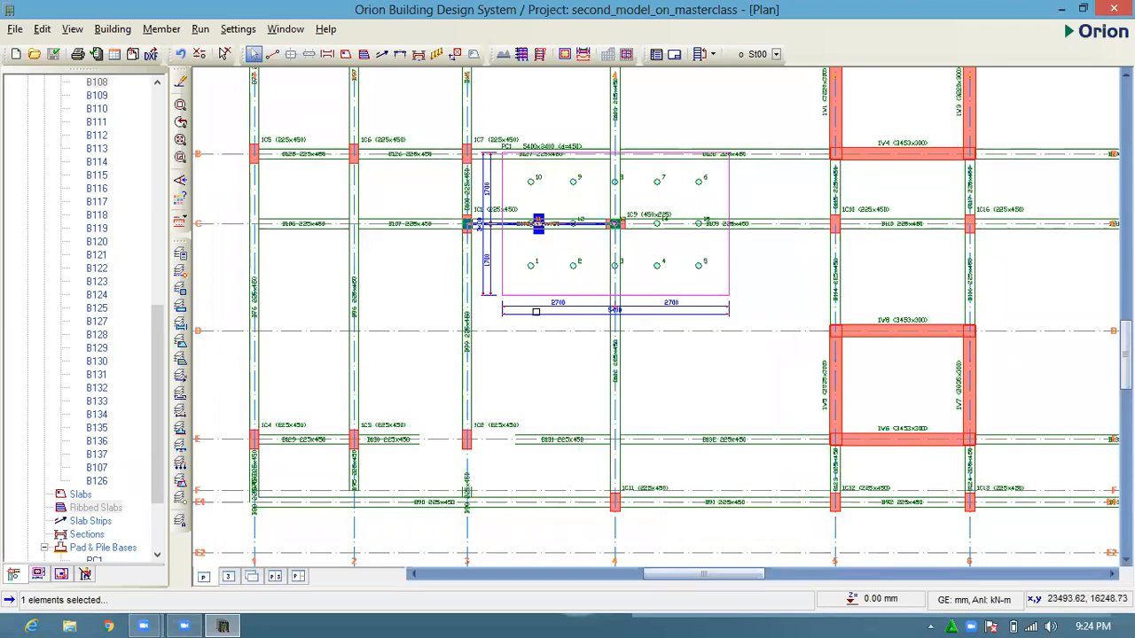
{"action": "mouse_move", "coordinate": [570, 202]}
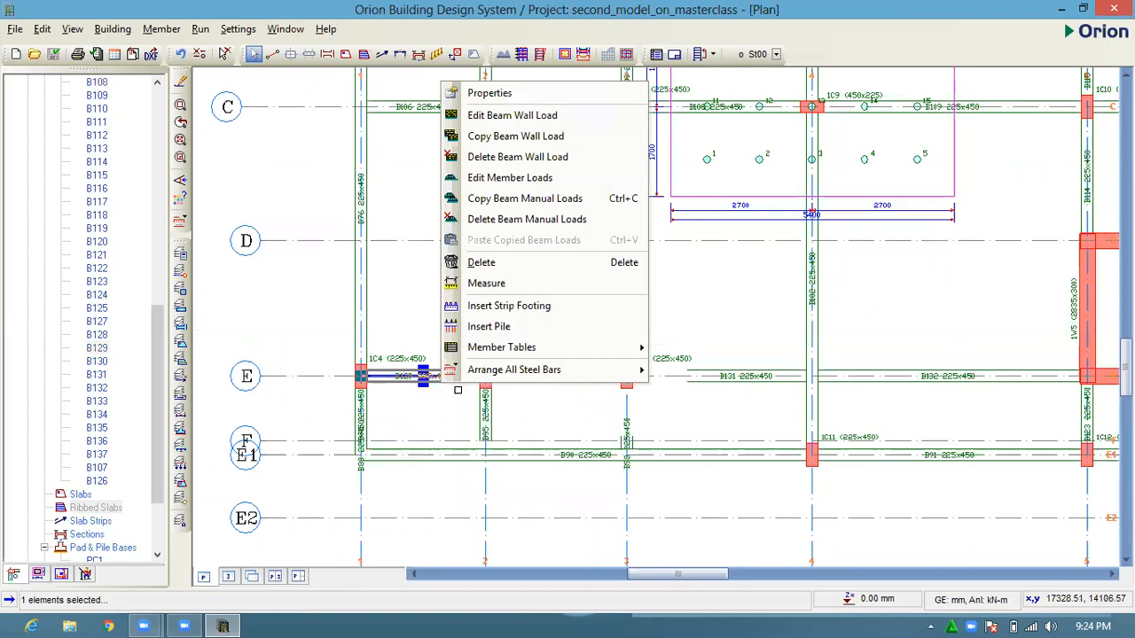
{"action": "left_click", "coordinate": [330, 347]}
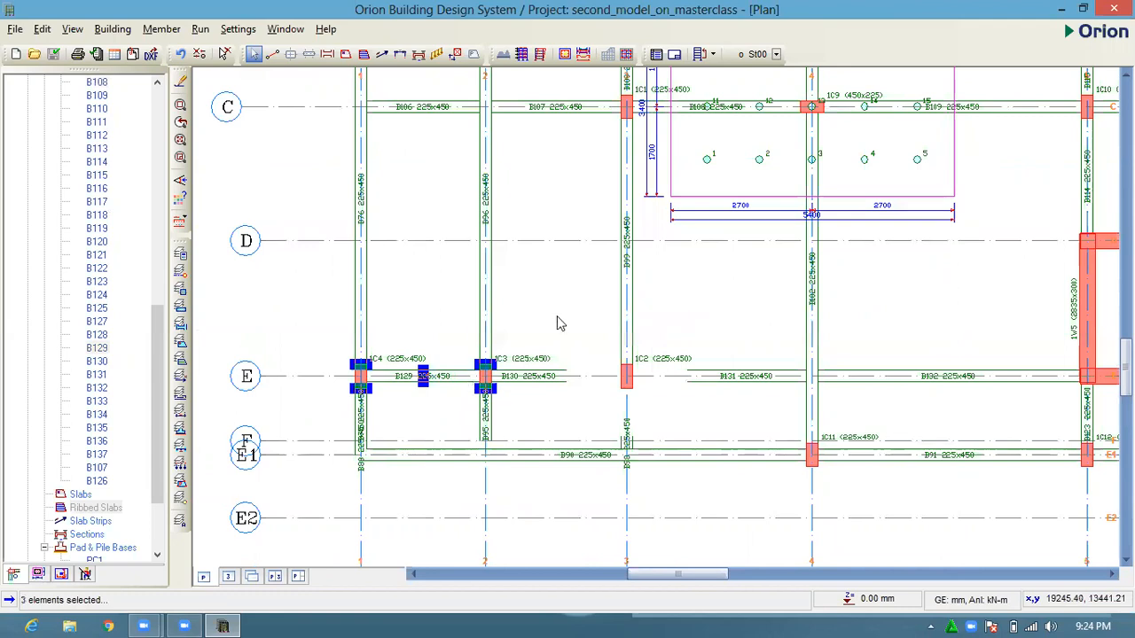
- Combine columns 1C3 and 1C4 for shared foundation design and insert a pile cap under them
{"action": "right_click", "coordinate": [560, 324]}
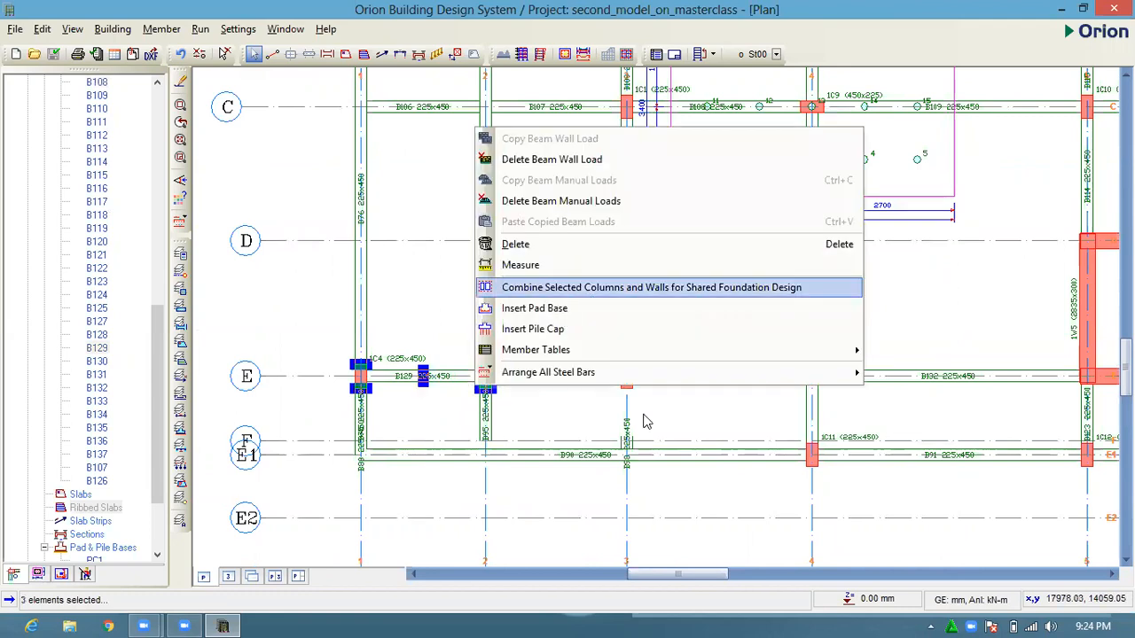
{"action": "left_click", "coordinate": [651, 287]}
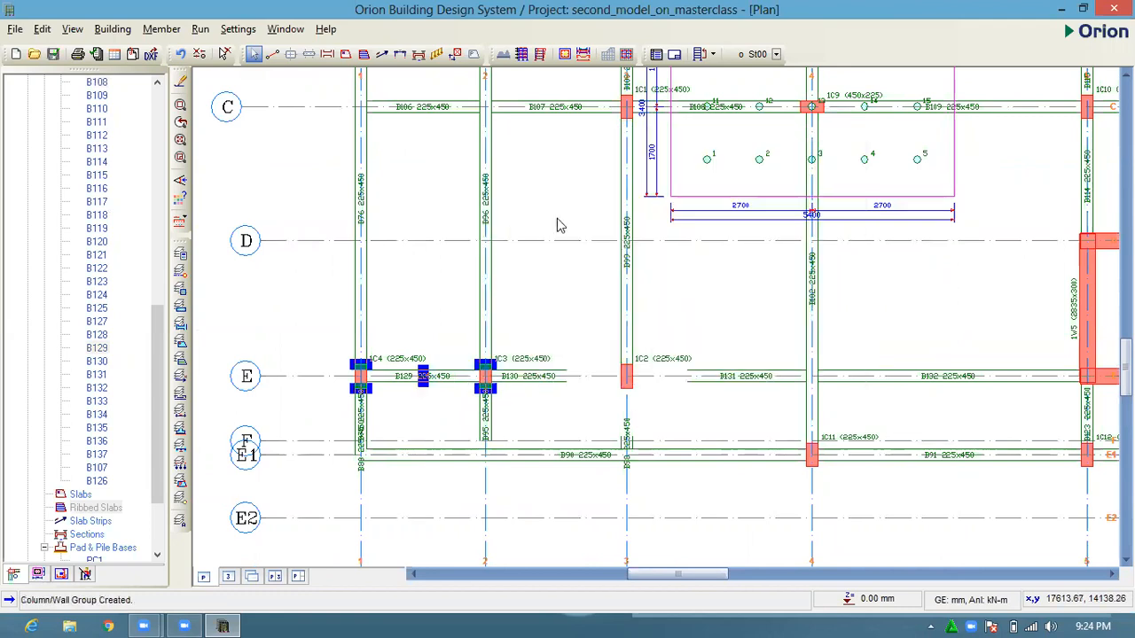
{"action": "right_click", "coordinate": [559, 223]}
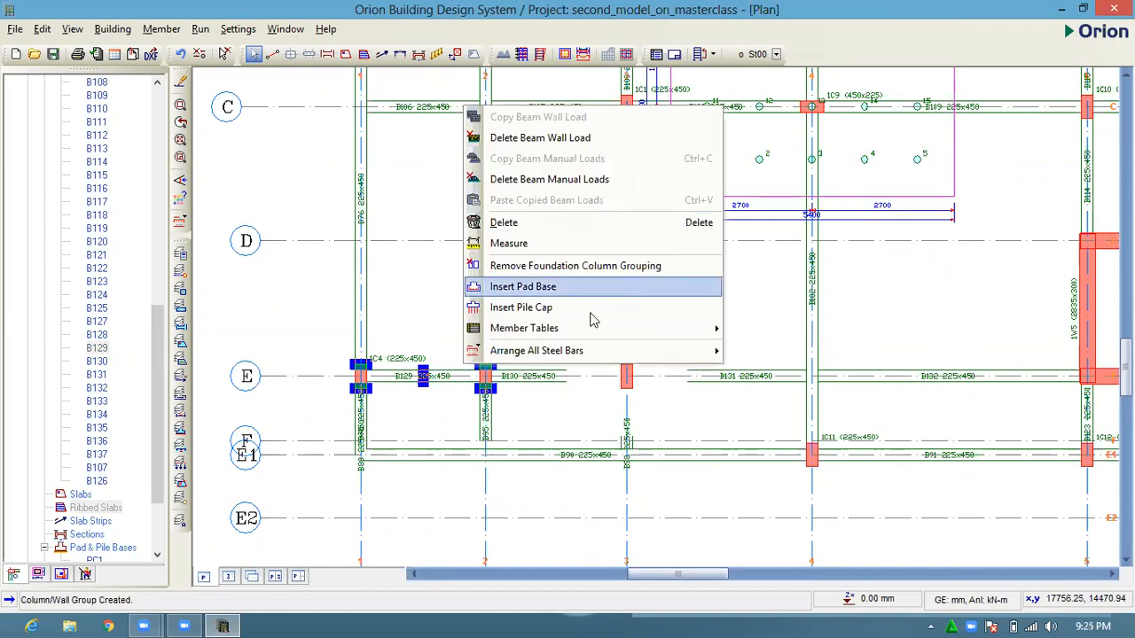
{"action": "left_click", "coordinate": [523, 287]}
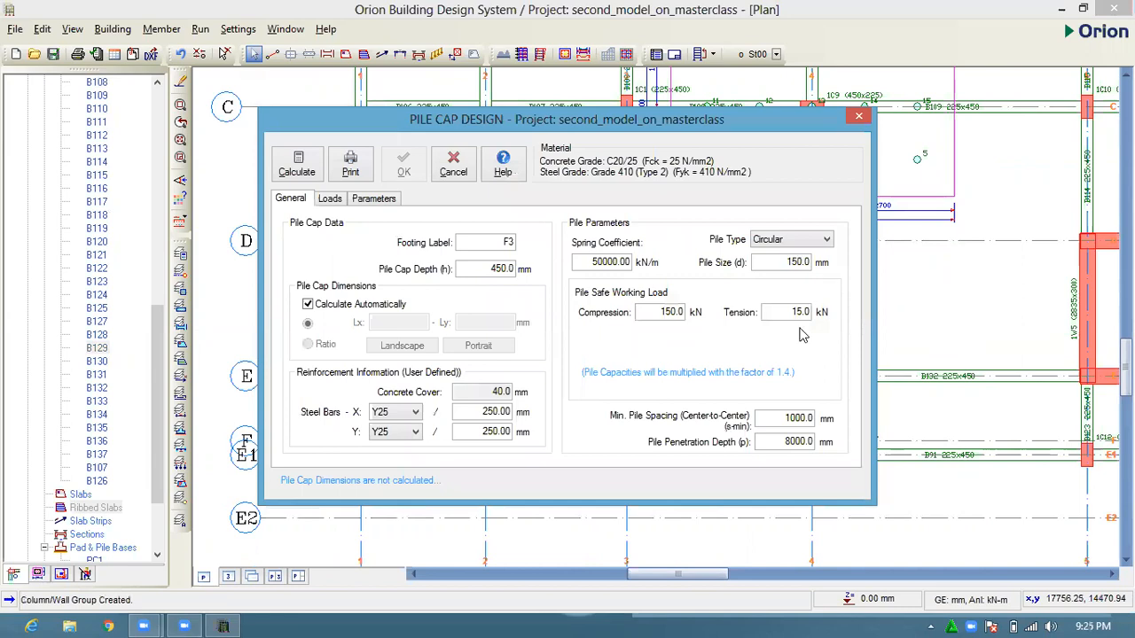
{"action": "mouse_move", "coordinate": [696, 431]}
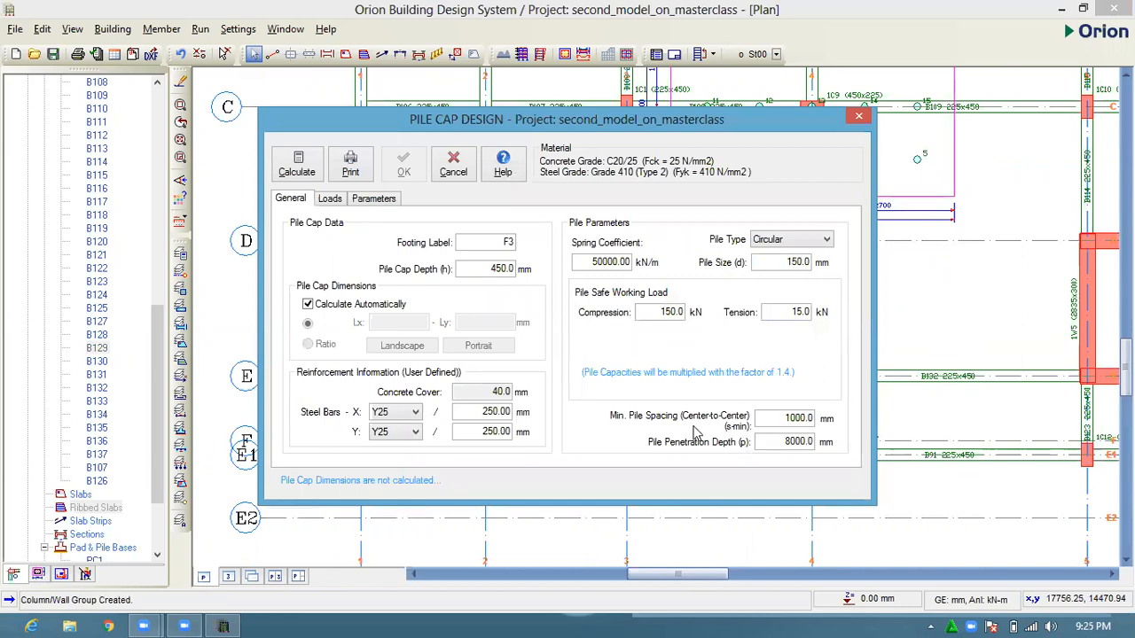
{"action": "mouse_move", "coordinate": [564, 424]}
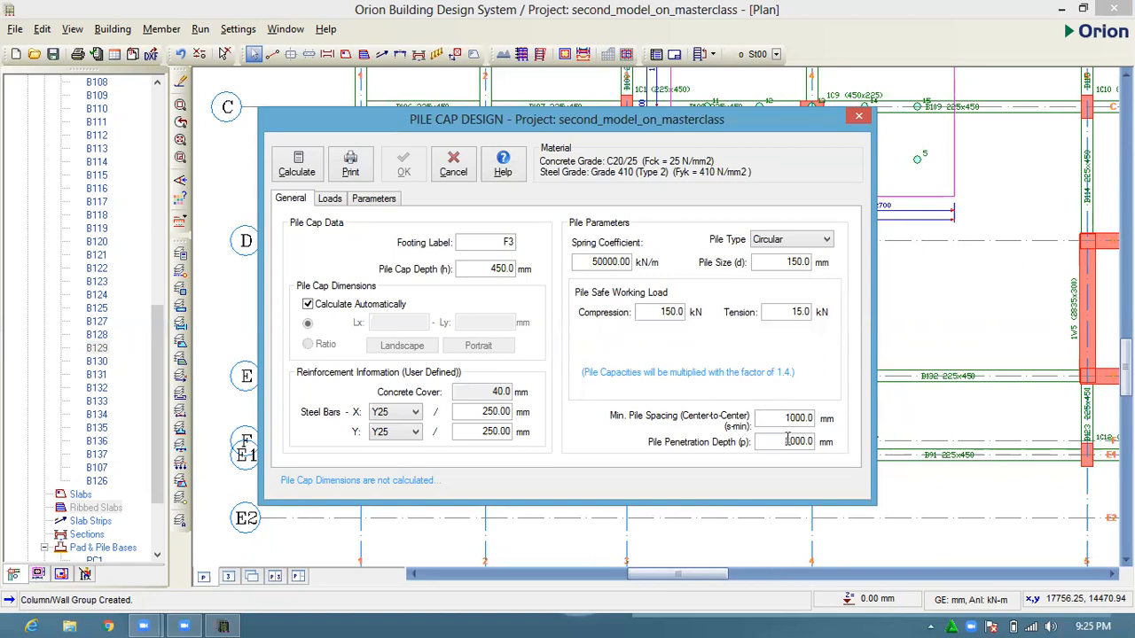
- Re-enter 8000 mm penetration depth, then cancel the F3 pile cap design without saving
{"action": "type", "text": "8000.0"}
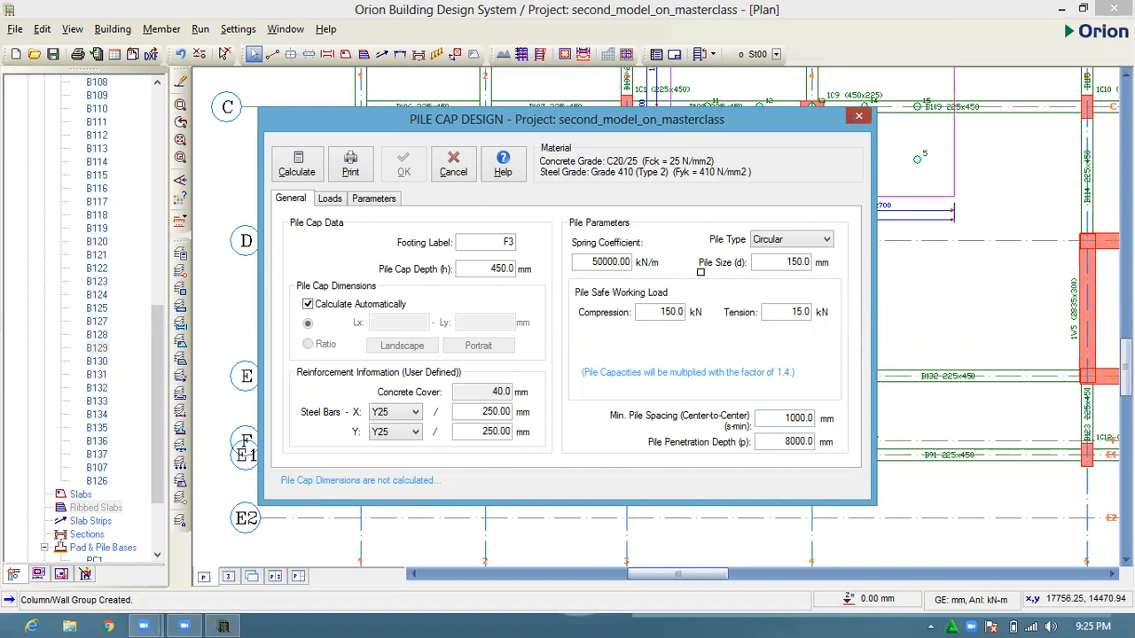
{"action": "left_click", "coordinate": [453, 164]}
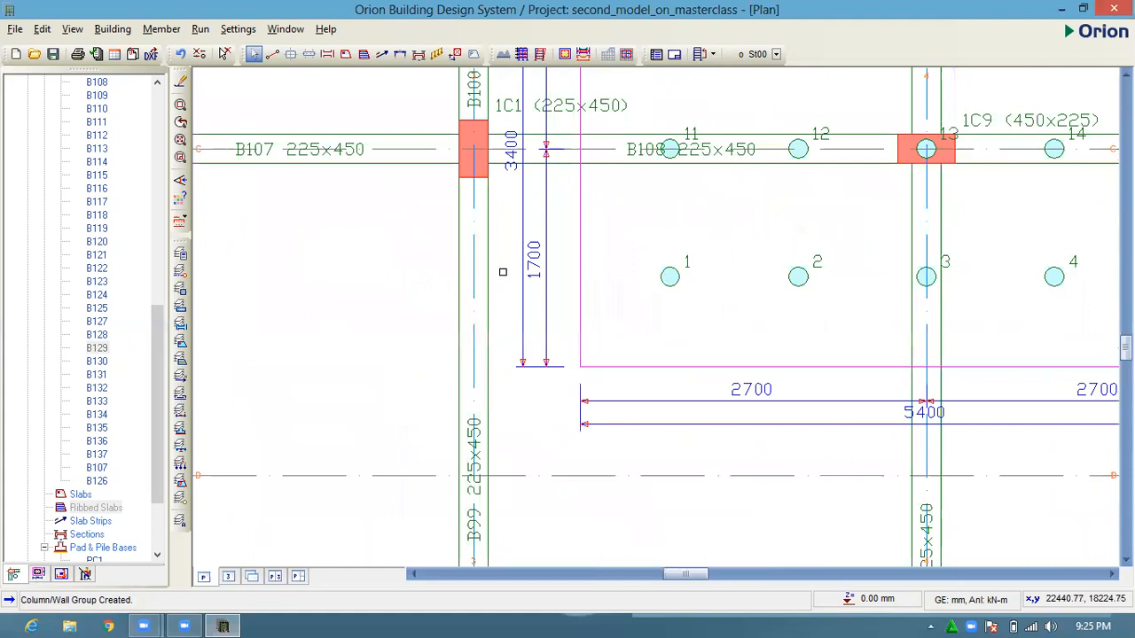
{"action": "mouse_move", "coordinate": [606, 283]}
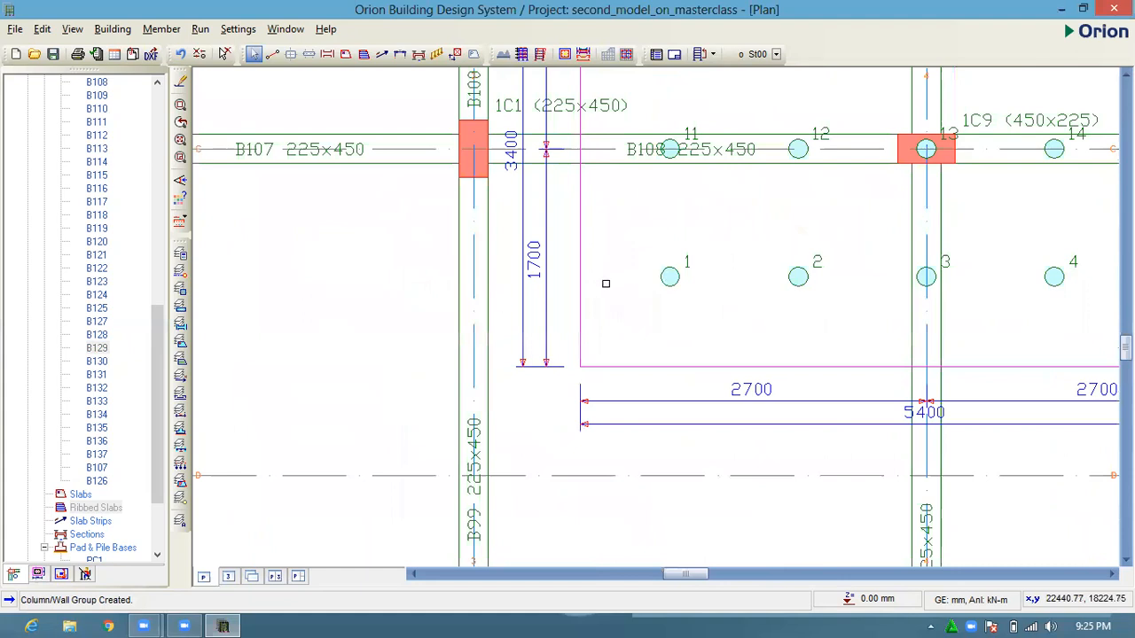
{"action": "mouse_move", "coordinate": [727, 290]}
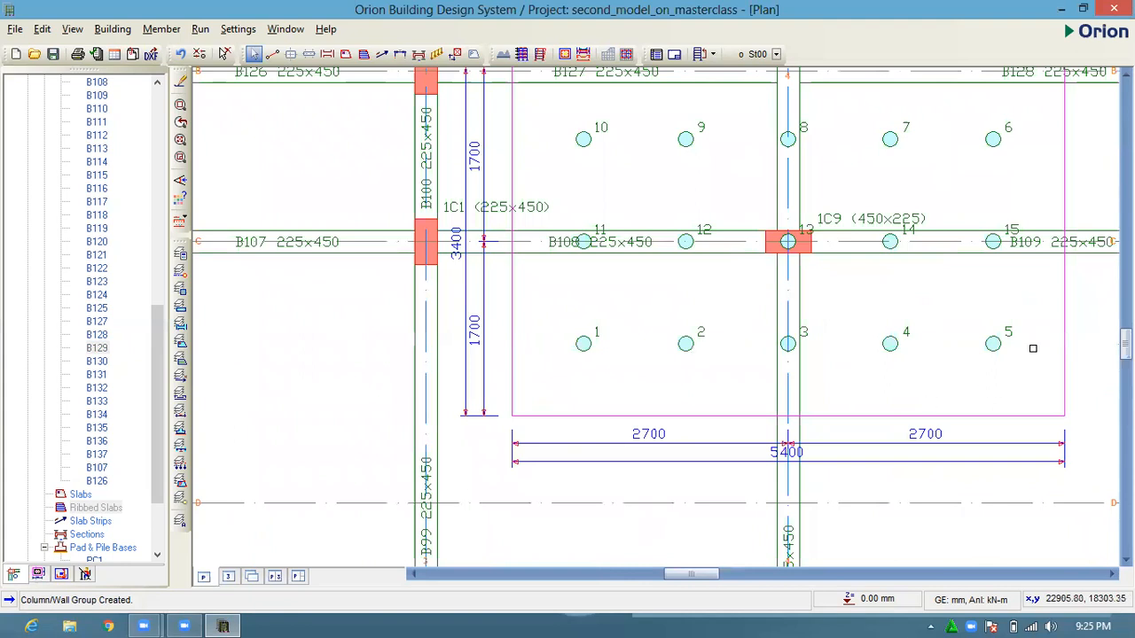
{"action": "mouse_move", "coordinate": [544, 341]}
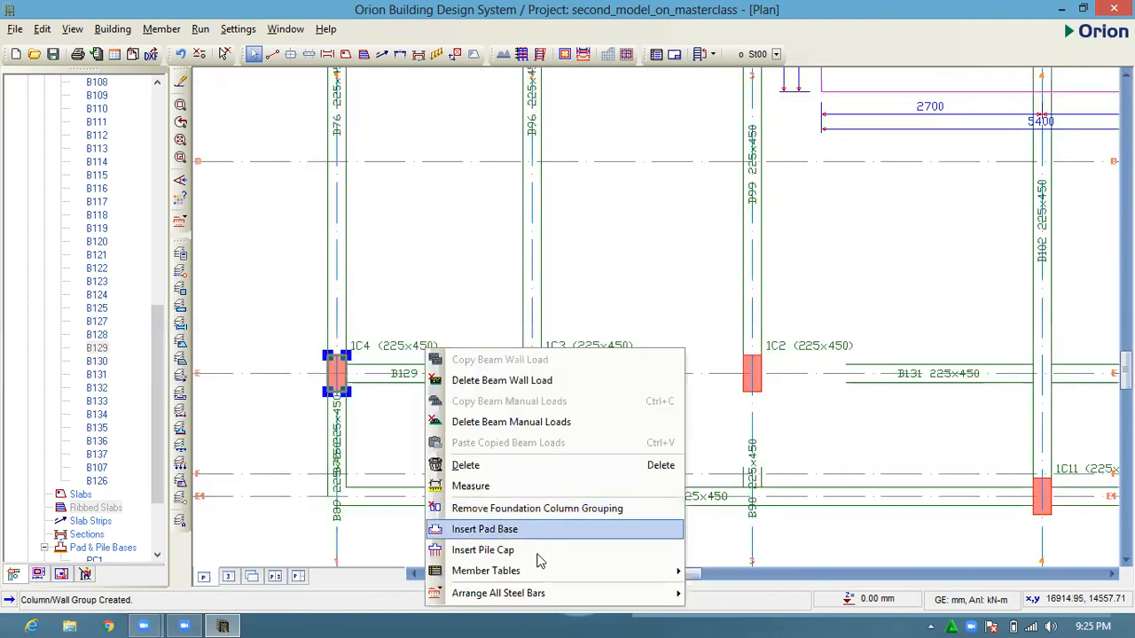
- Insert a pile cap under grouped columns 1C3 and 1C4 with 500 mm minimum pile spacing
{"action": "left_click", "coordinate": [484, 528]}
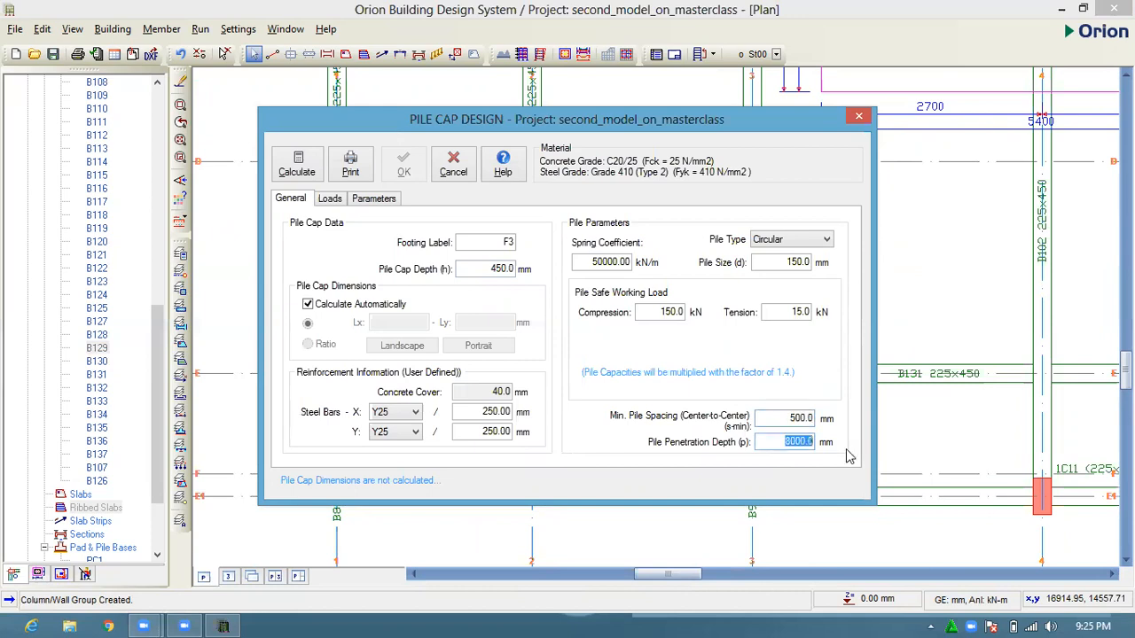
{"action": "mouse_move", "coordinate": [838, 459]}
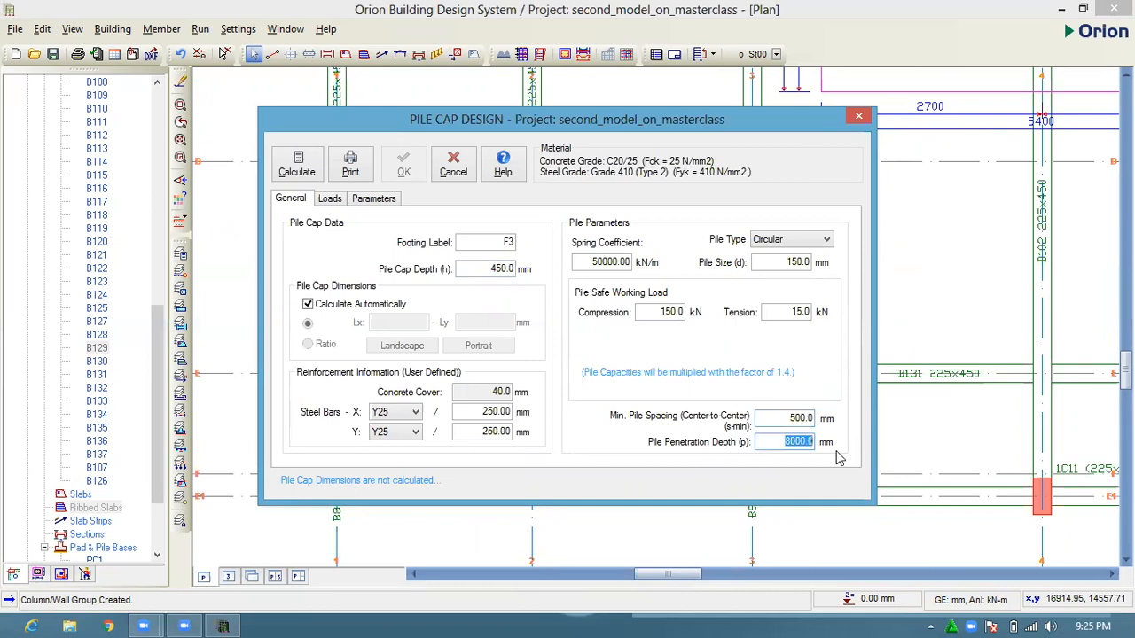
{"action": "mouse_move", "coordinate": [374, 209]}
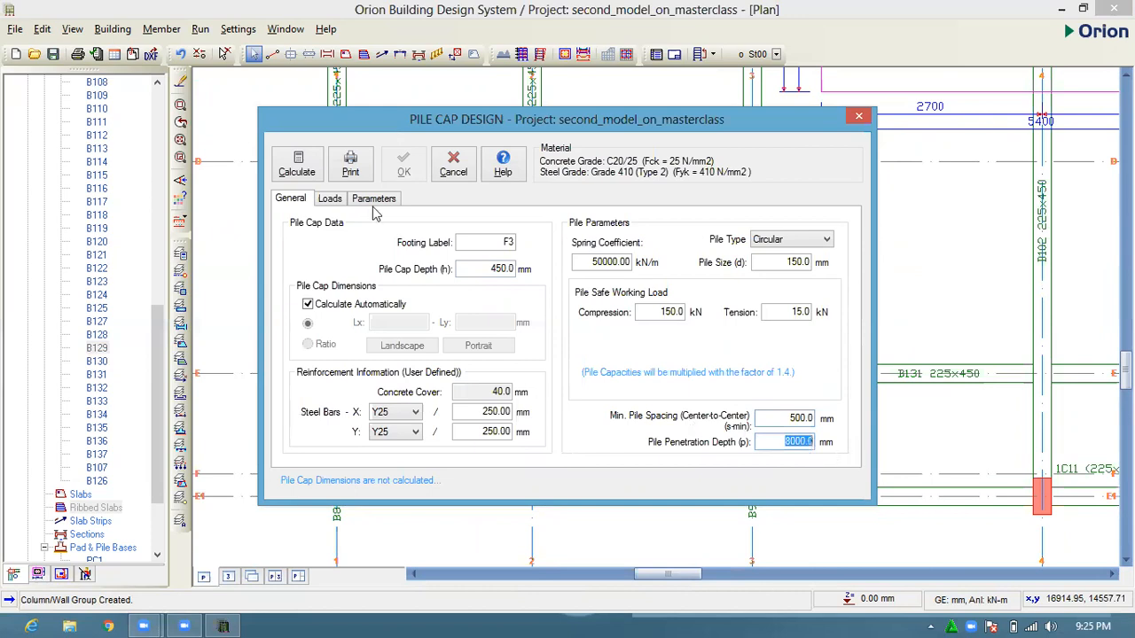
{"action": "mouse_move", "coordinate": [325, 168]}
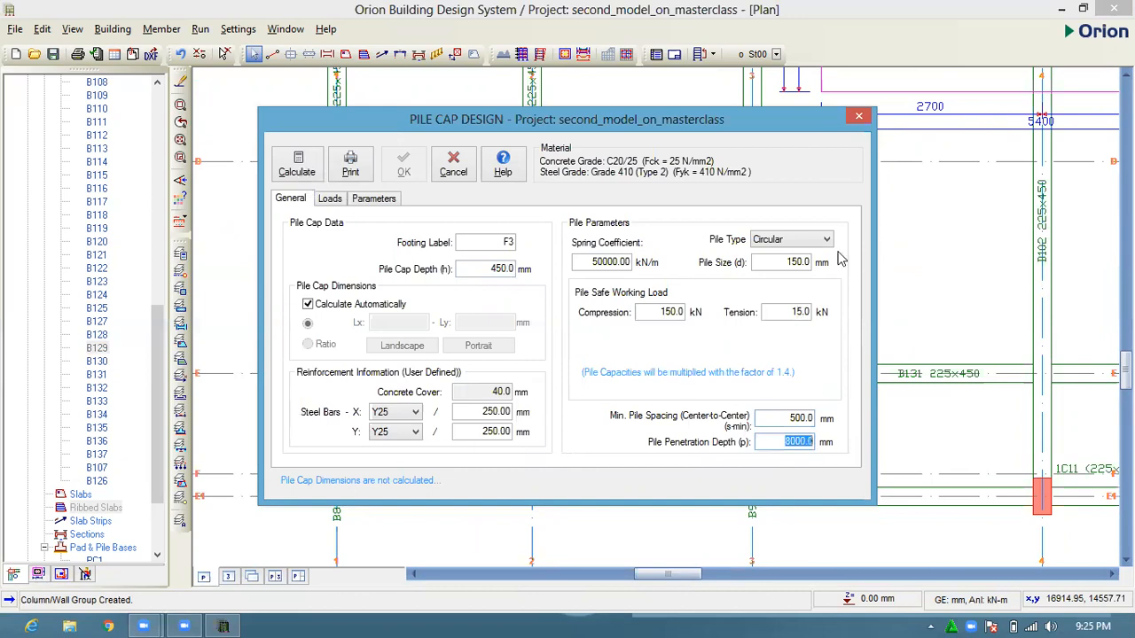
{"action": "mouse_move", "coordinate": [859, 337]}
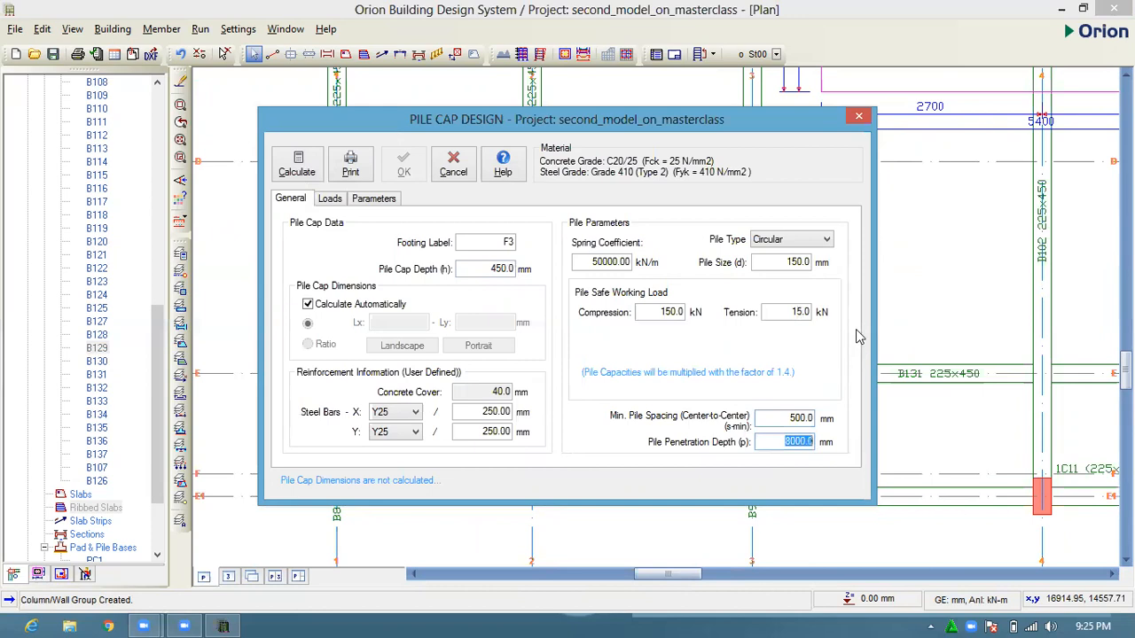
- Calculate F3, then change pile penetration depth to 5000 mm on the General tab
{"action": "left_click", "coordinate": [297, 164]}
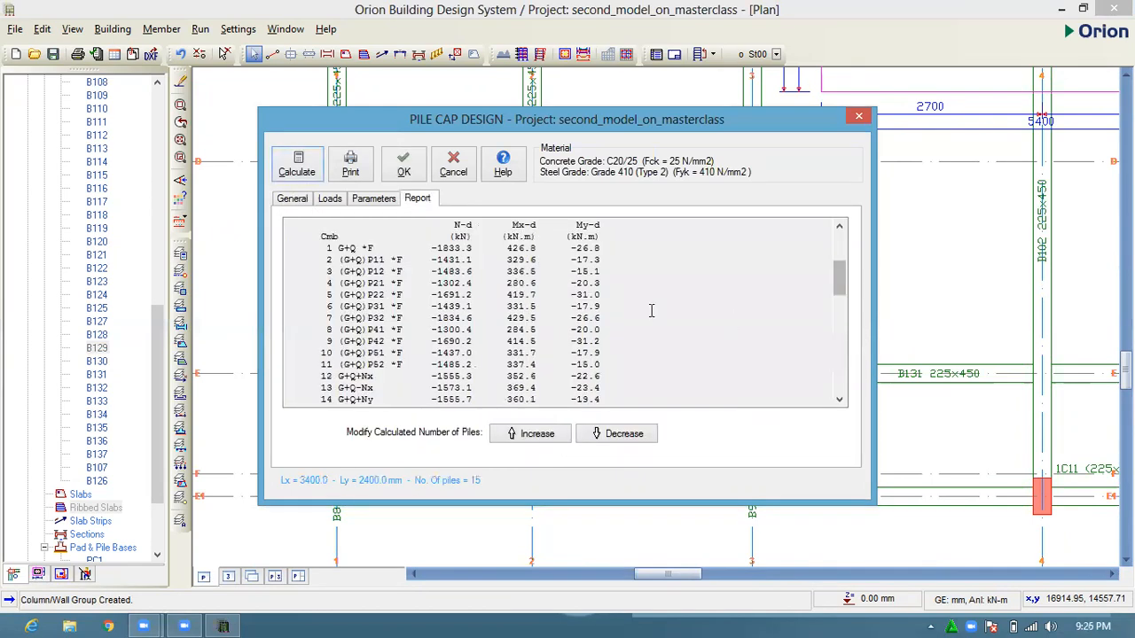
{"action": "left_click", "coordinate": [291, 197]}
{"action": "type", "text": "7"}
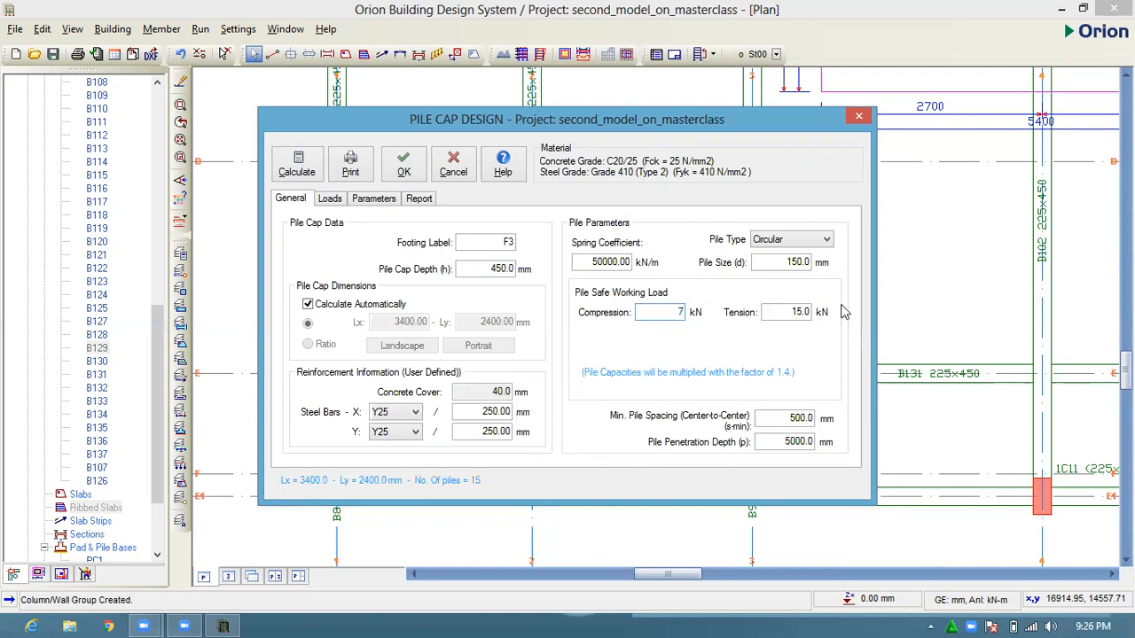
{"action": "type", "text": "5"}
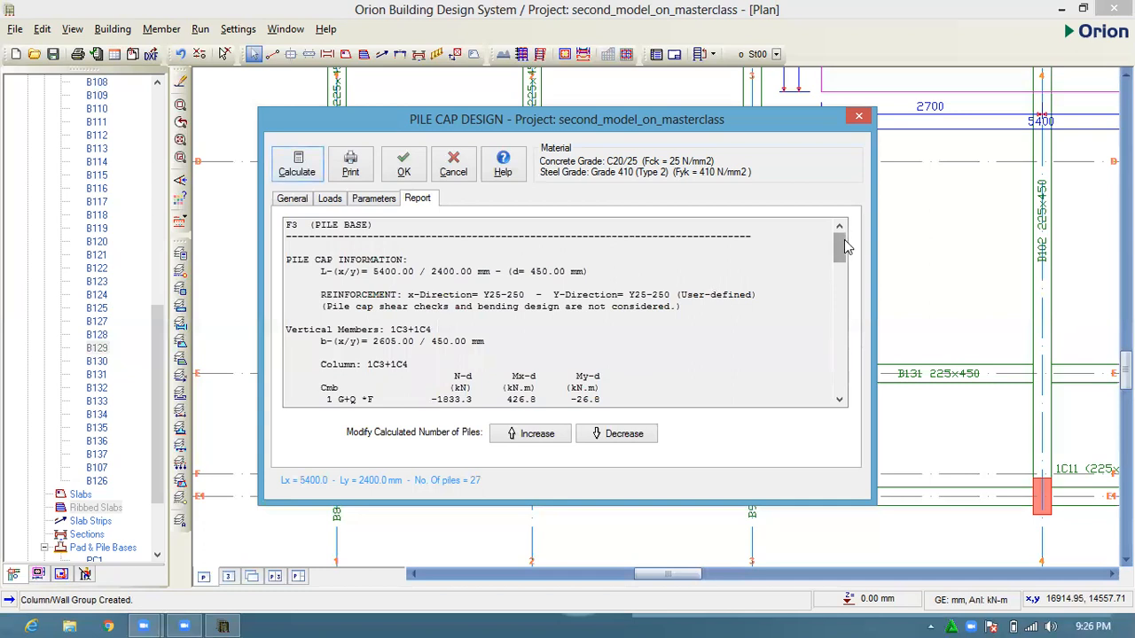
{"action": "mouse_move", "coordinate": [848, 305]}
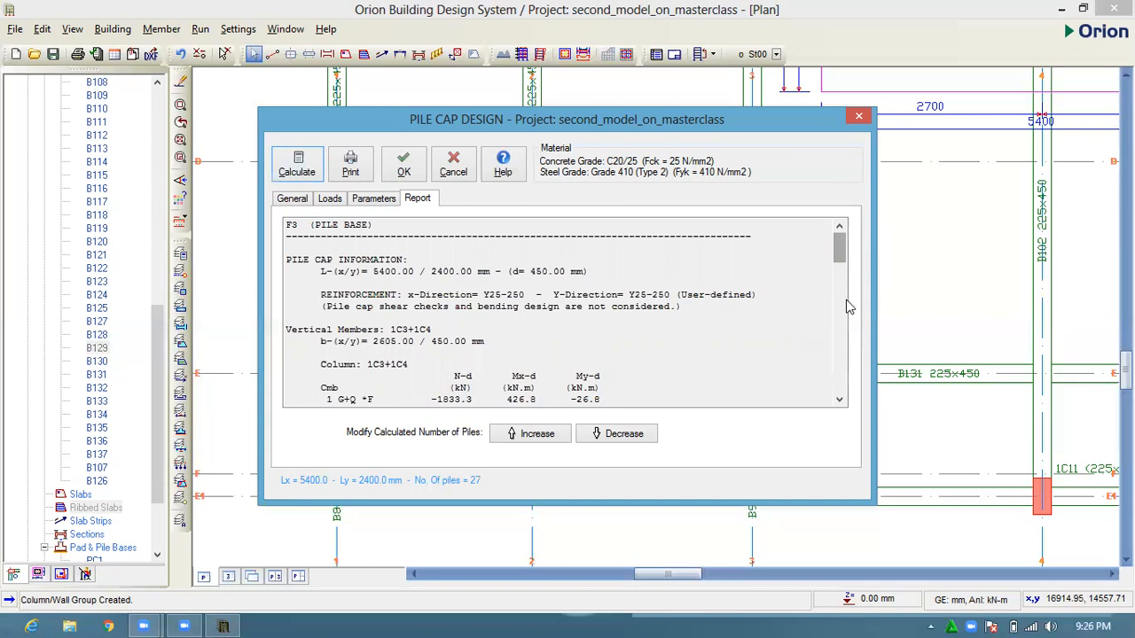
- Scroll the F3 report to the 288.5 kN load and axial forces for 27 piles
{"action": "scroll", "scroll_direction": "down", "scroll_amount": 3}
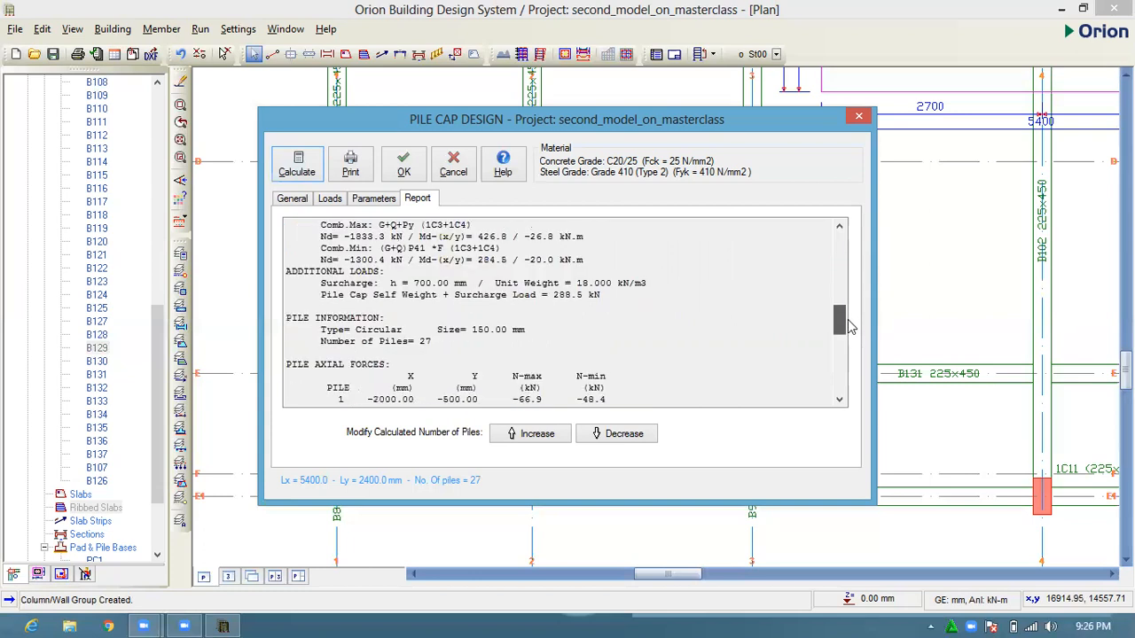
{"action": "scroll", "scroll_direction": "down", "scroll_amount": 3}
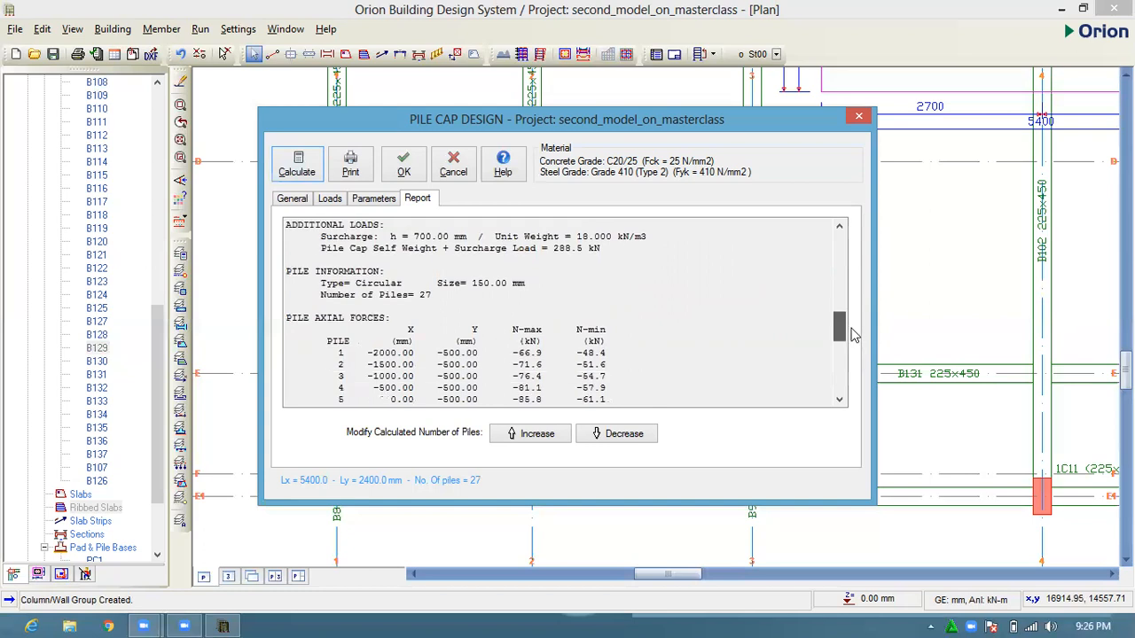
{"action": "scroll", "scroll_direction": "down", "scroll_amount": 3}
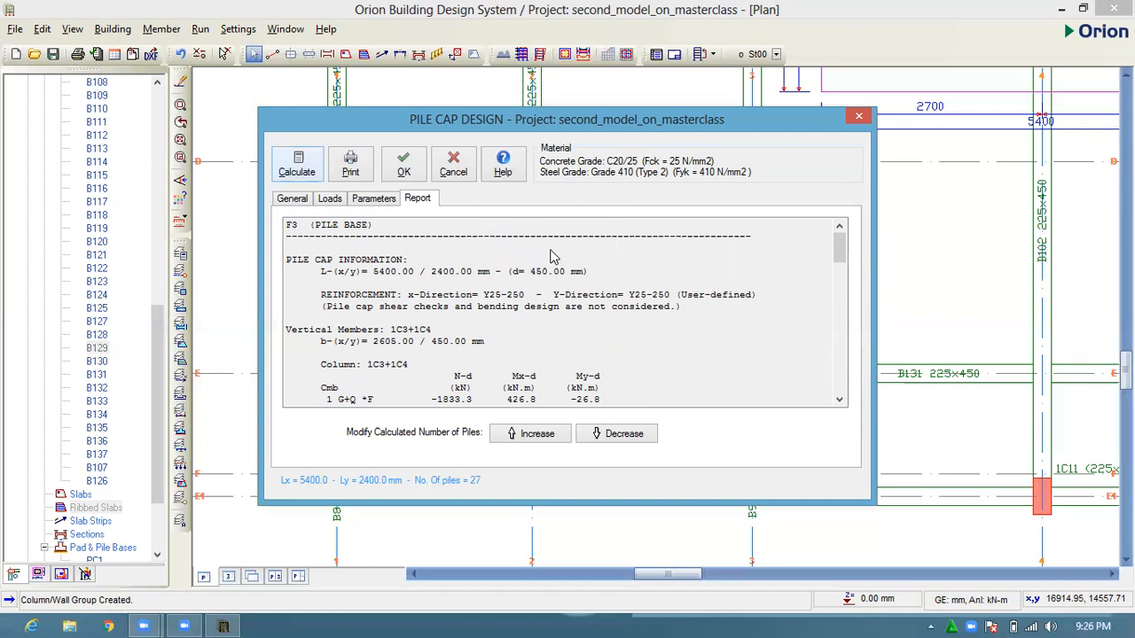
- Set F3 to 6000×2500 mm, 150 kN compression, 15 kN tension, and recalculate
{"action": "left_click", "coordinate": [292, 198]}
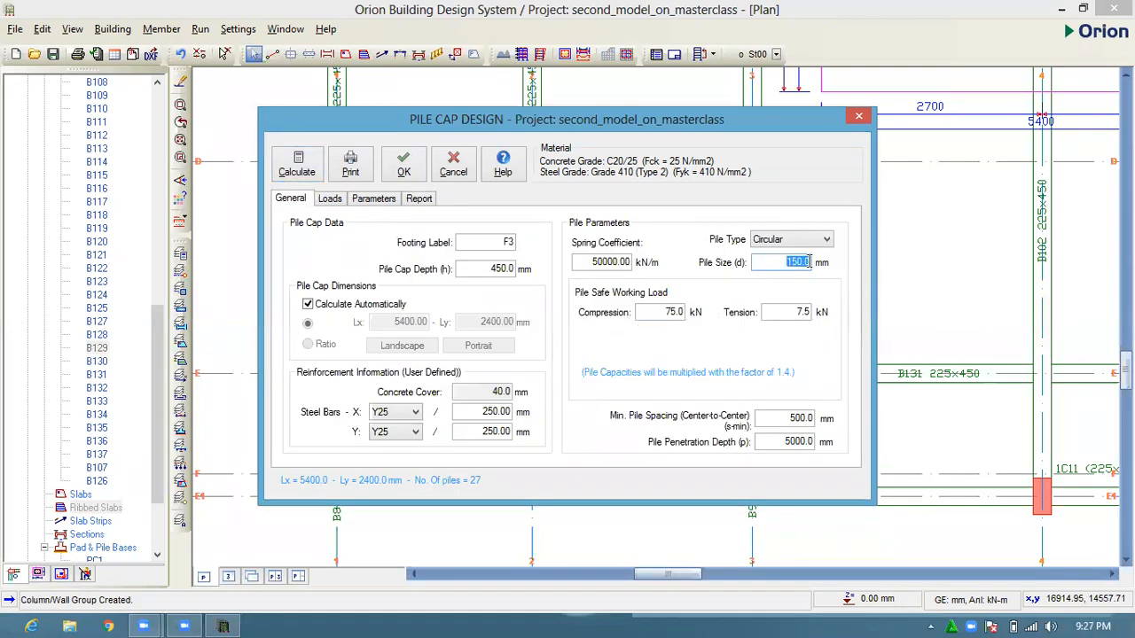
{"action": "type", "text": "30"}
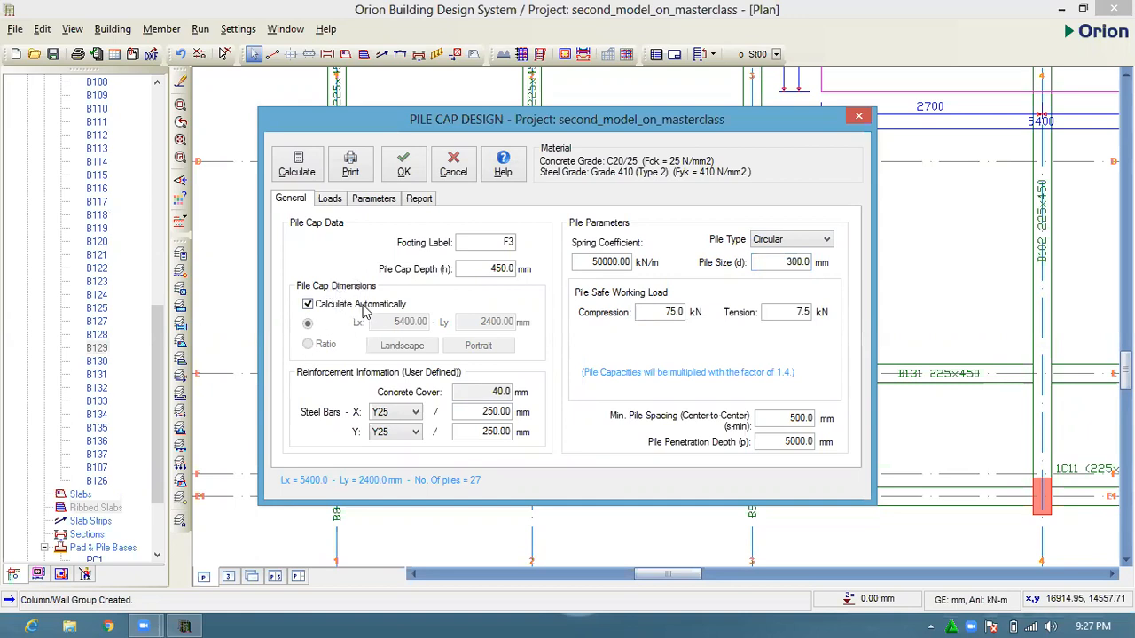
{"action": "mouse_move", "coordinate": [341, 316]}
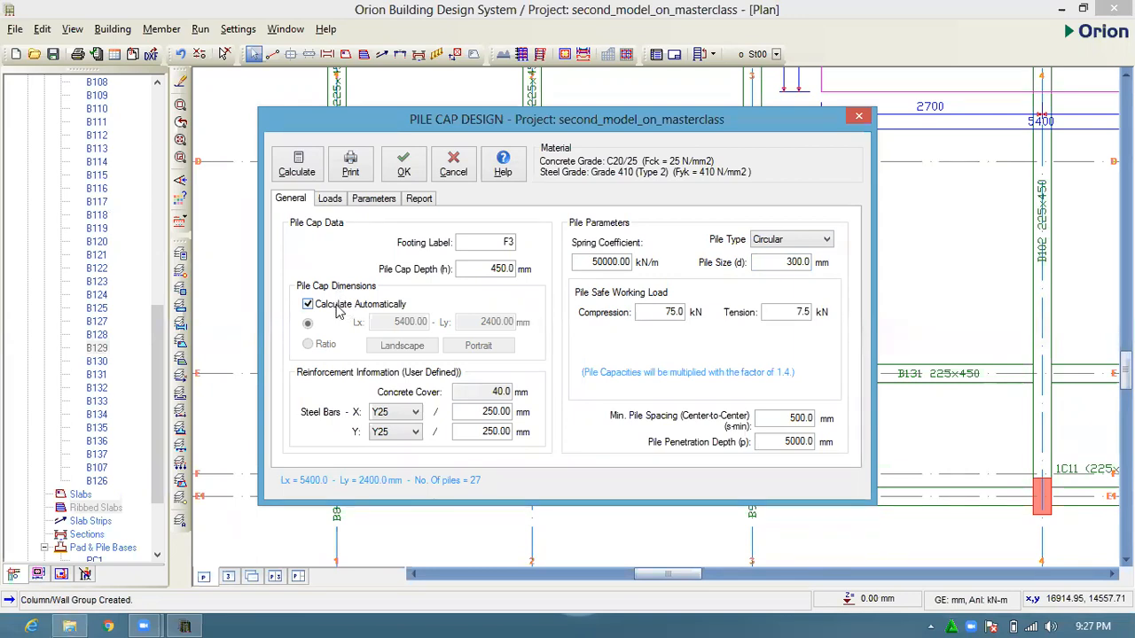
{"action": "left_click", "coordinate": [308, 305]}
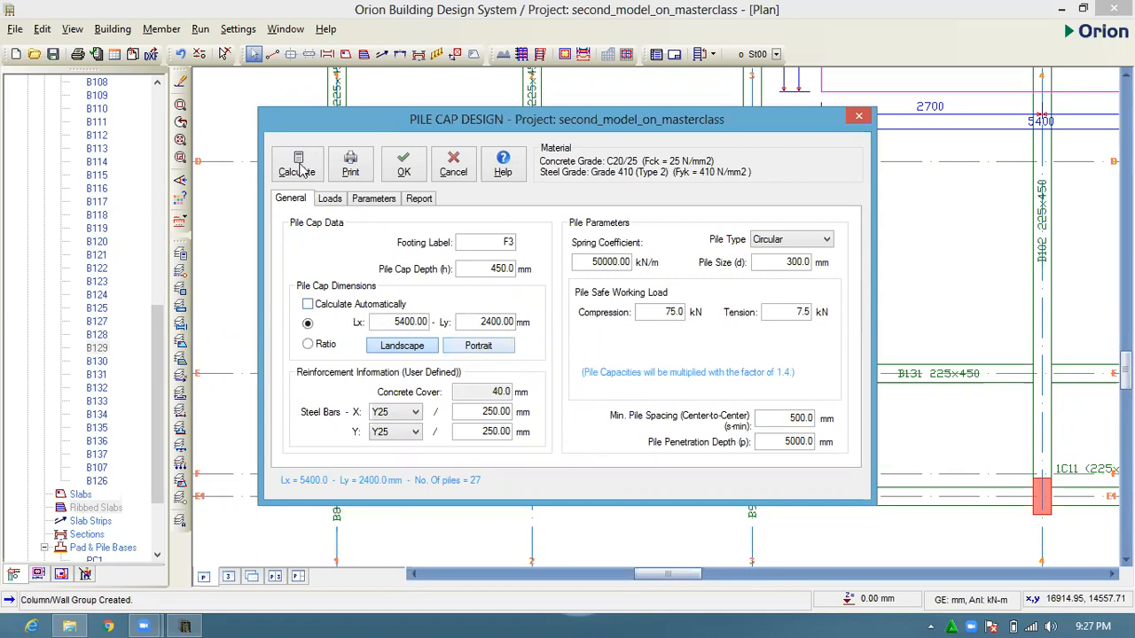
{"action": "mouse_move", "coordinate": [668, 319]}
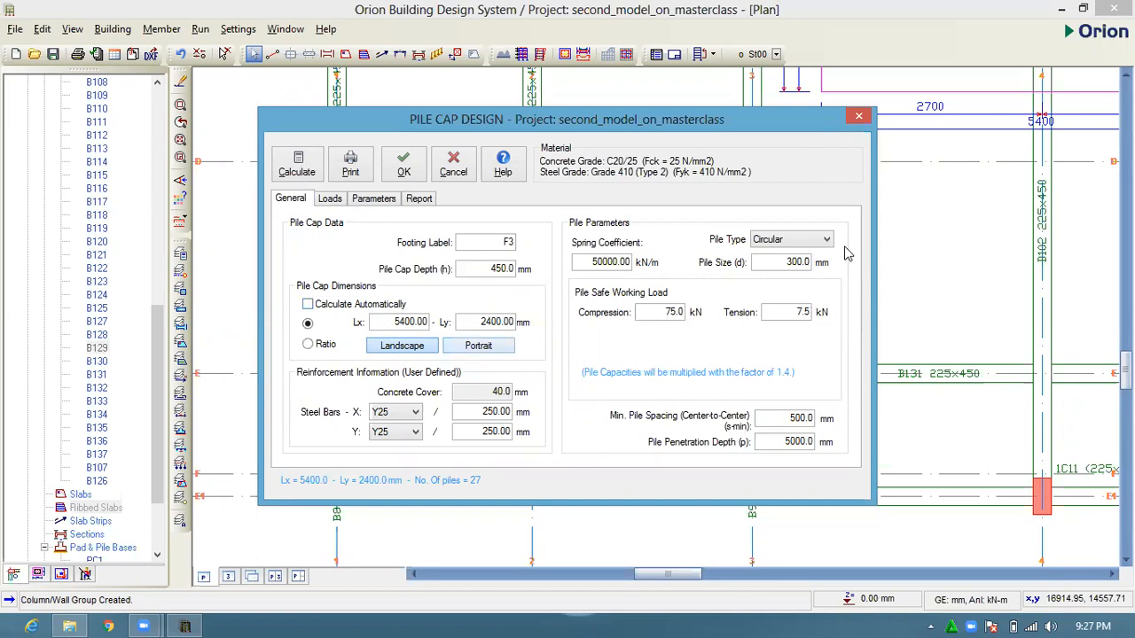
{"action": "mouse_move", "coordinate": [857, 337]}
{"action": "type", "text": "150"}
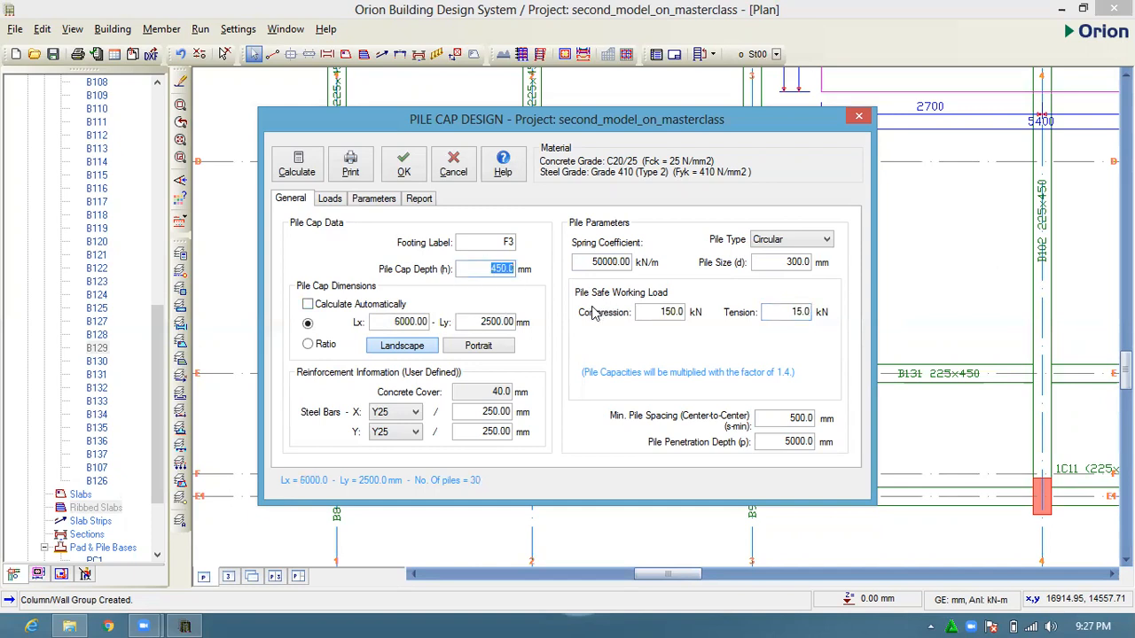
{"action": "left_click", "coordinate": [418, 197]}
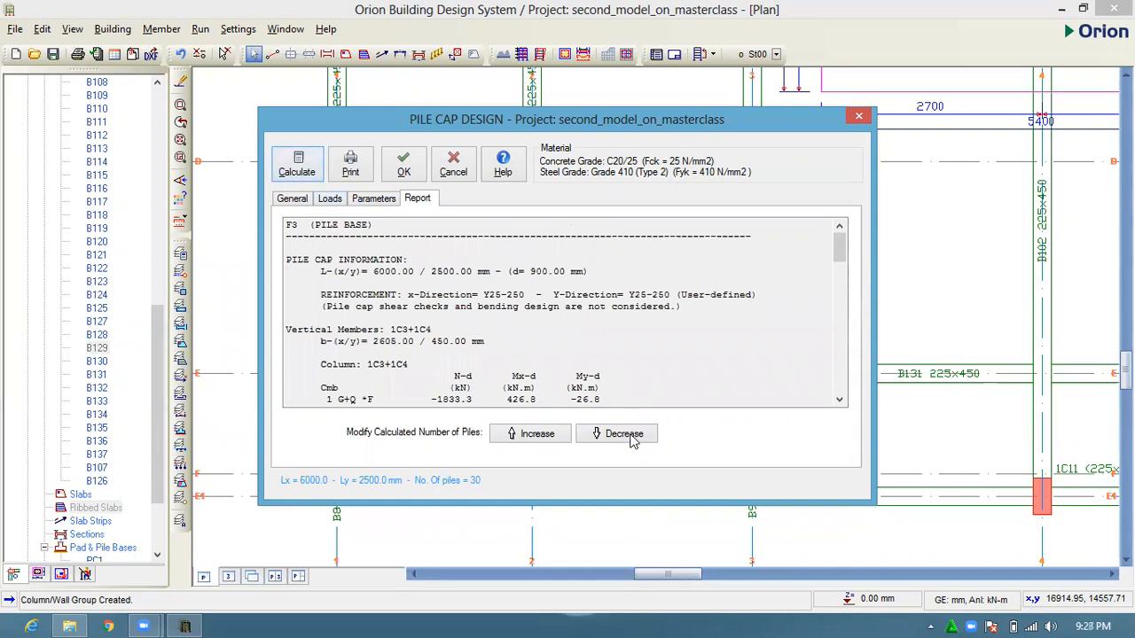
- Try decreasing the pile count, then place the 6000×2500 mm F3 cap with 30 piles
{"action": "left_click", "coordinate": [617, 433]}
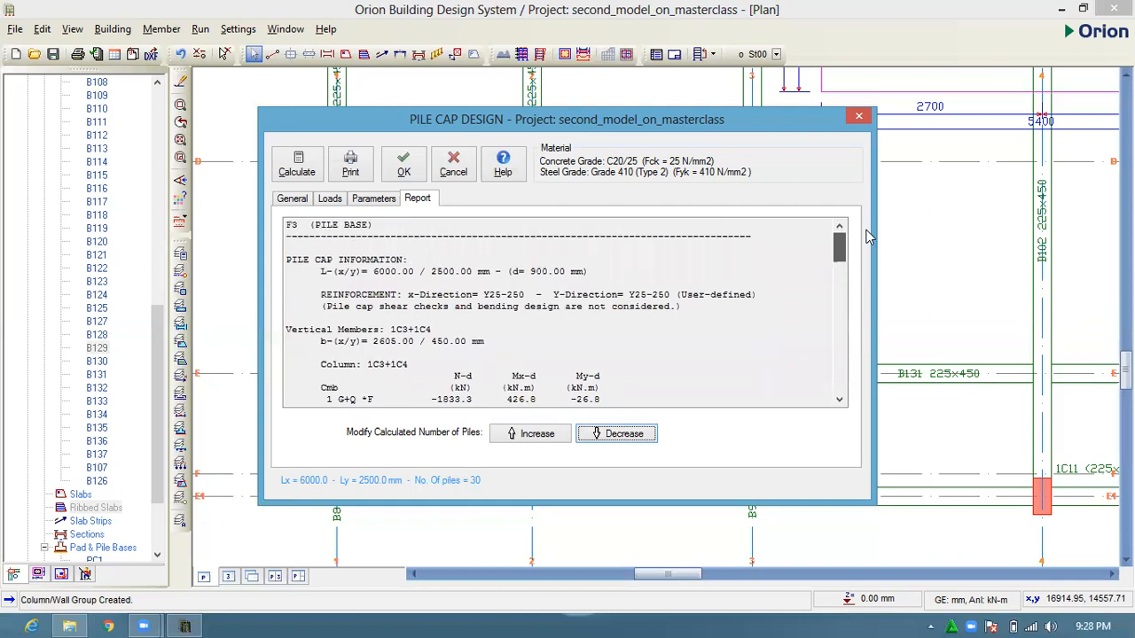
{"action": "scroll", "scroll_direction": "down", "scroll_amount": 3}
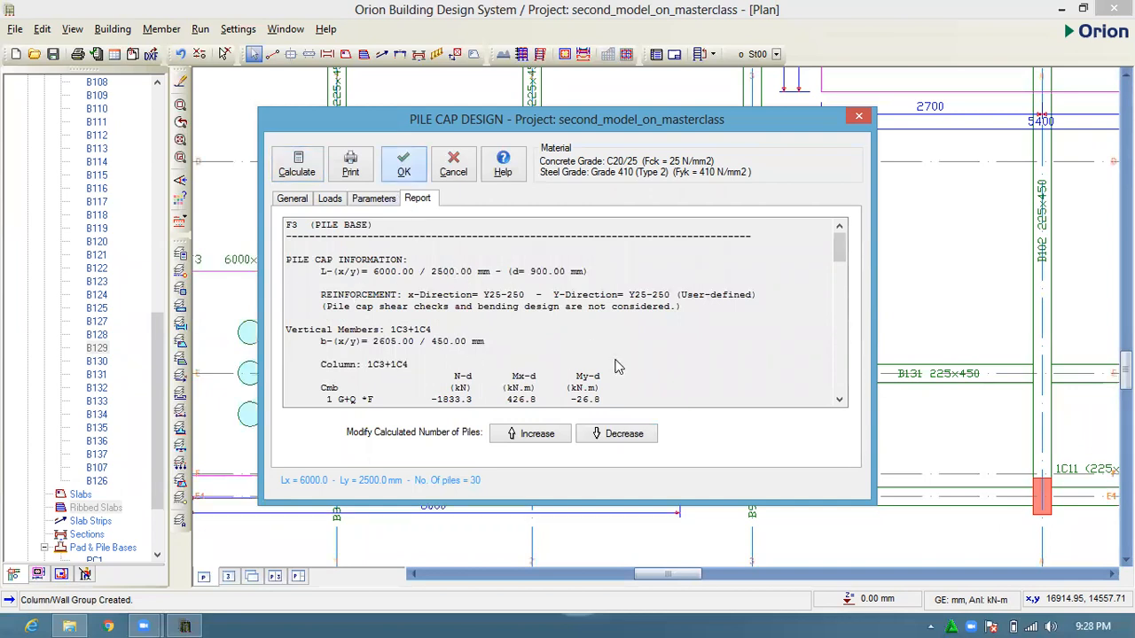
{"action": "left_click", "coordinate": [403, 164]}
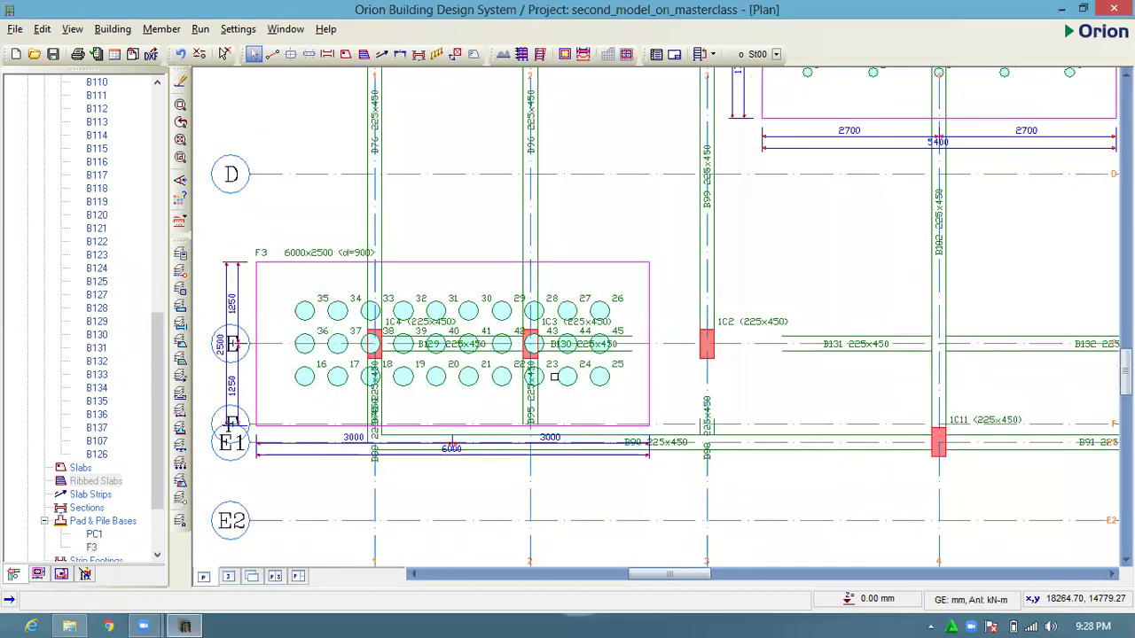
{"action": "mouse_move", "coordinate": [559, 390]}
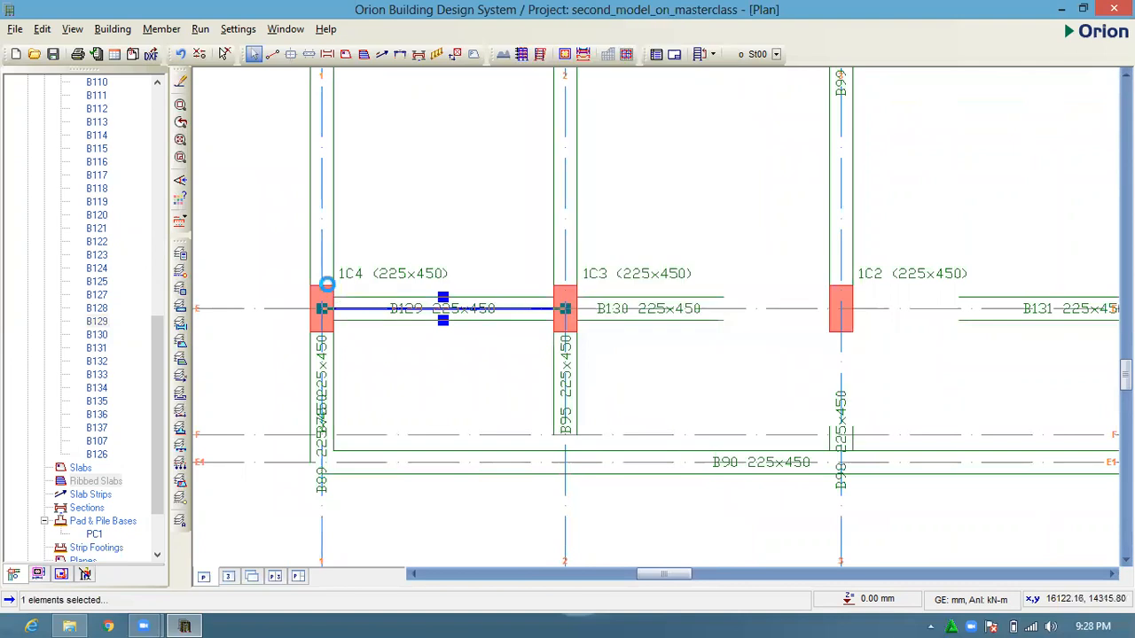
- Remove the grouping of columns 1C3 and 1C4 from the context menu
{"action": "right_click", "coordinate": [321, 309]}
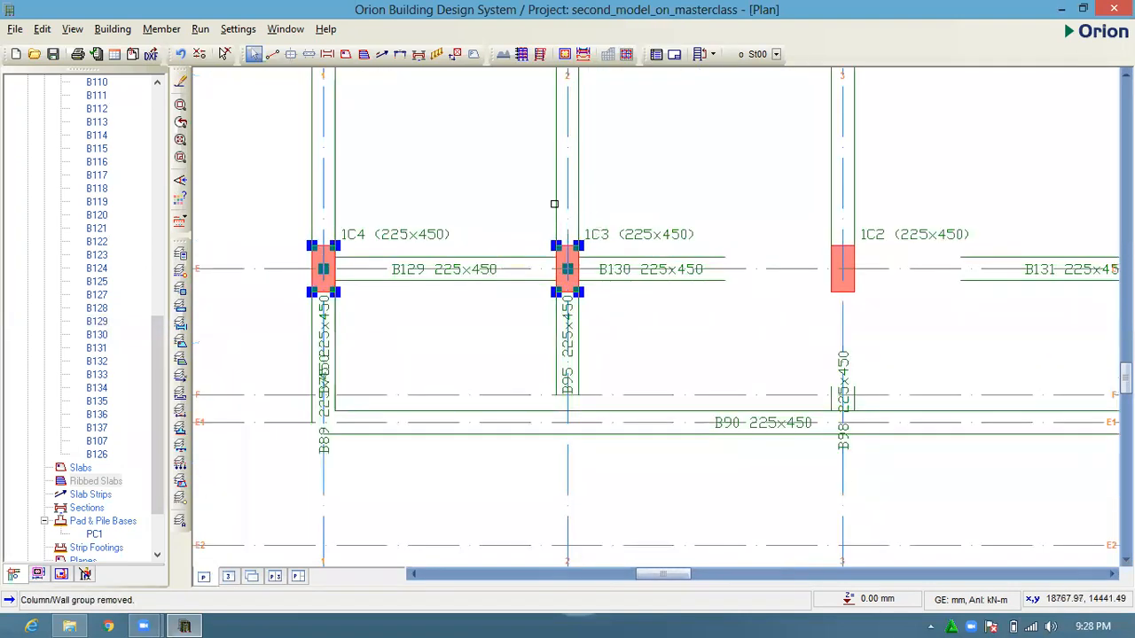
{"action": "mouse_move", "coordinate": [624, 351]}
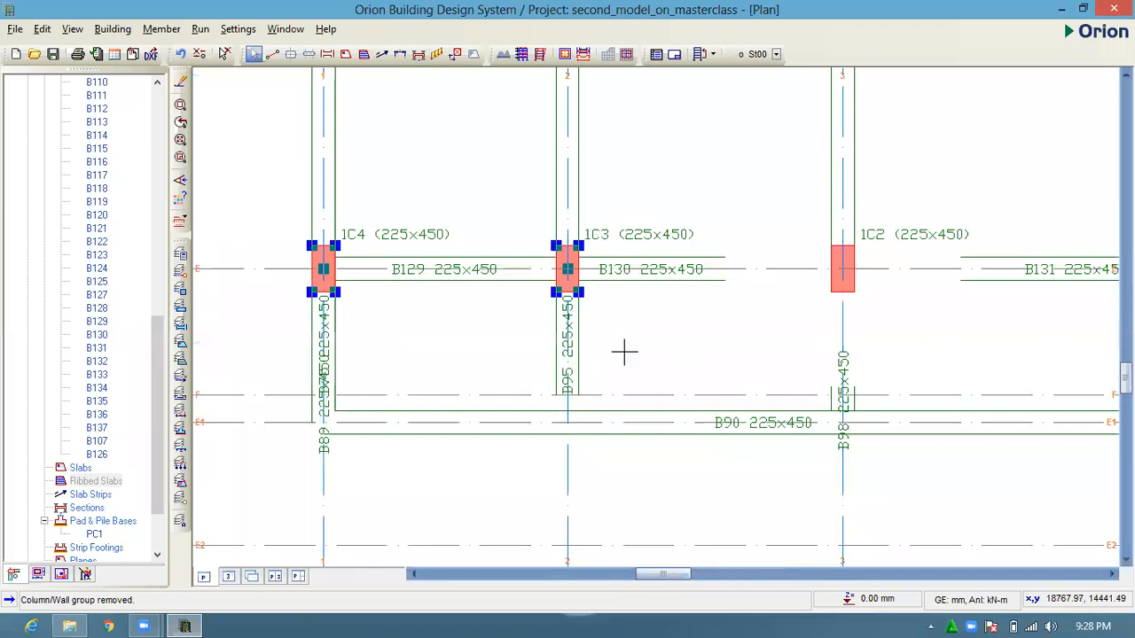
{"action": "mouse_move", "coordinate": [695, 363]}
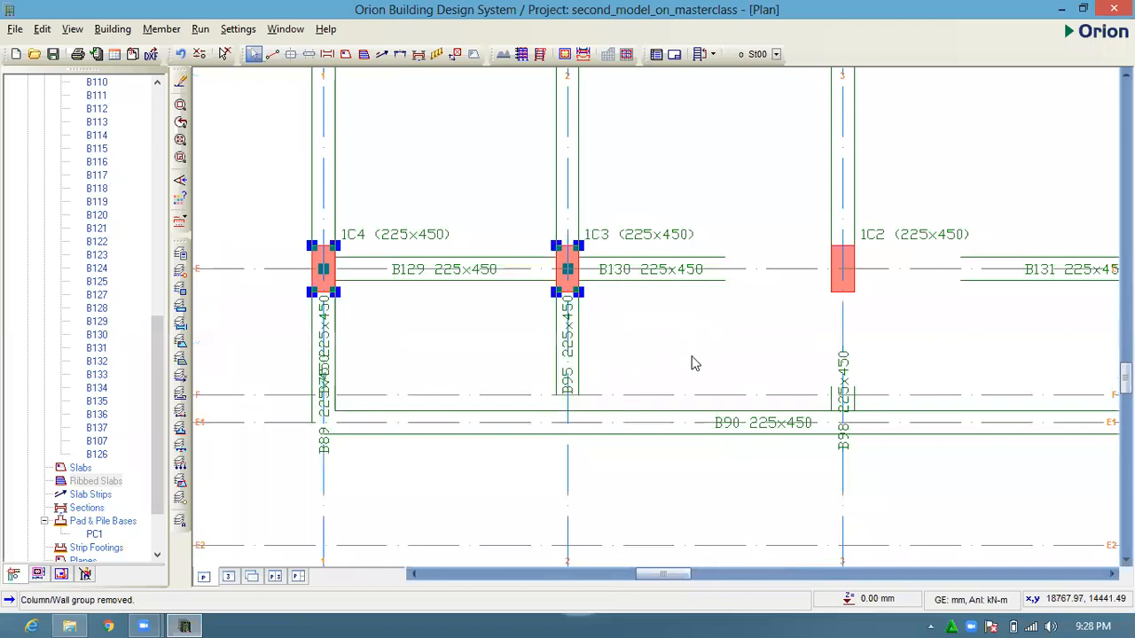
{"action": "mouse_move", "coordinate": [687, 367]}
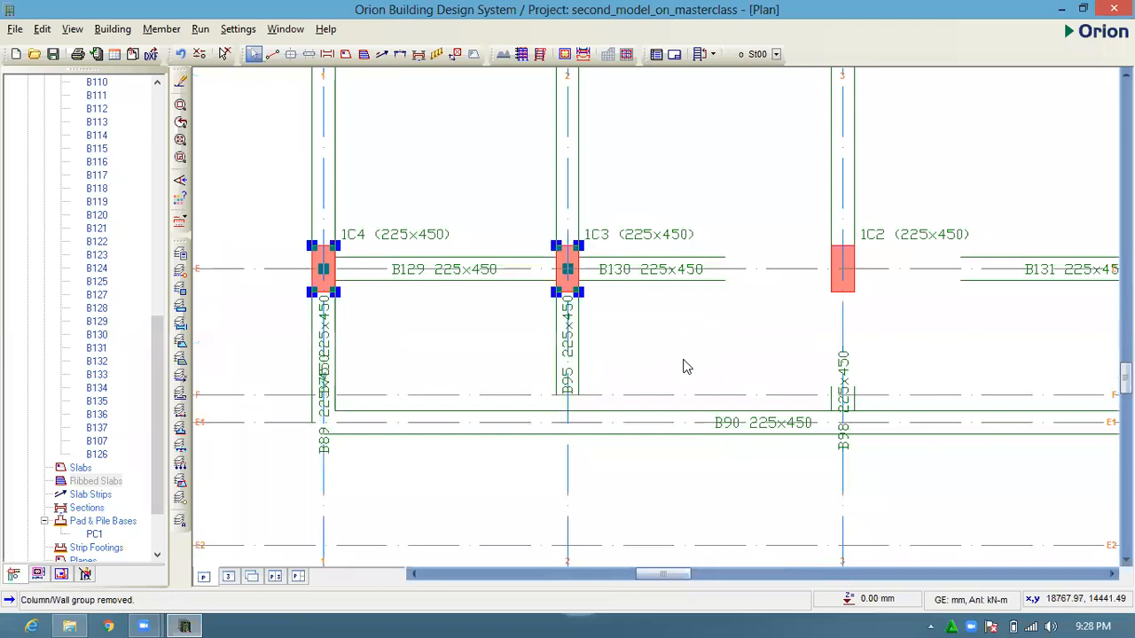
{"action": "mouse_move", "coordinate": [776, 293]}
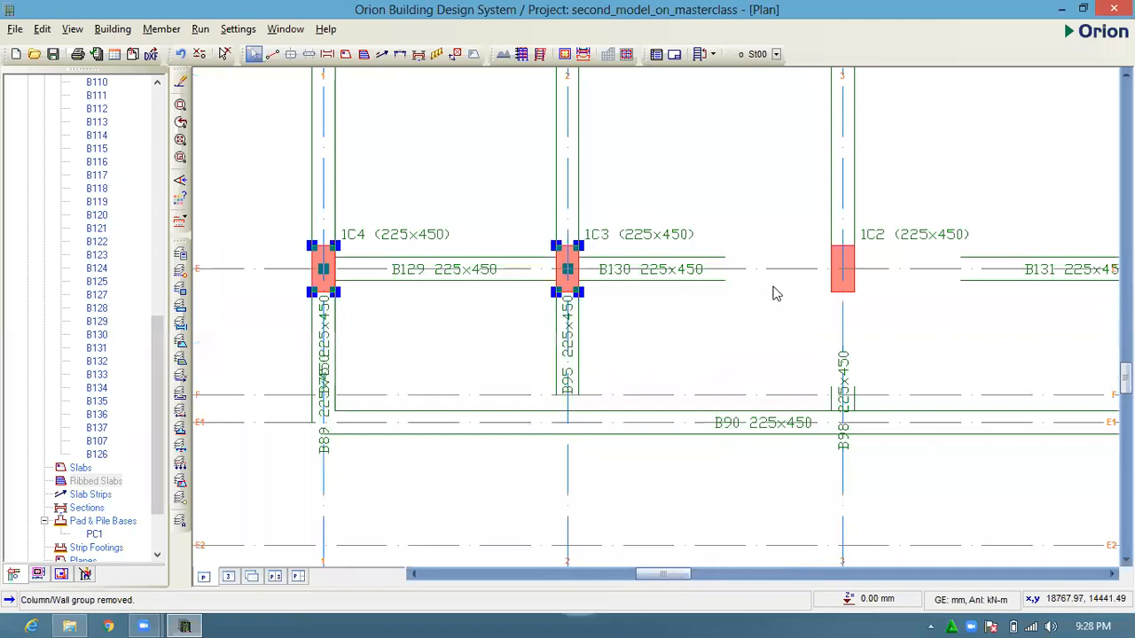
{"action": "mouse_move", "coordinate": [335, 217]}
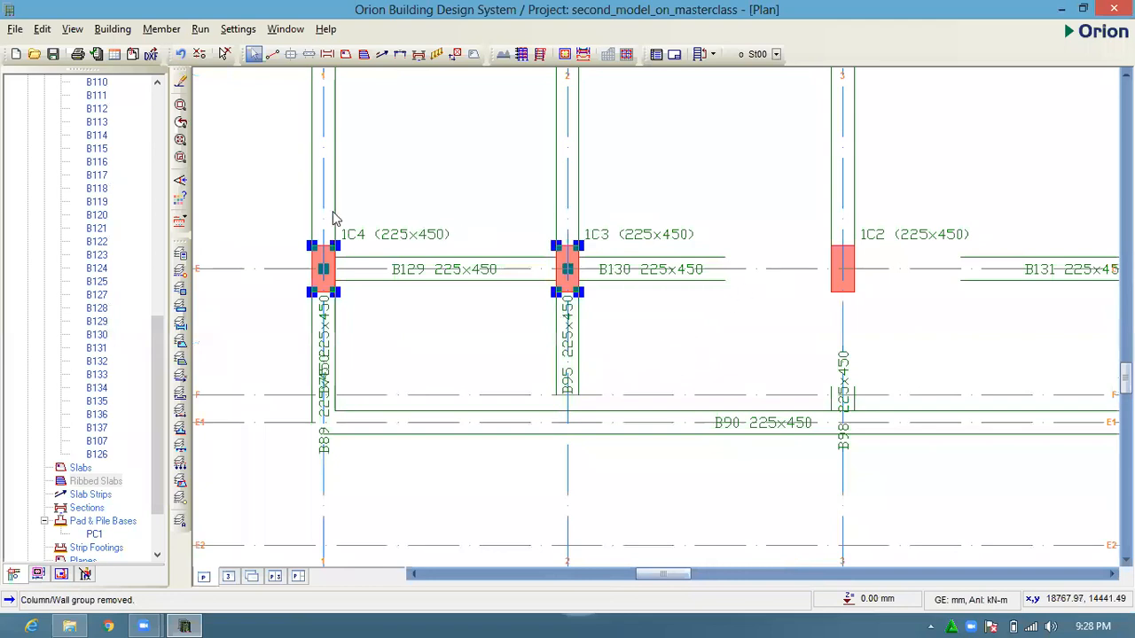
{"action": "mouse_move", "coordinate": [842, 257]}
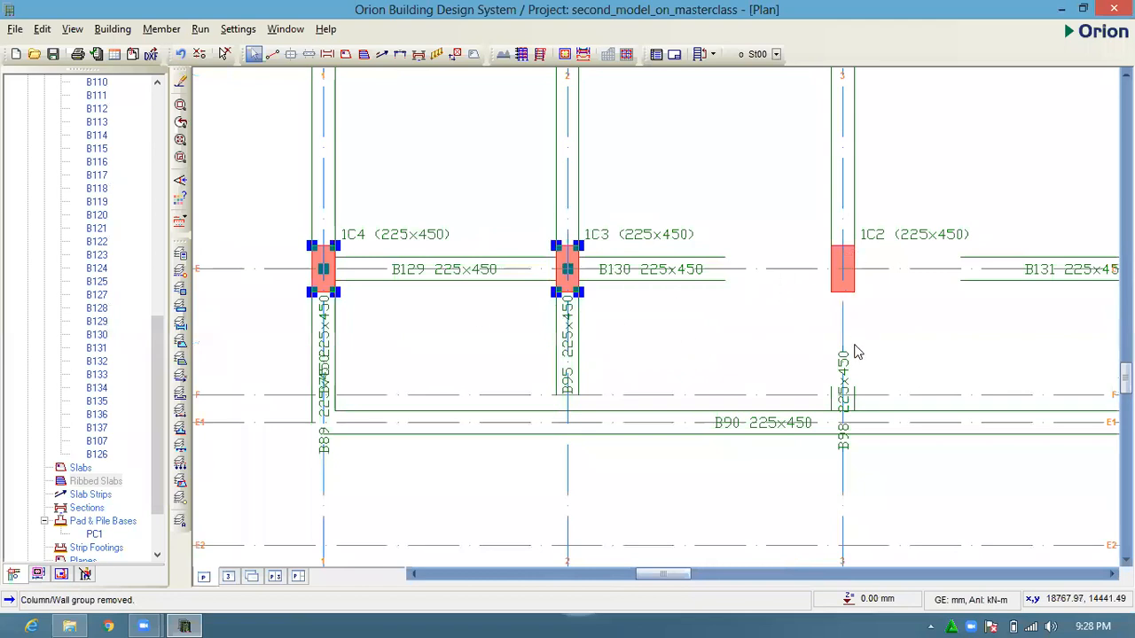
{"action": "mouse_move", "coordinate": [414, 173]}
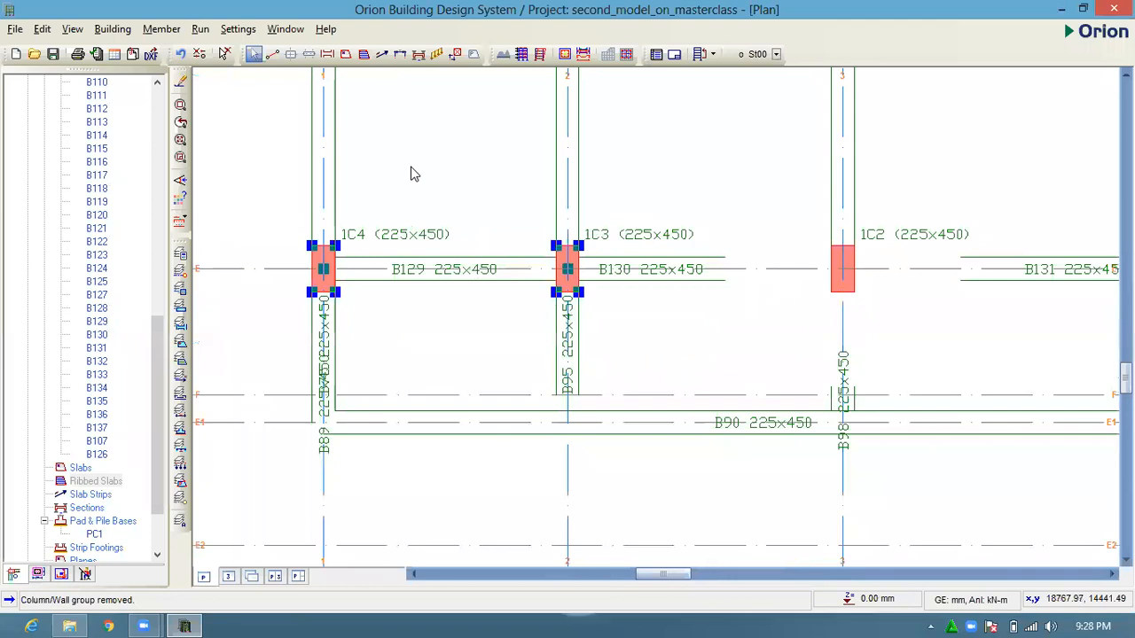
{"action": "mouse_move", "coordinate": [455, 262]}
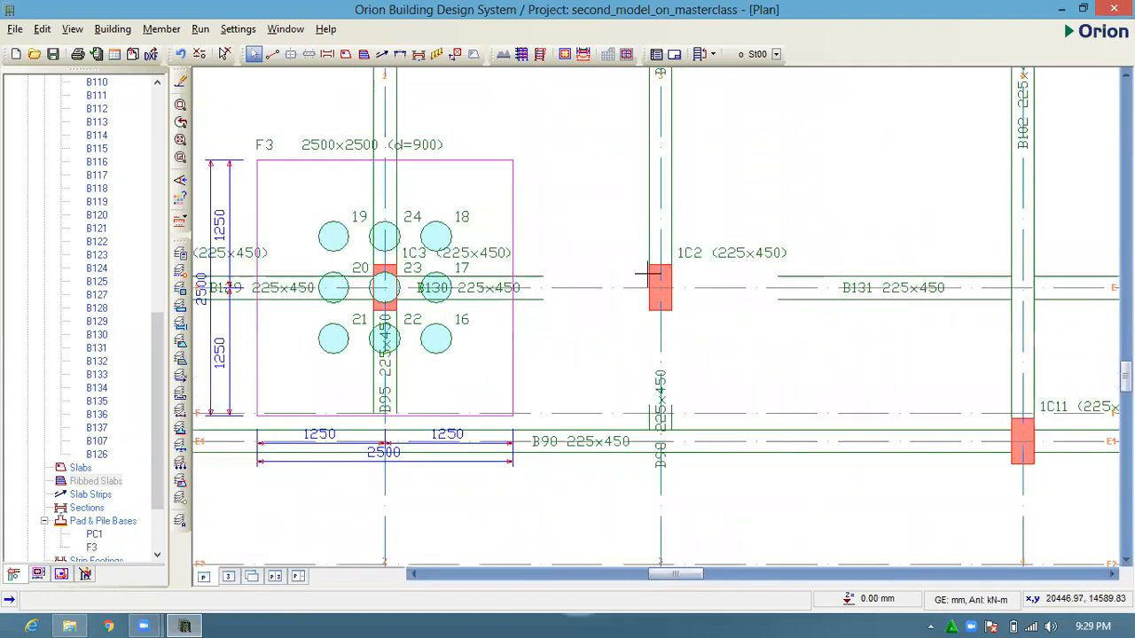
- Insert and calculate a pile cap on column 1C2, scrolling through its 9-pile report
{"action": "left_click", "coordinate": [660, 287]}
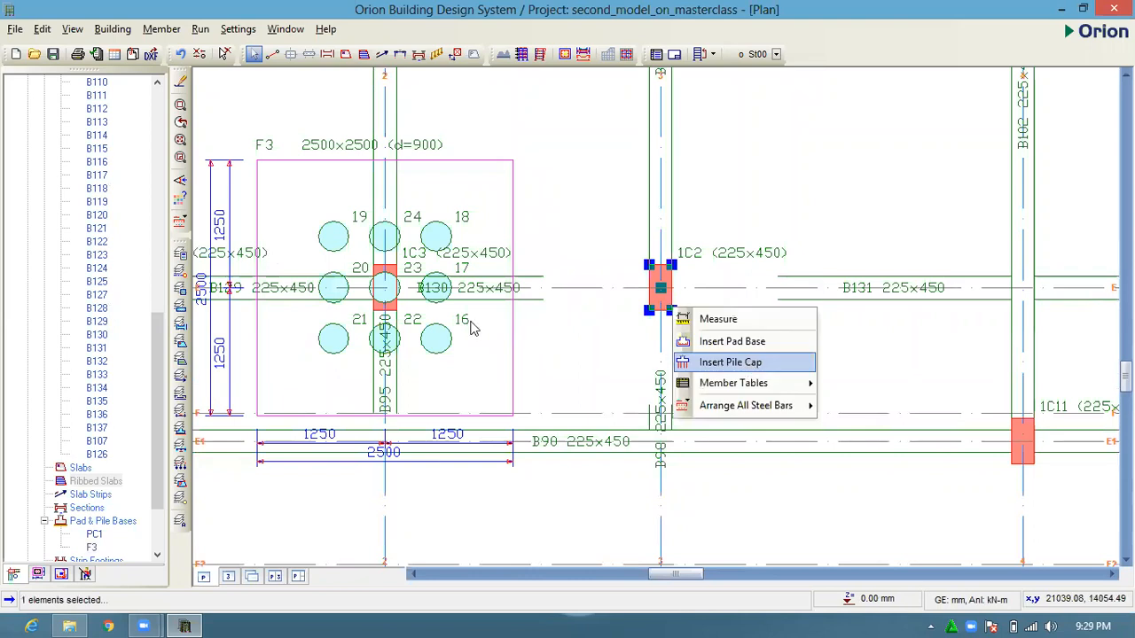
{"action": "left_click", "coordinate": [731, 362]}
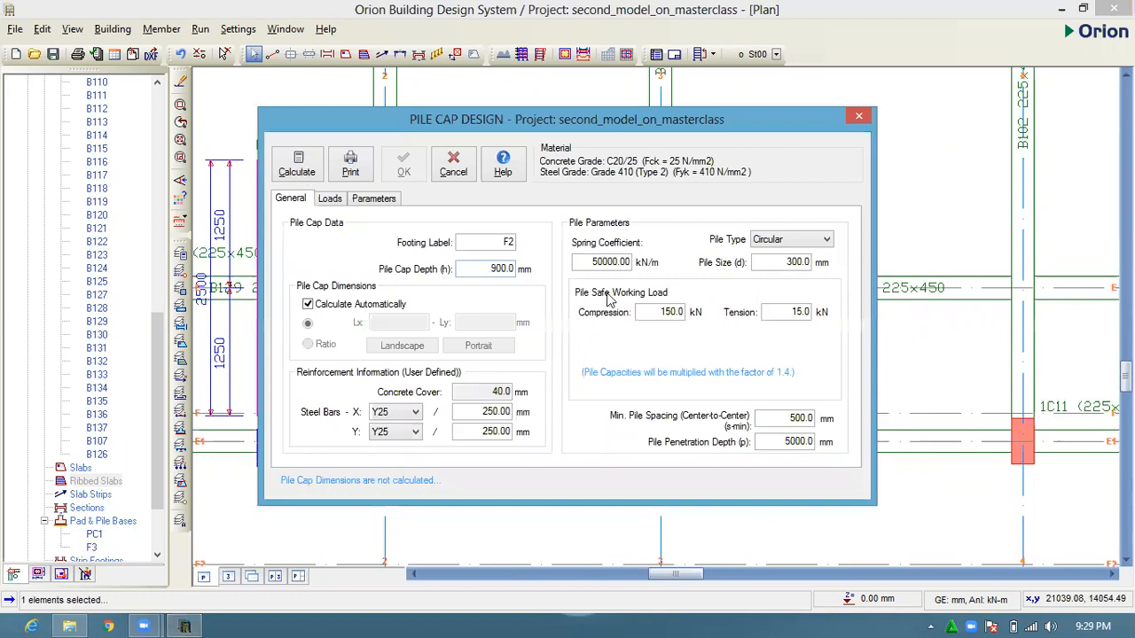
{"action": "left_click", "coordinate": [297, 164]}
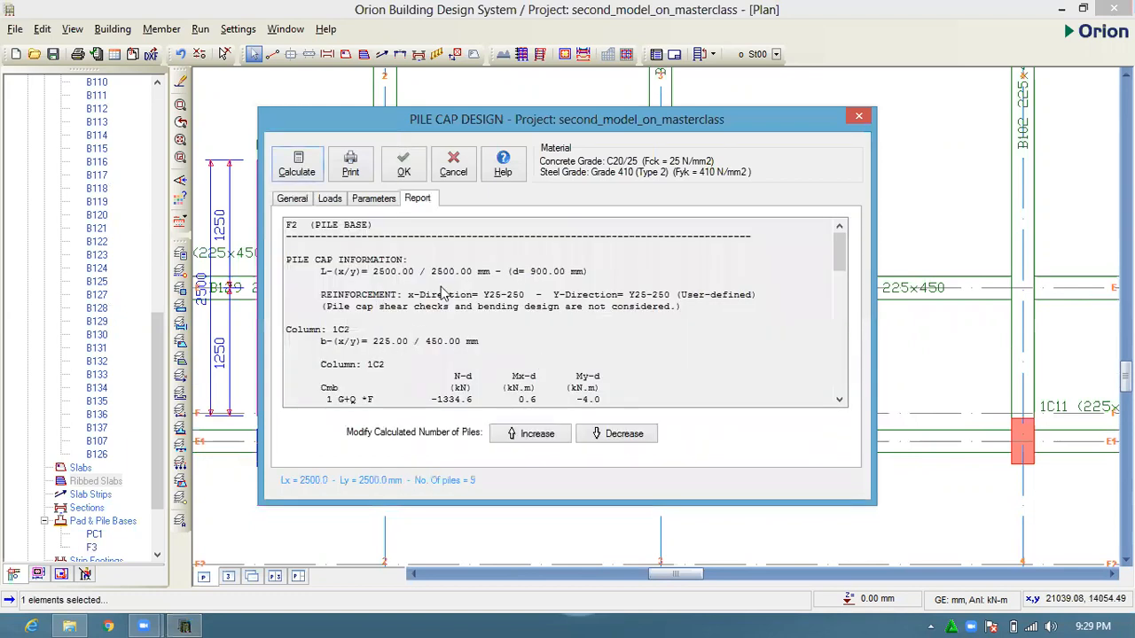
{"action": "scroll", "scroll_direction": "down", "scroll_amount": 3}
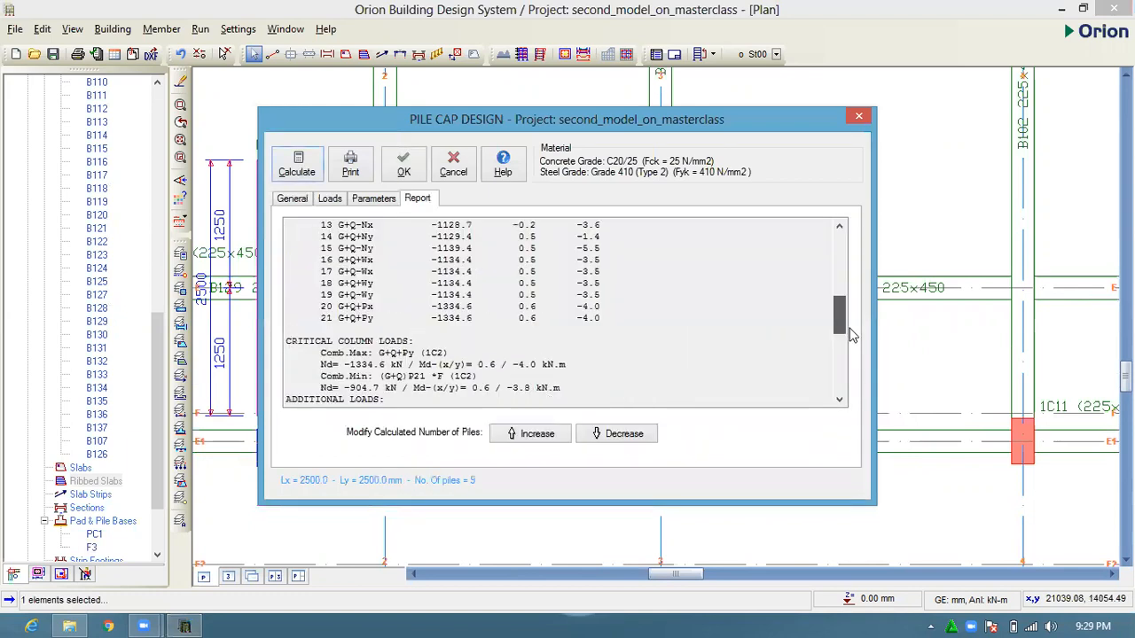
{"action": "scroll", "scroll_direction": "down", "scroll_amount": 3}
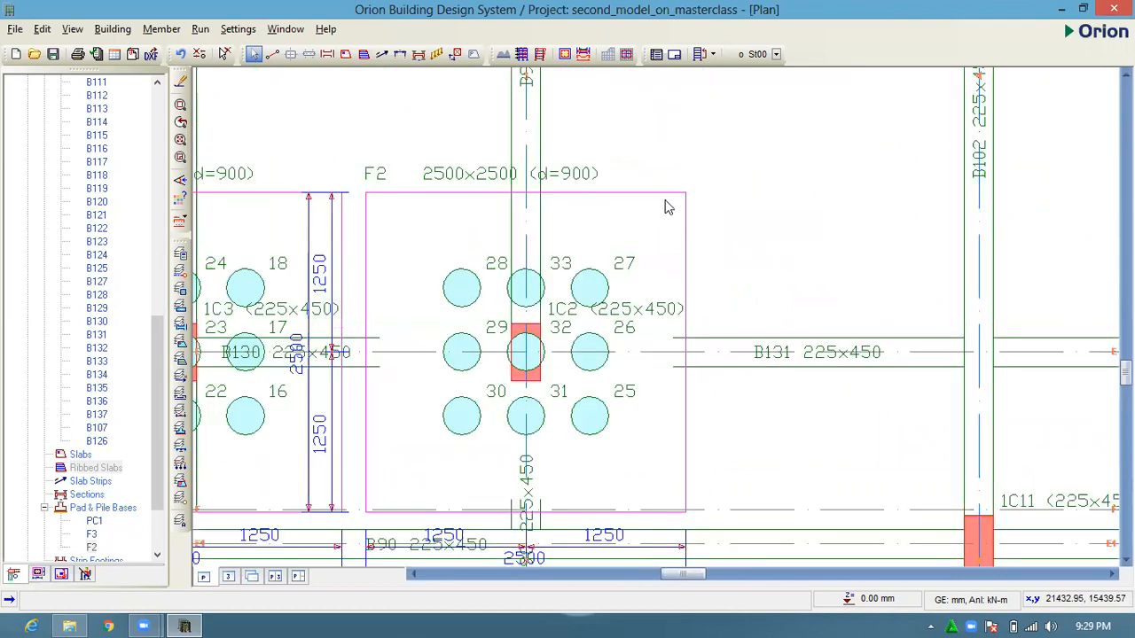
- Print Pad and Pile Base Results for the selected F2 pile cap
{"action": "right_click", "coordinate": [525, 352]}
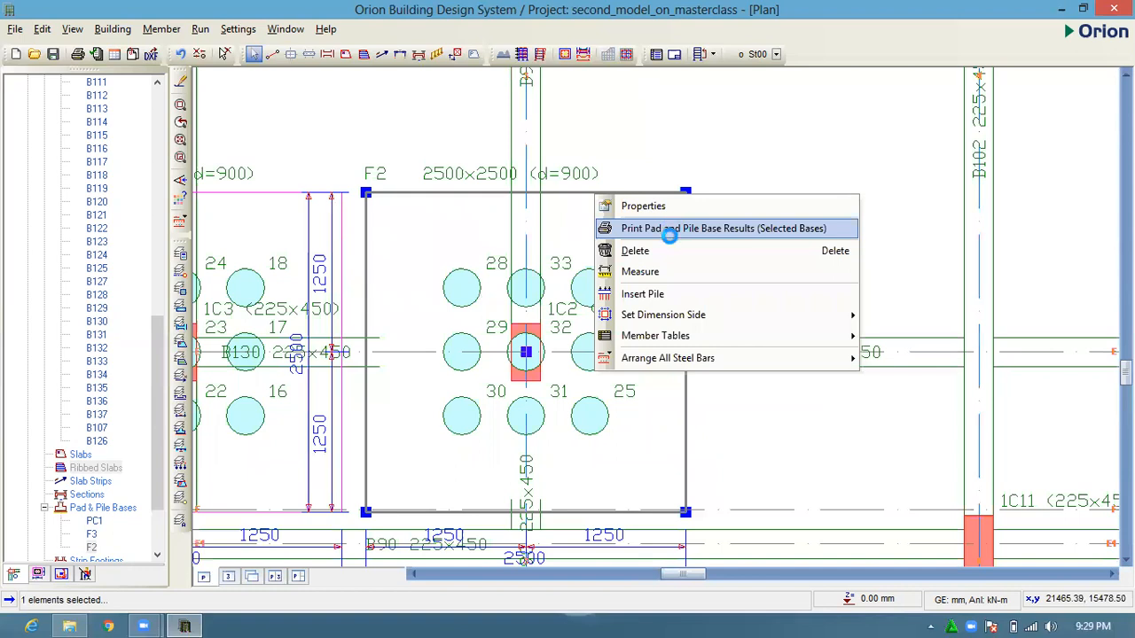
{"action": "left_click", "coordinate": [723, 228]}
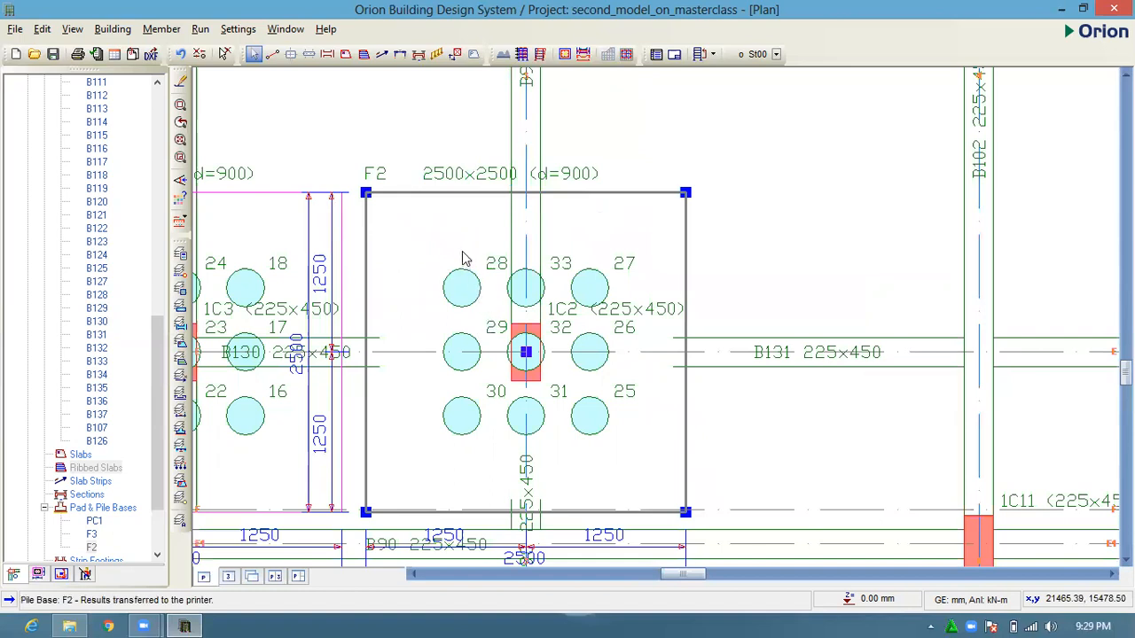
{"action": "mouse_move", "coordinate": [449, 286]}
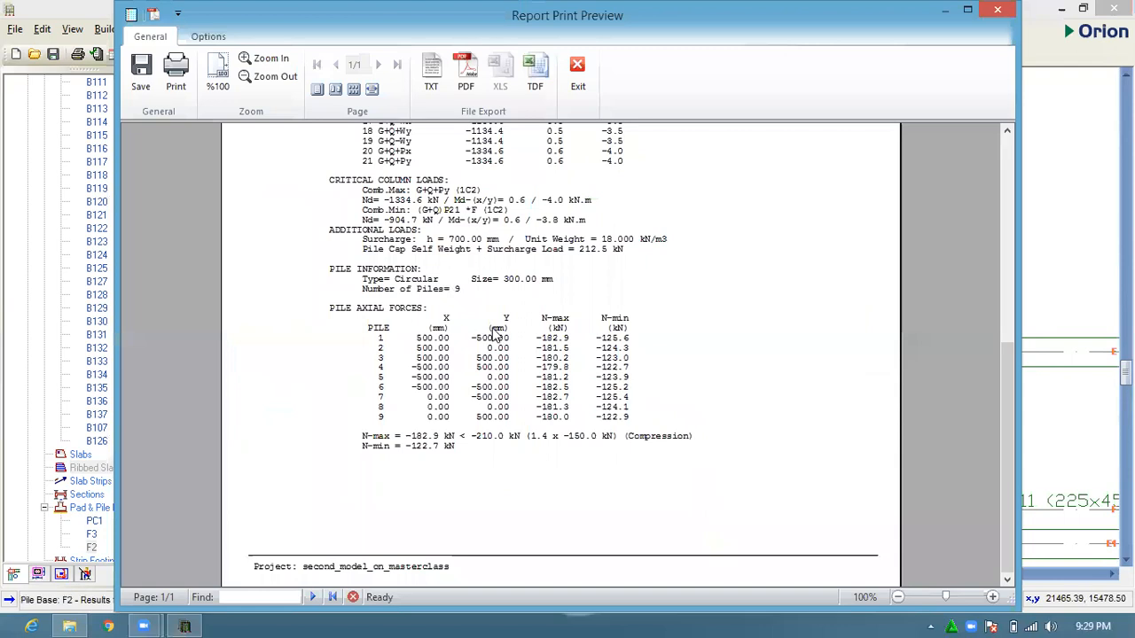
{"action": "mouse_move", "coordinate": [610, 337]}
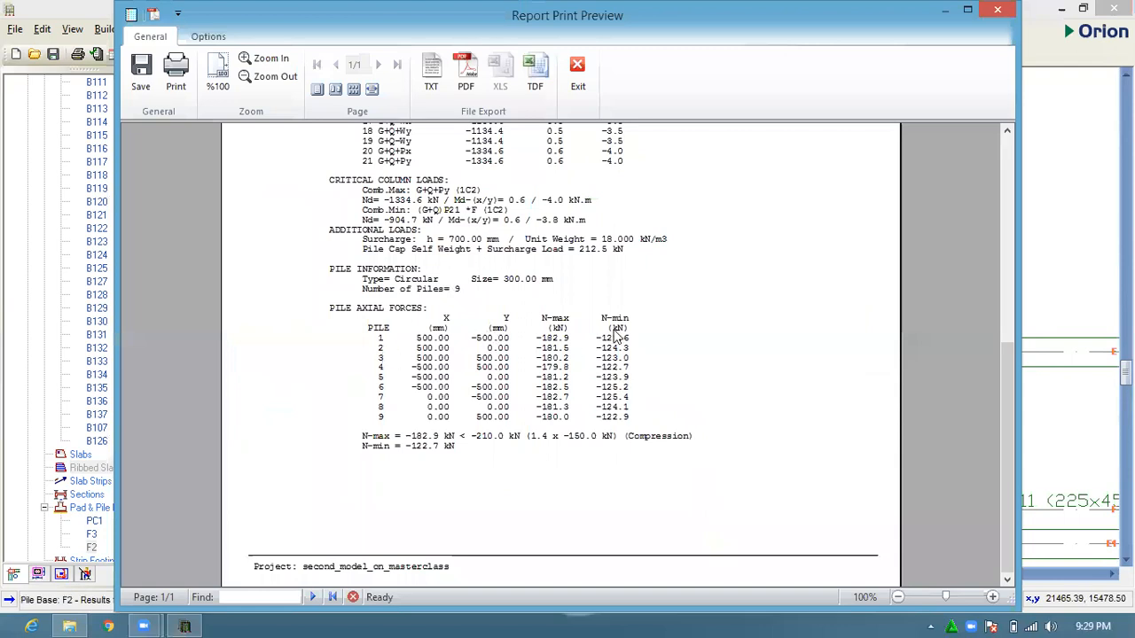
{"action": "mouse_move", "coordinate": [722, 314]}
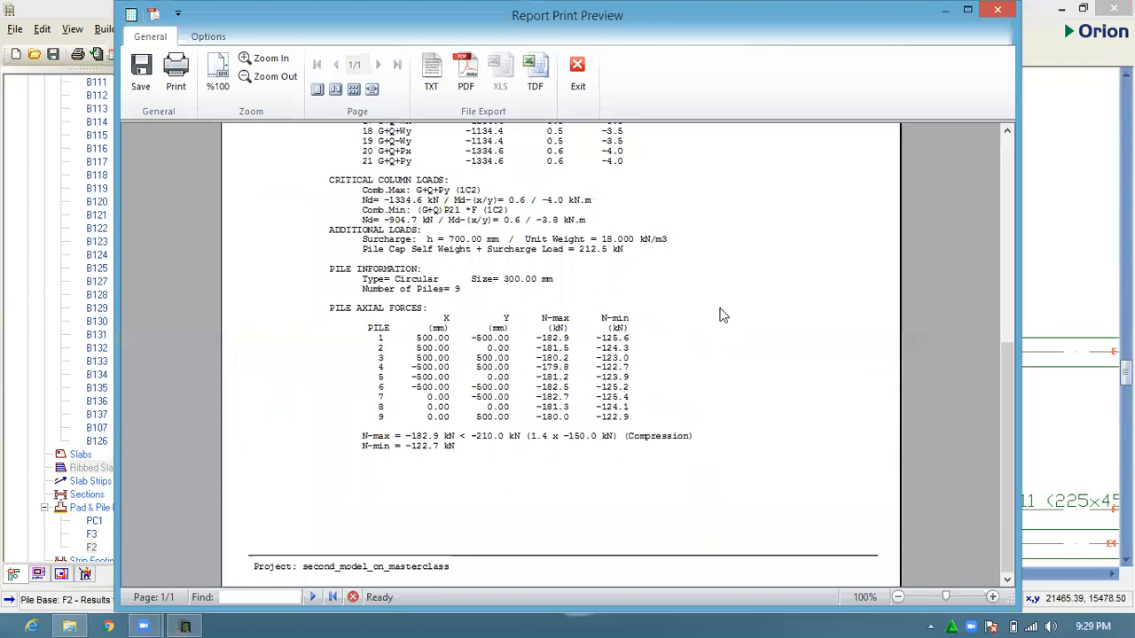
{"action": "mouse_move", "coordinate": [738, 333]}
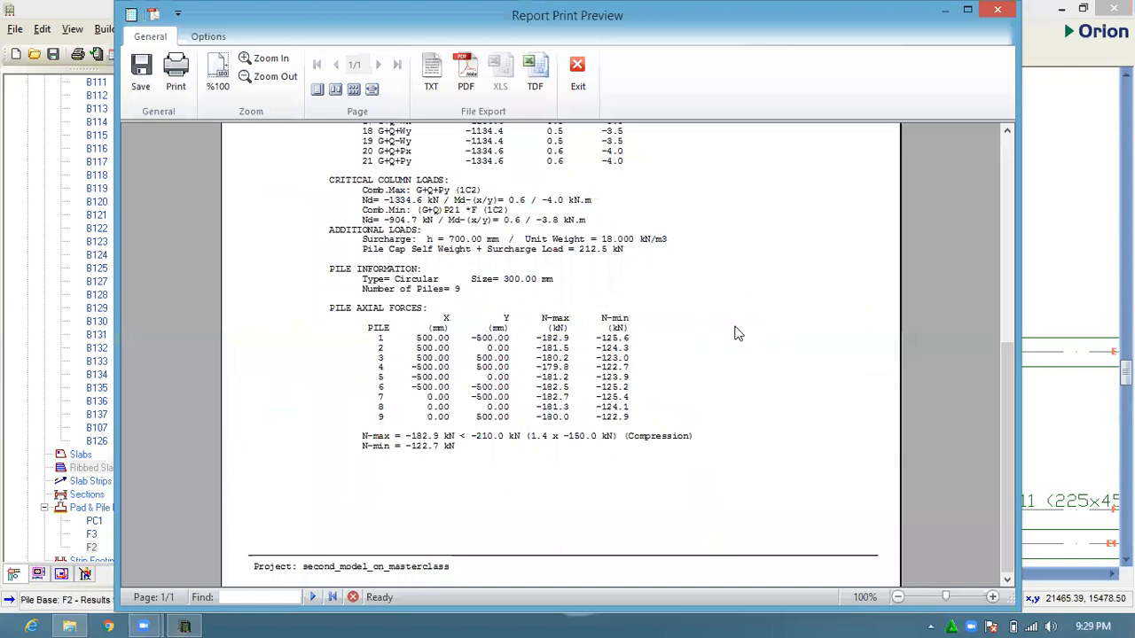
{"action": "mouse_move", "coordinate": [703, 335]}
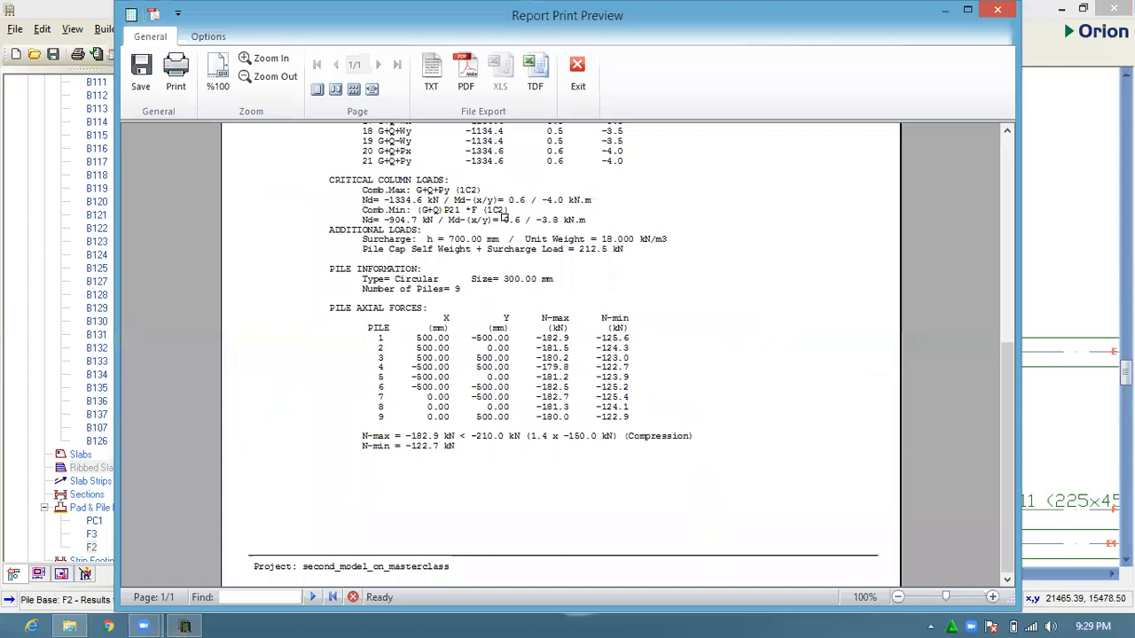
{"action": "mouse_move", "coordinate": [459, 229]}
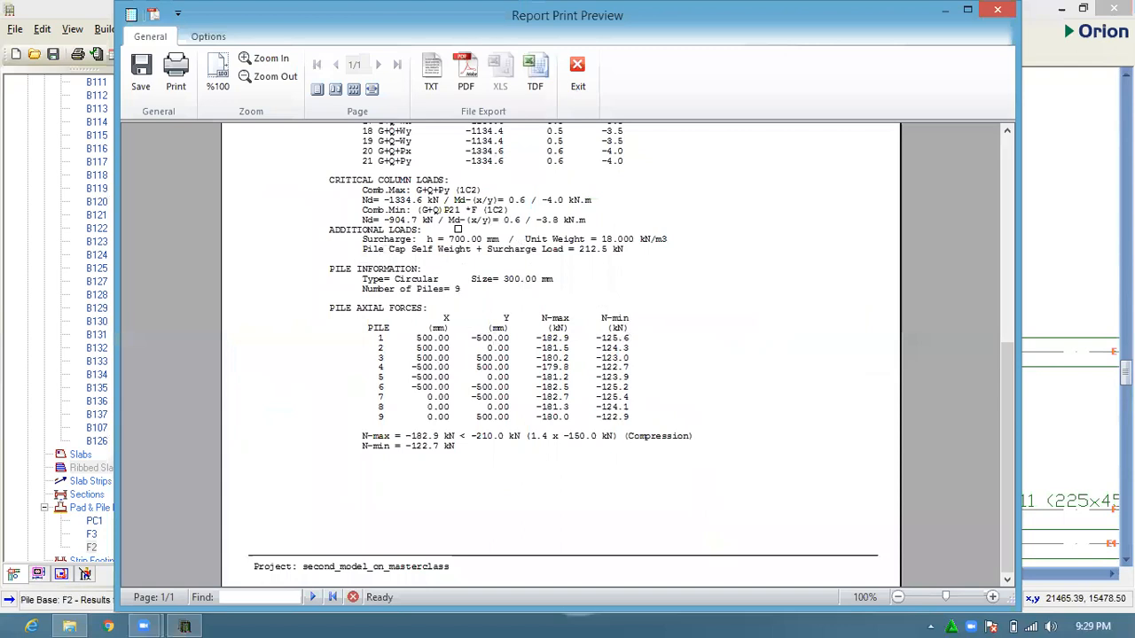